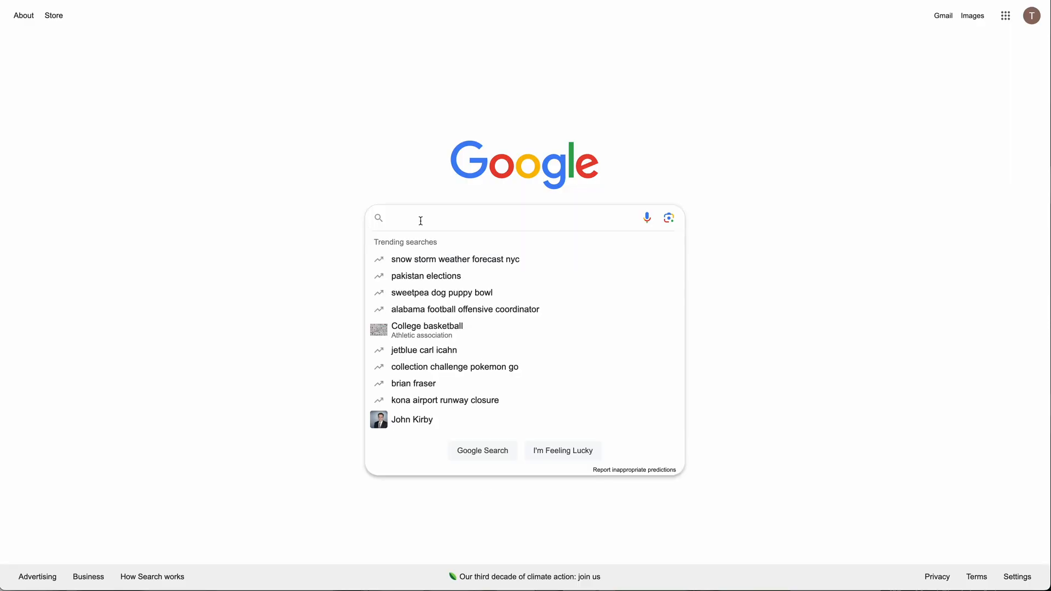
Step: Search Google for 'pagespeed insights', then enter the query 'google lighthouse'
type("Pagesp")
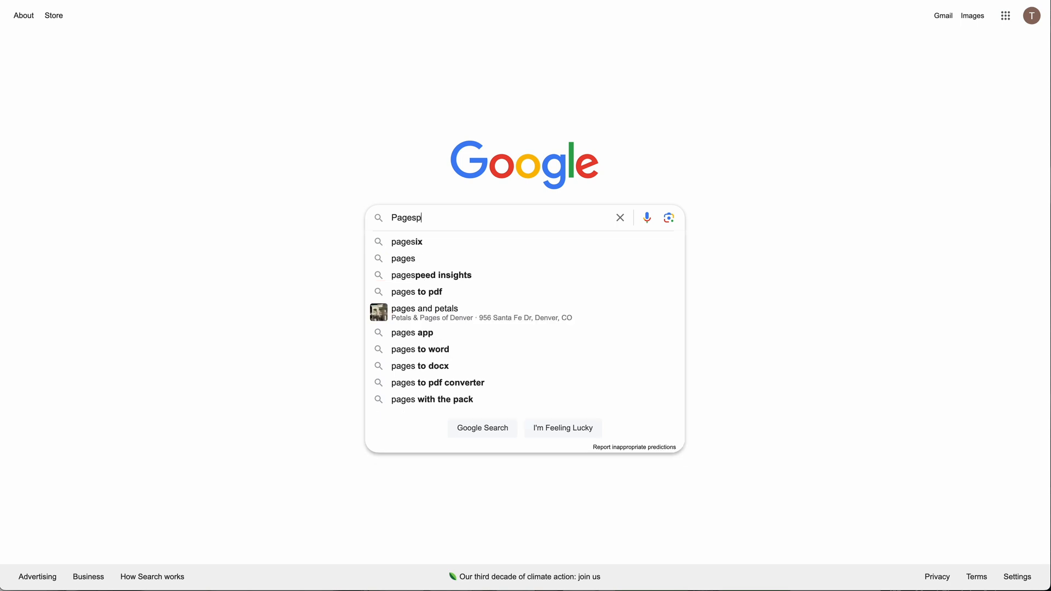
left_click(433, 275)
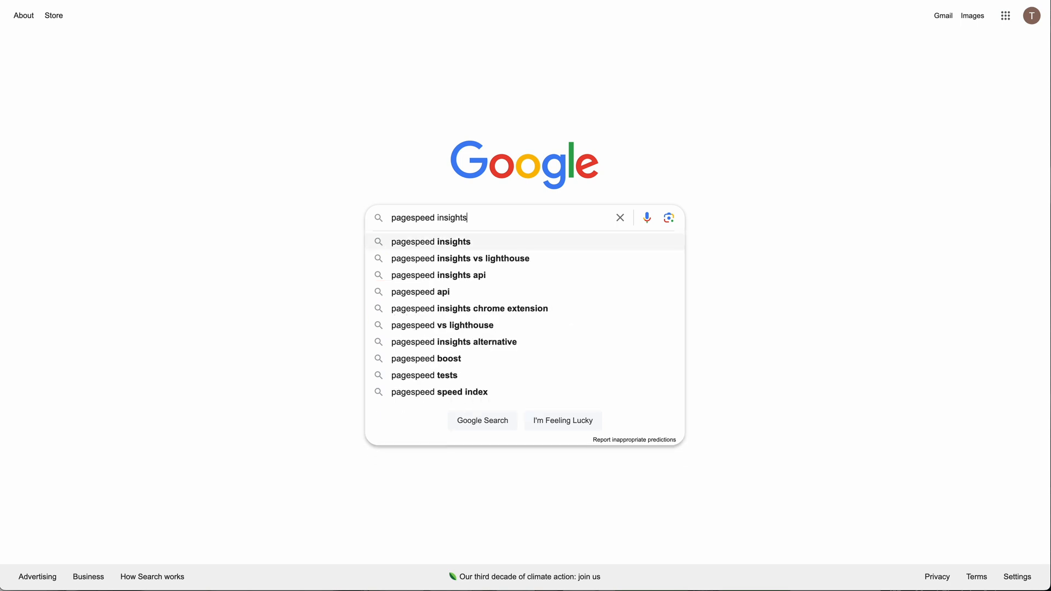
key("Return")
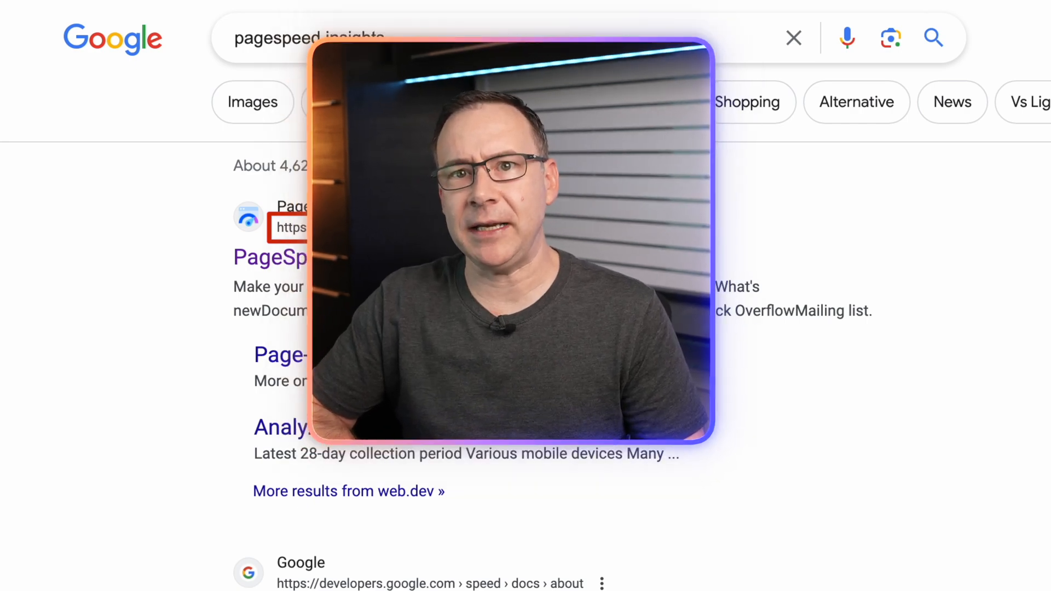
type("google lighthouse")
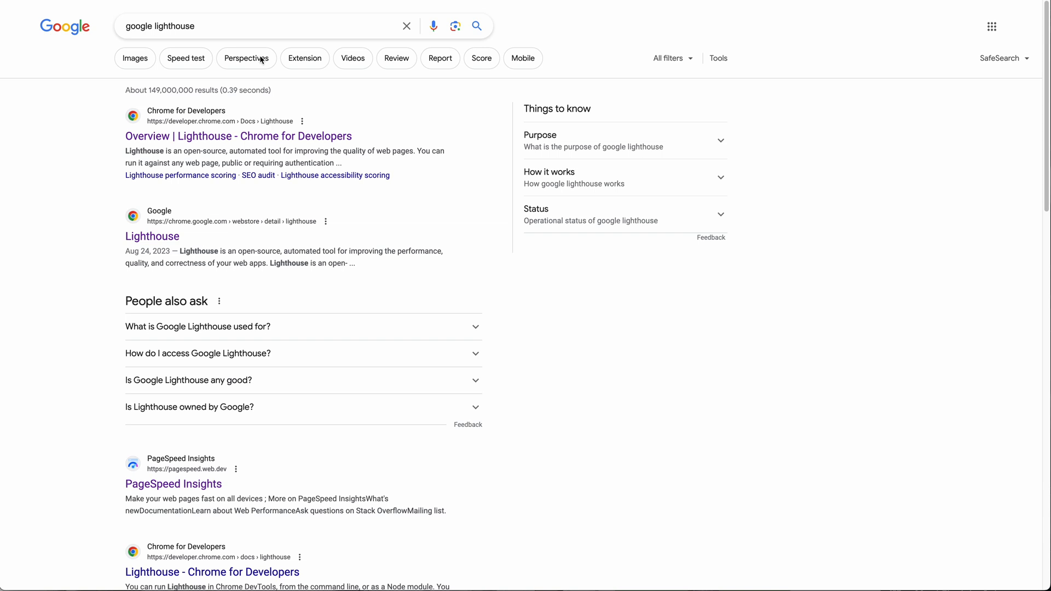
mouse_move(242, 489)
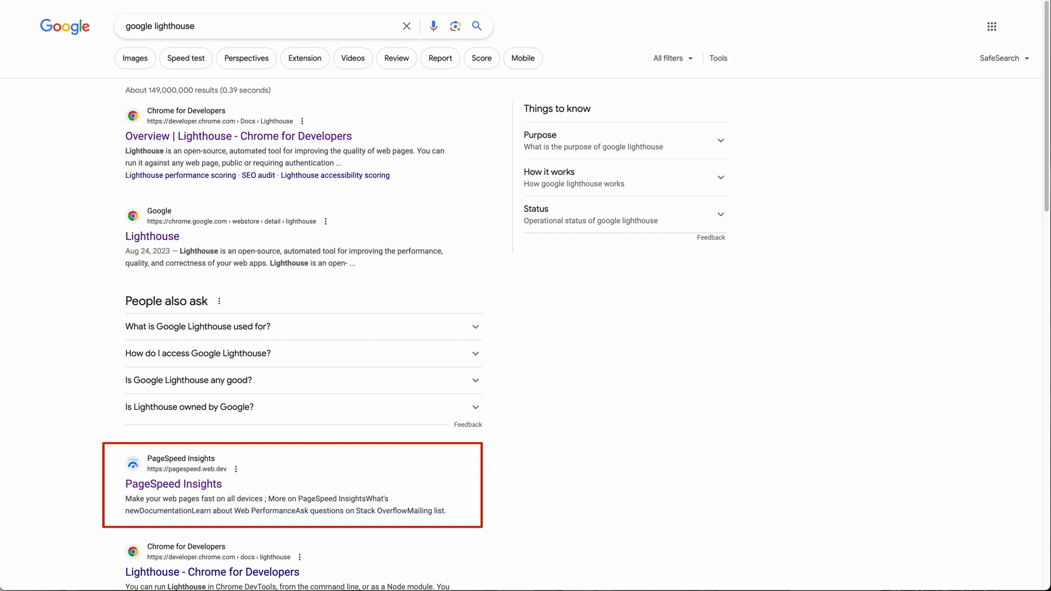
Step: Run a PageSpeed Insights analysis of the suggested developers.google.com/speed/docs/insights/v5/about address
left_click(173, 483)
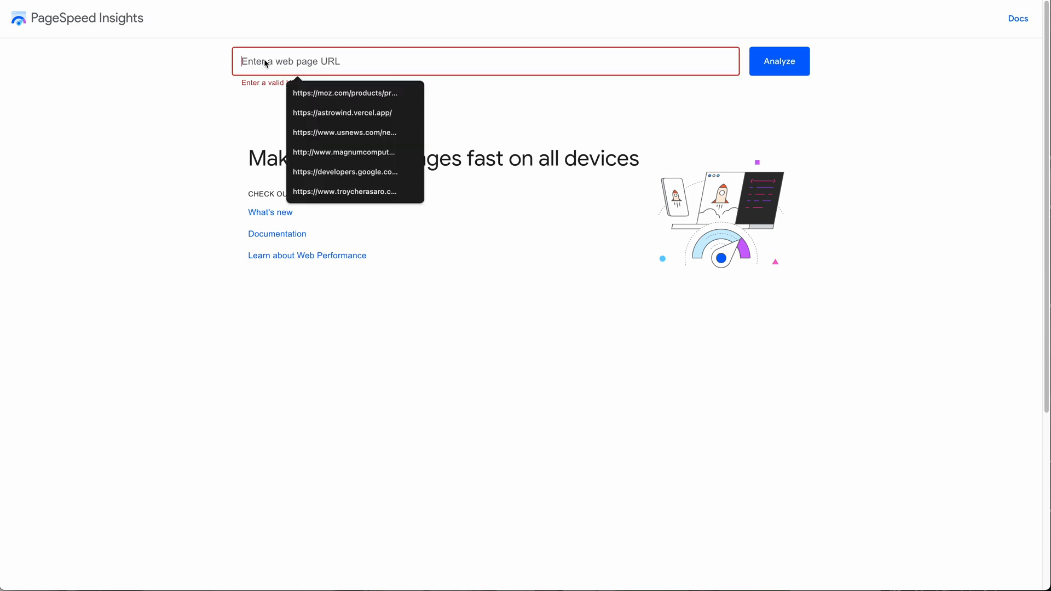
left_click(344, 172)
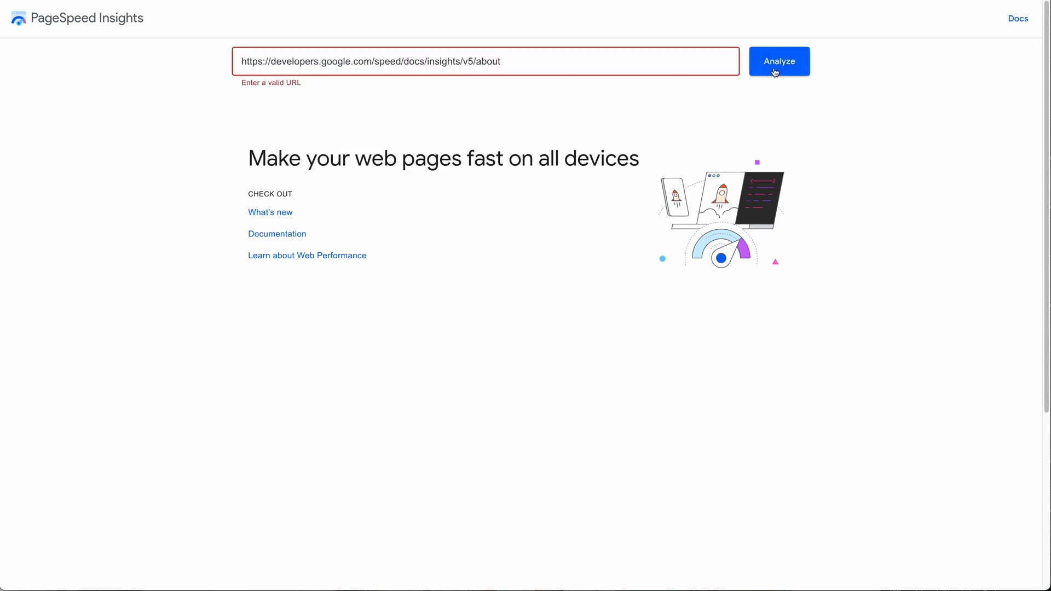
left_click(779, 61)
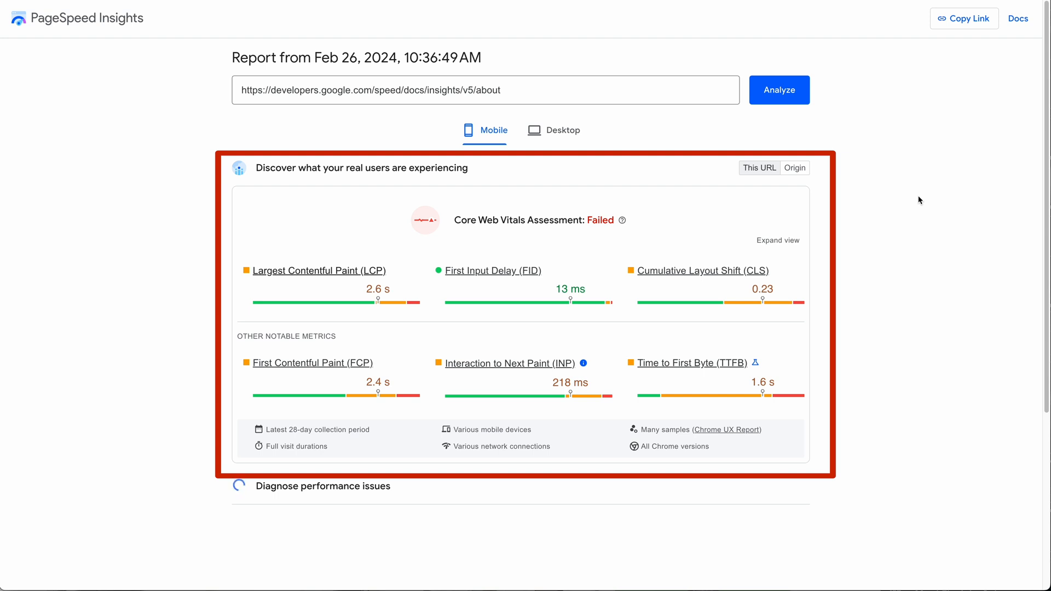
mouse_move(144, 381)
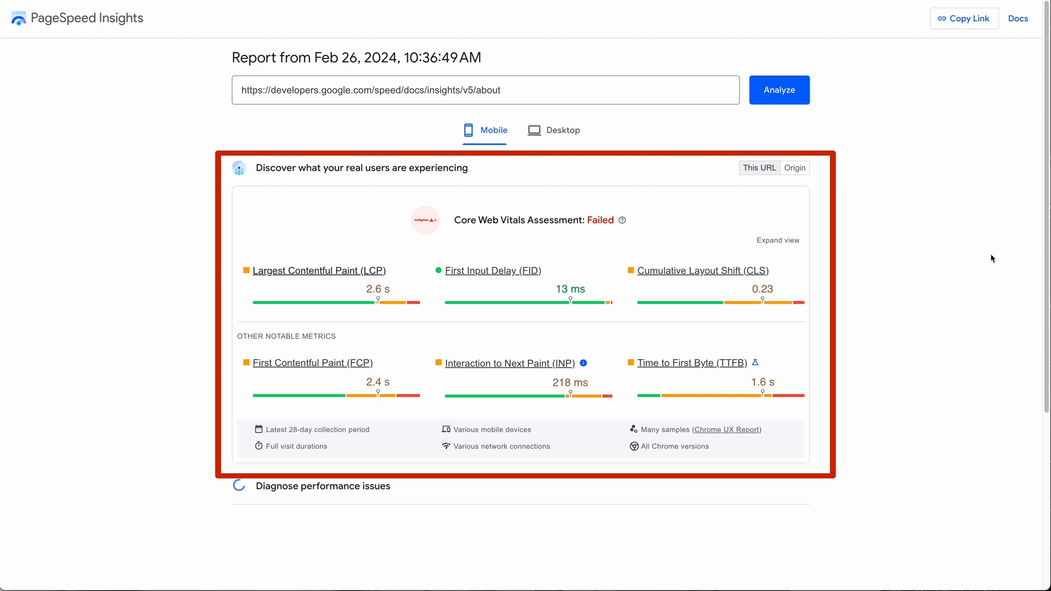
mouse_move(973, 243)
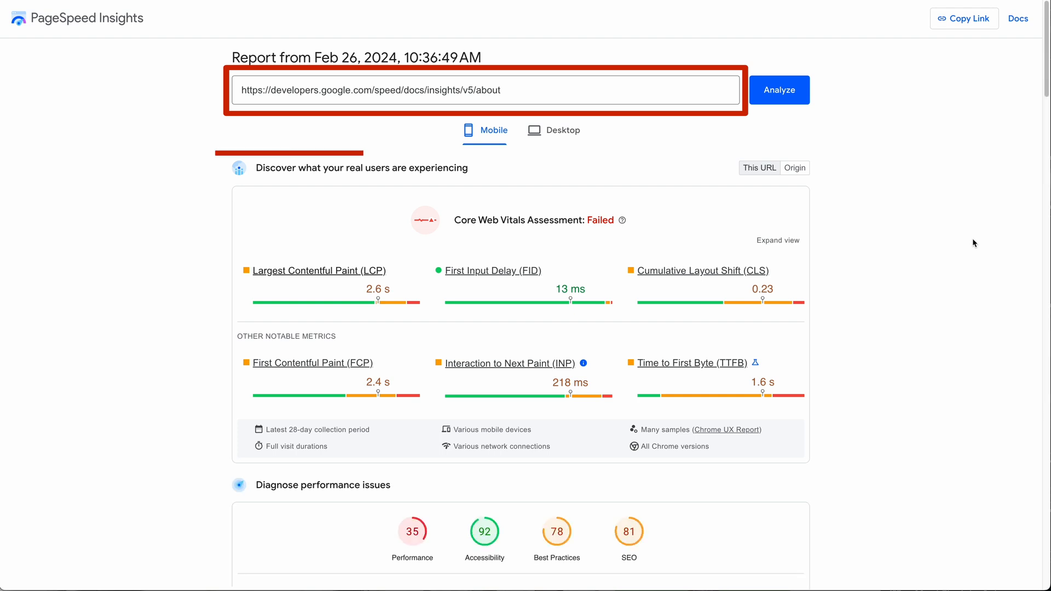
left_click(564, 131)
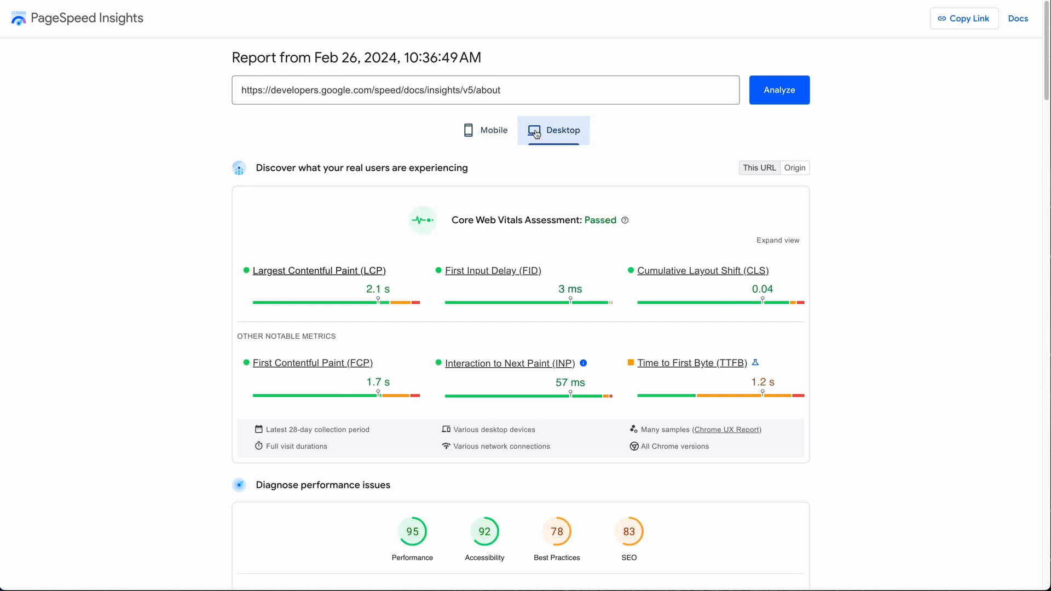
left_click(483, 131)
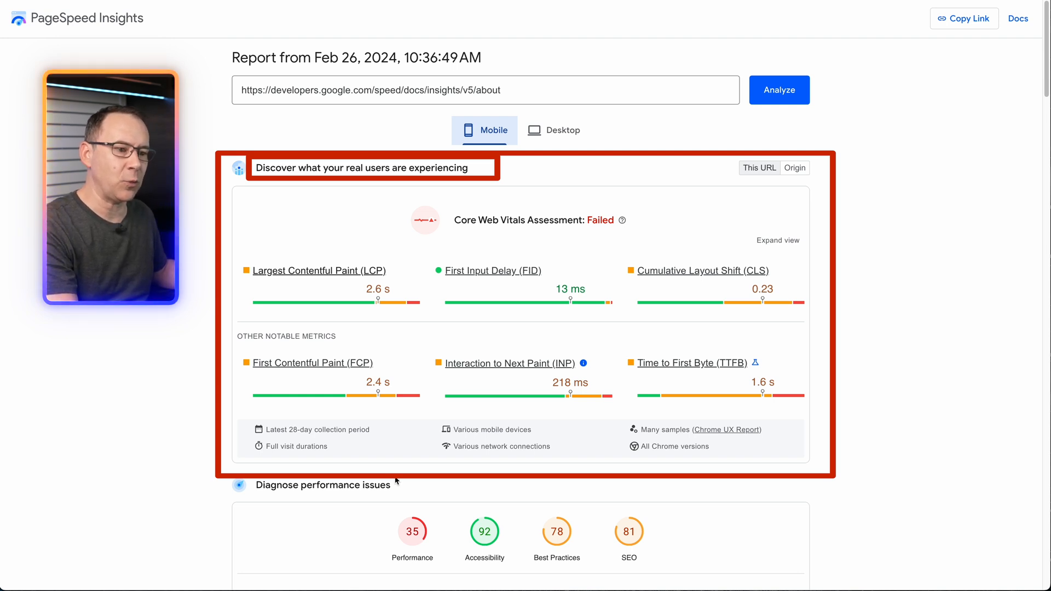
mouse_move(412, 462)
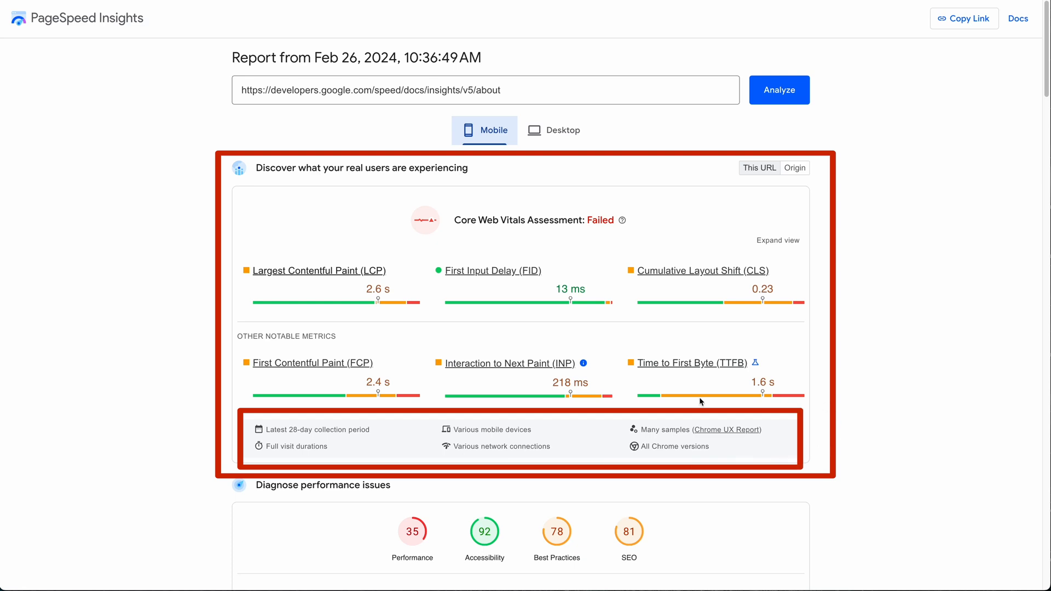
mouse_move(804, 480)
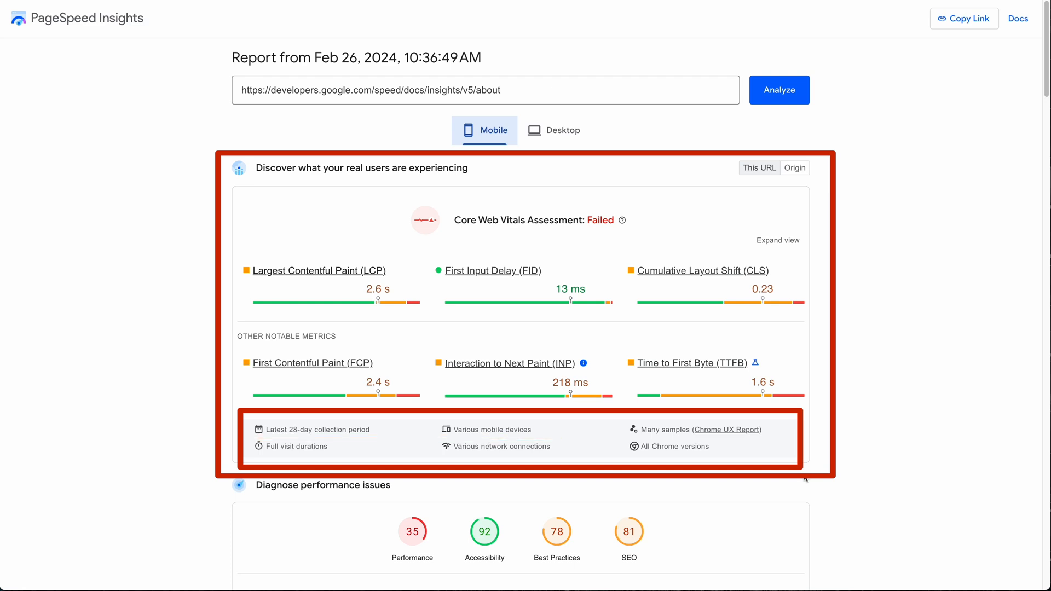
mouse_move(716, 429)
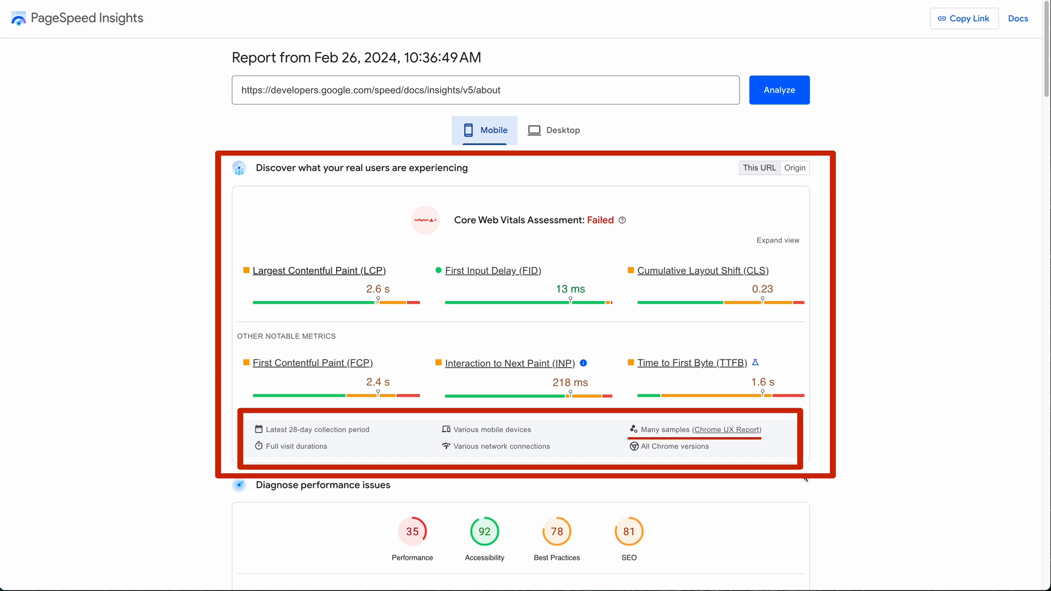
mouse_move(623, 475)
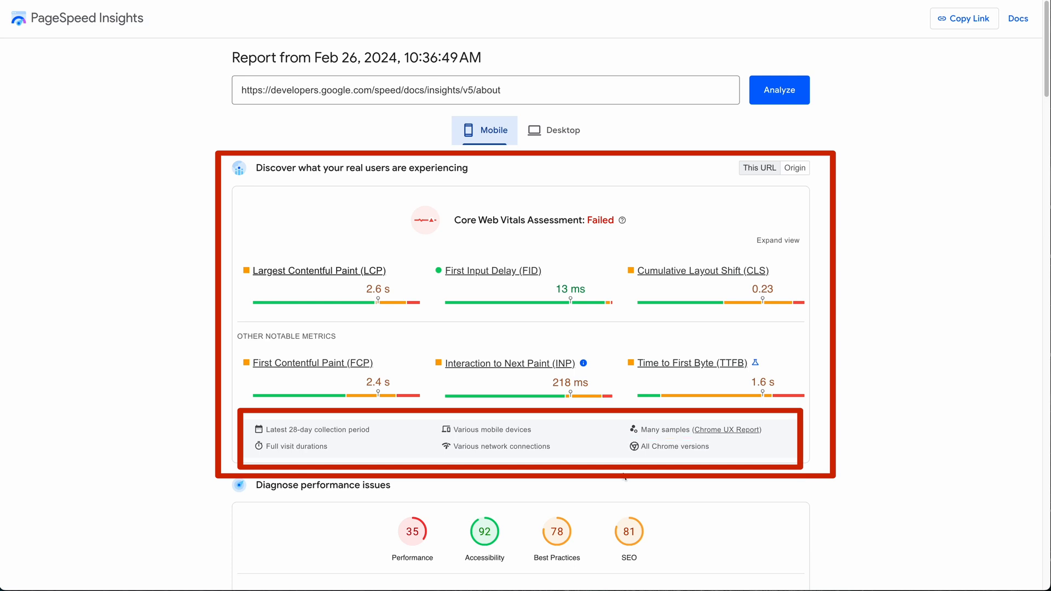
mouse_move(270, 459)
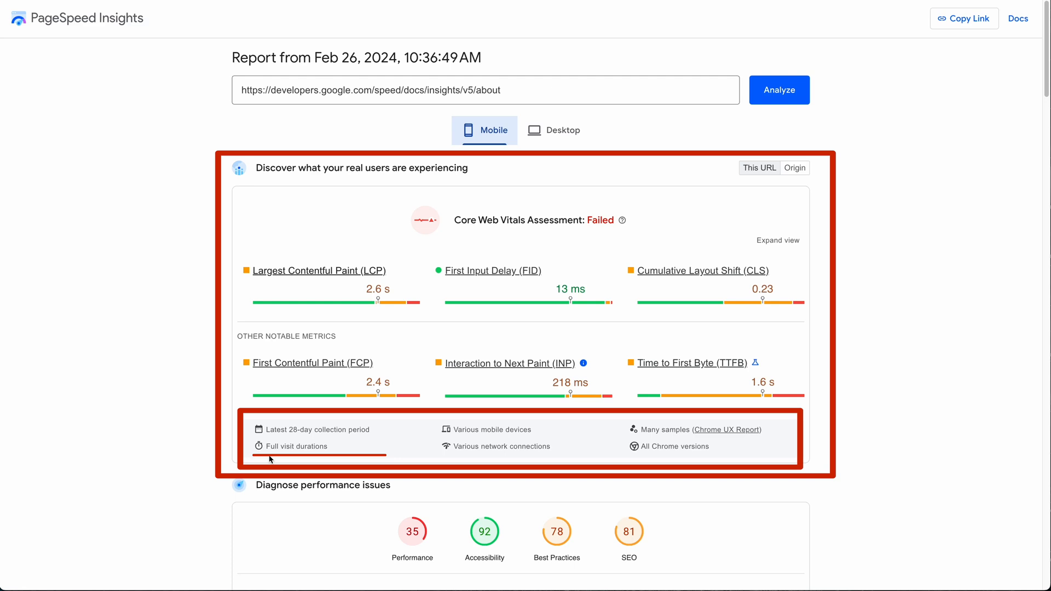
left_click(562, 130)
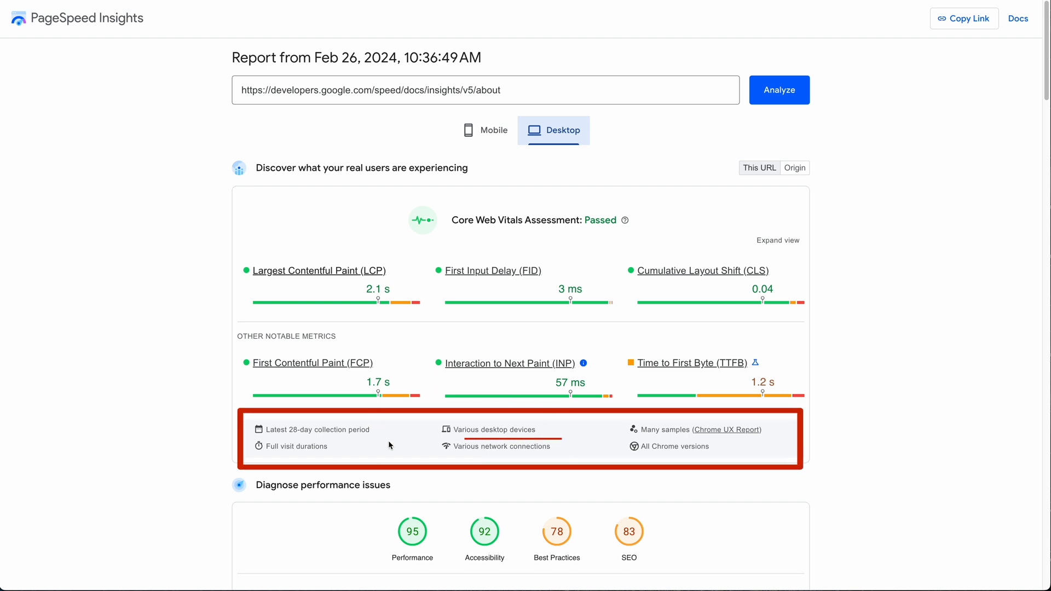
left_click(485, 131)
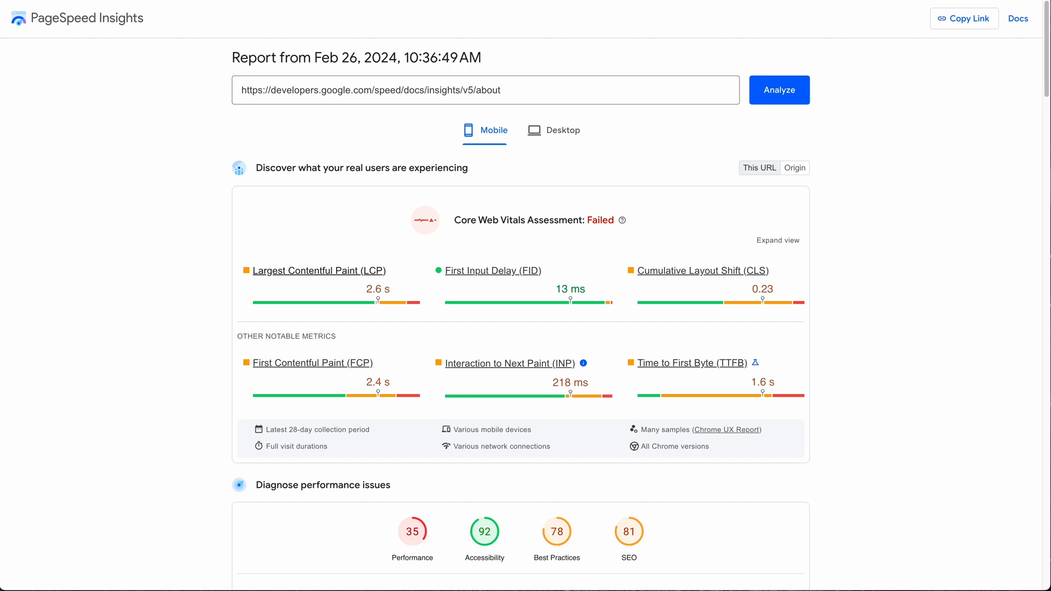
mouse_move(167, 466)
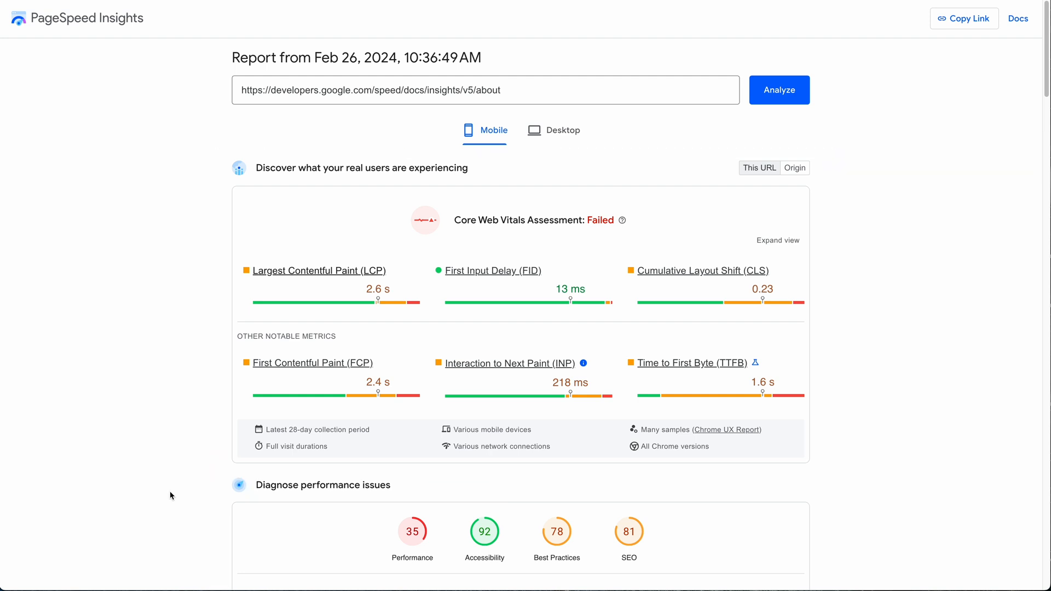
scroll("down", 3)
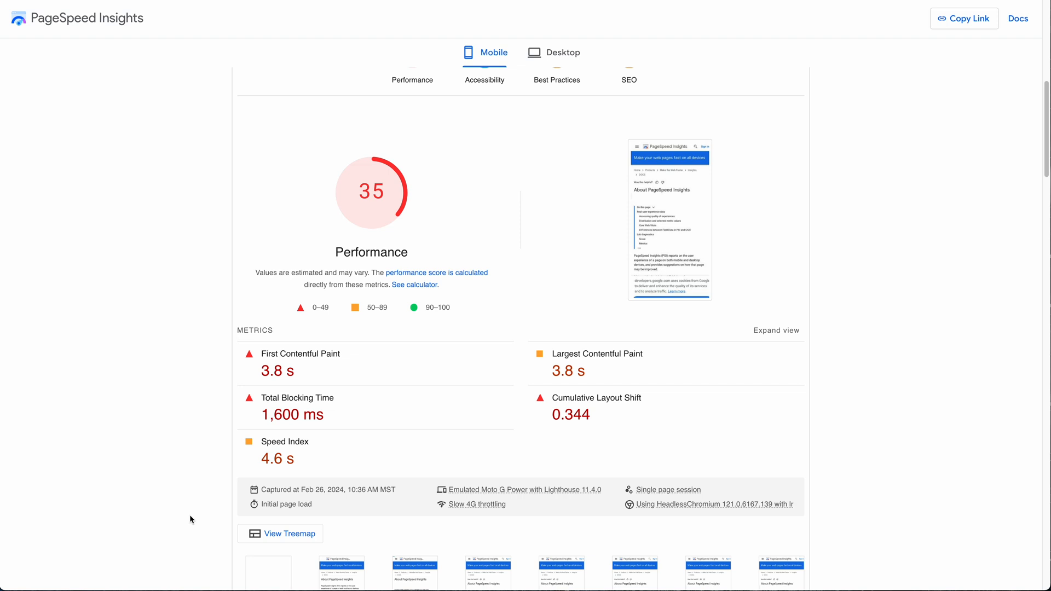
scroll("up", 3)
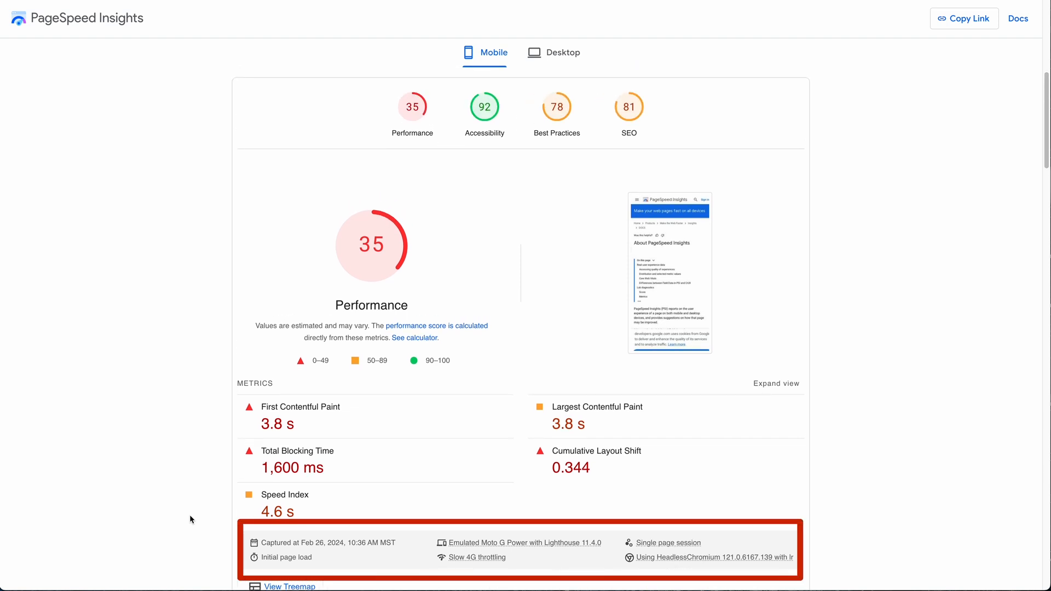
mouse_move(435, 555)
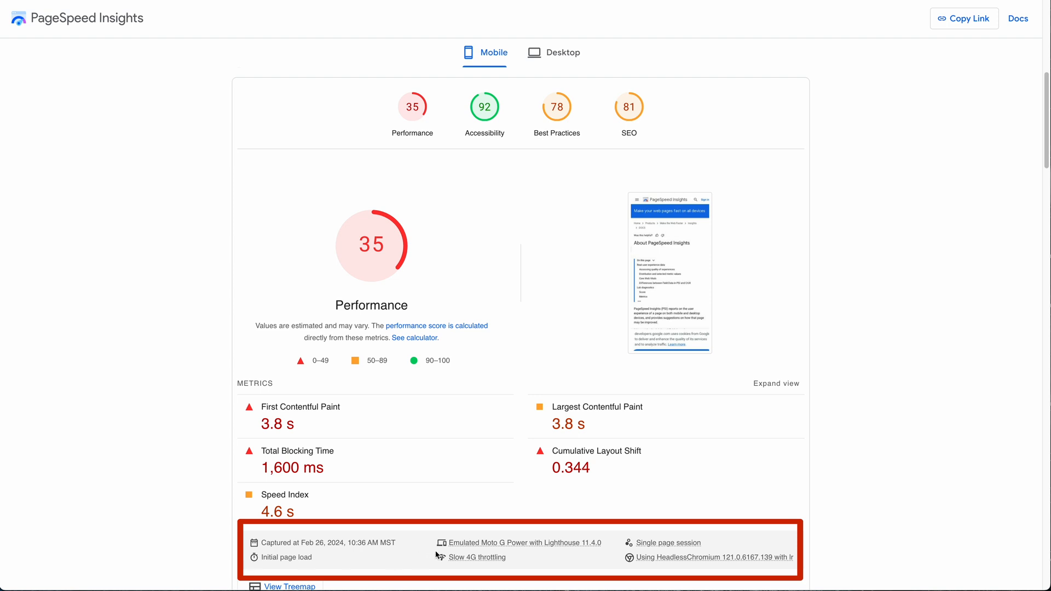
mouse_move(454, 571)
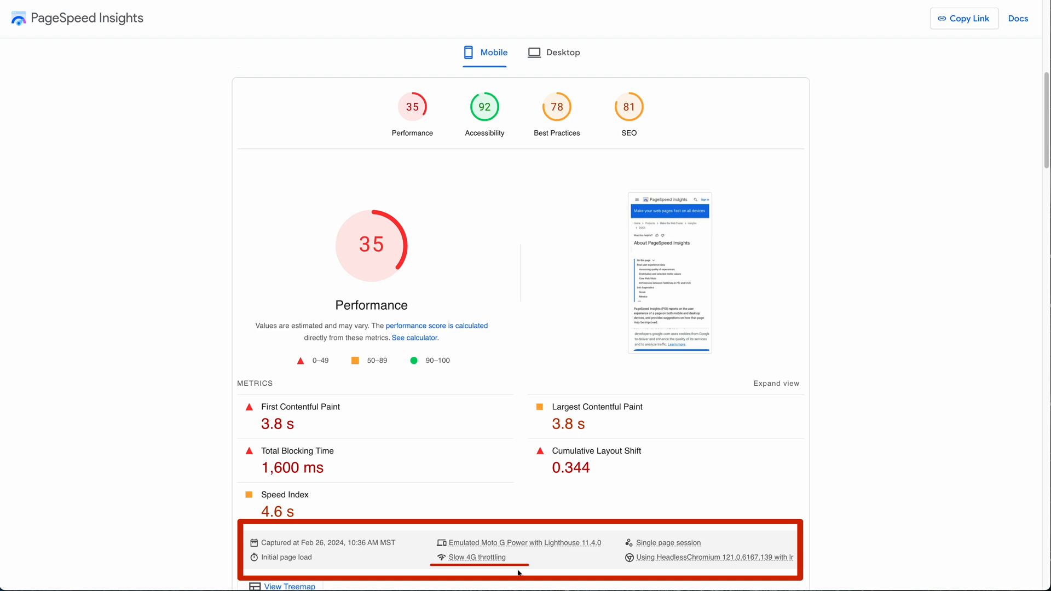
mouse_move(308, 575)
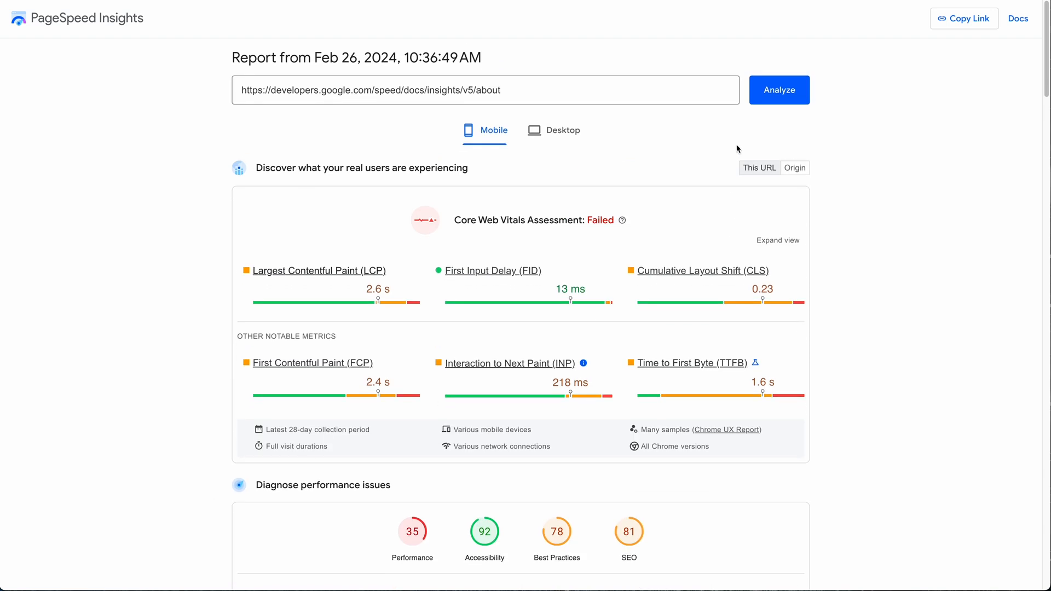
mouse_move(713, 132)
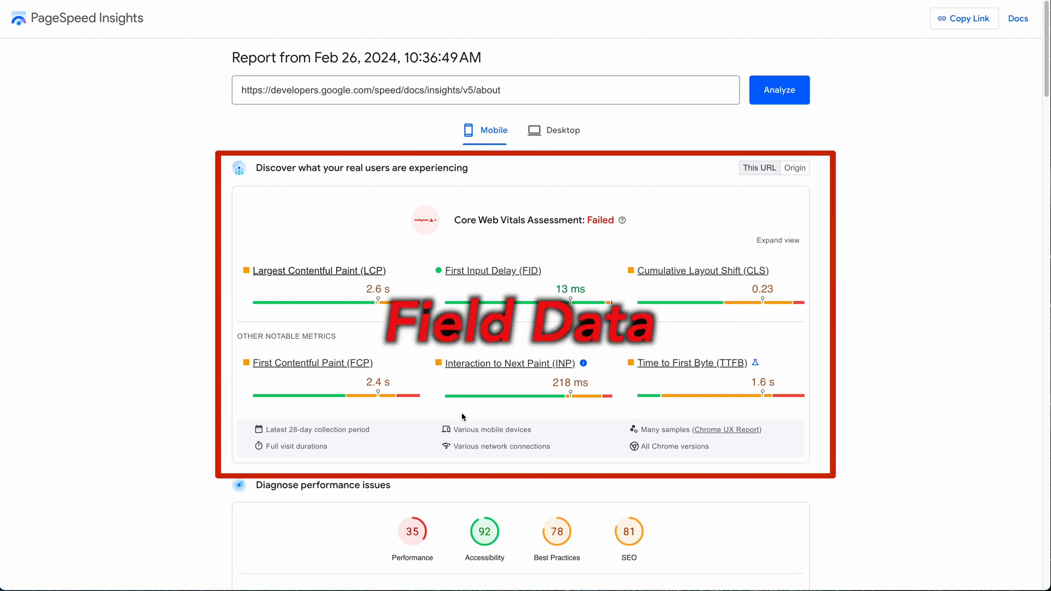
mouse_move(785, 403)
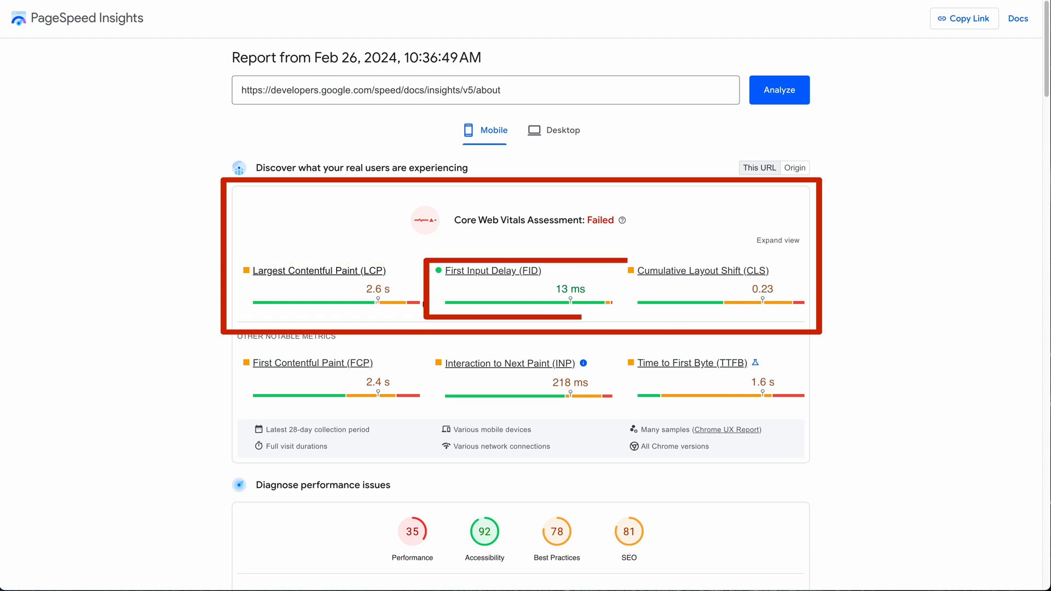
mouse_move(654, 227)
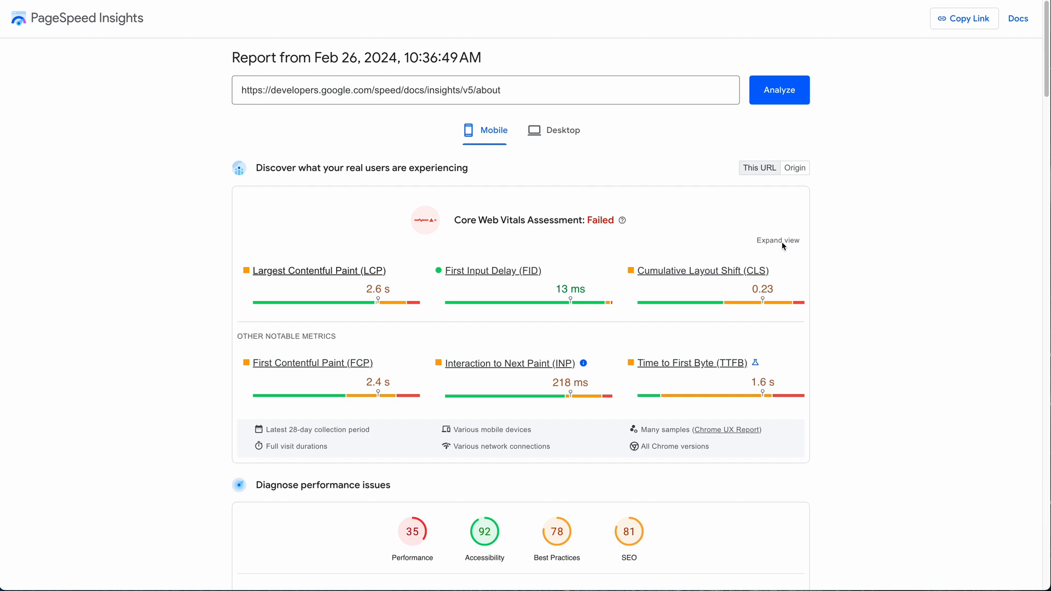
Step: Expand the mobile field data to show each metric's distribution, e.g. LCP 74% good
left_click(777, 240)
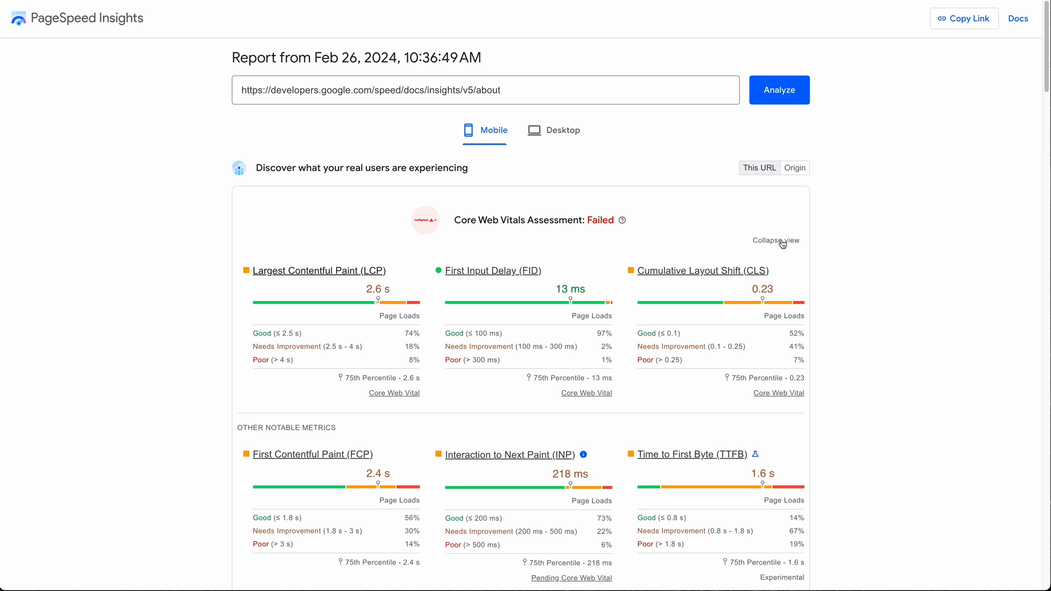
mouse_move(604, 412)
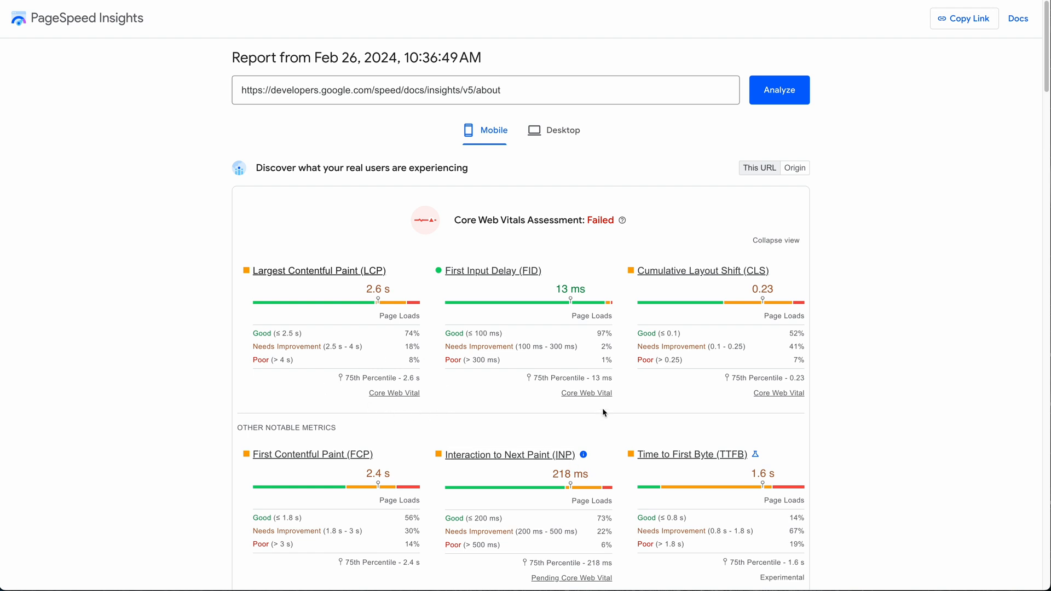
mouse_move(758, 378)
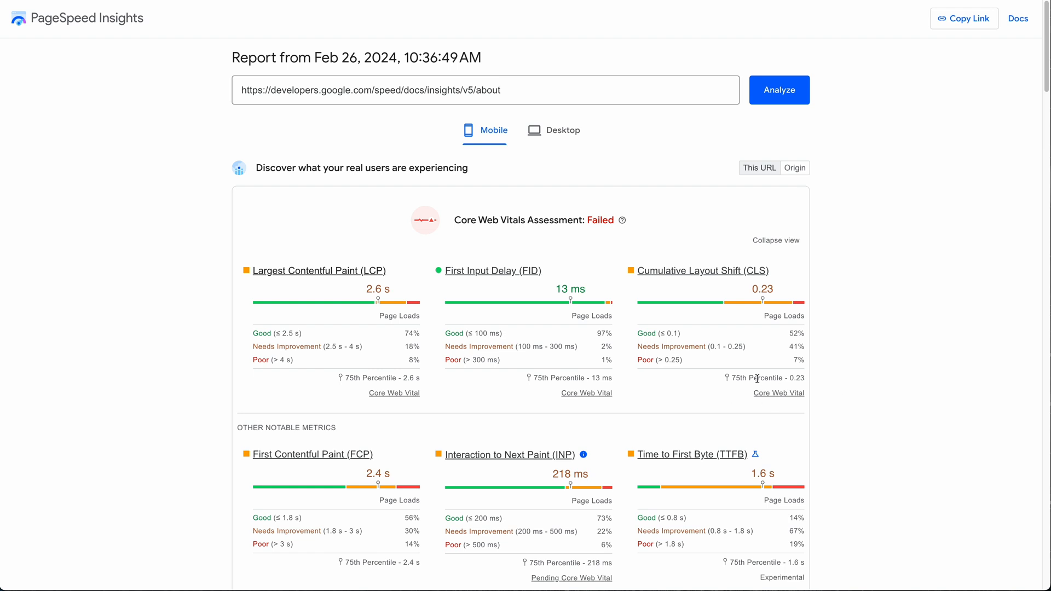
mouse_move(644, 561)
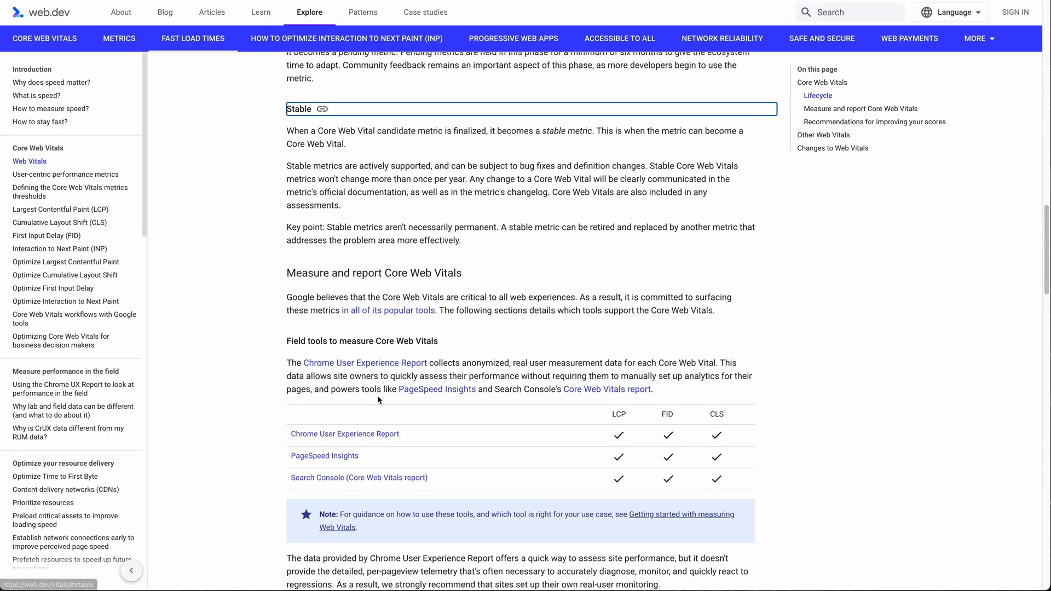
mouse_move(278, 138)
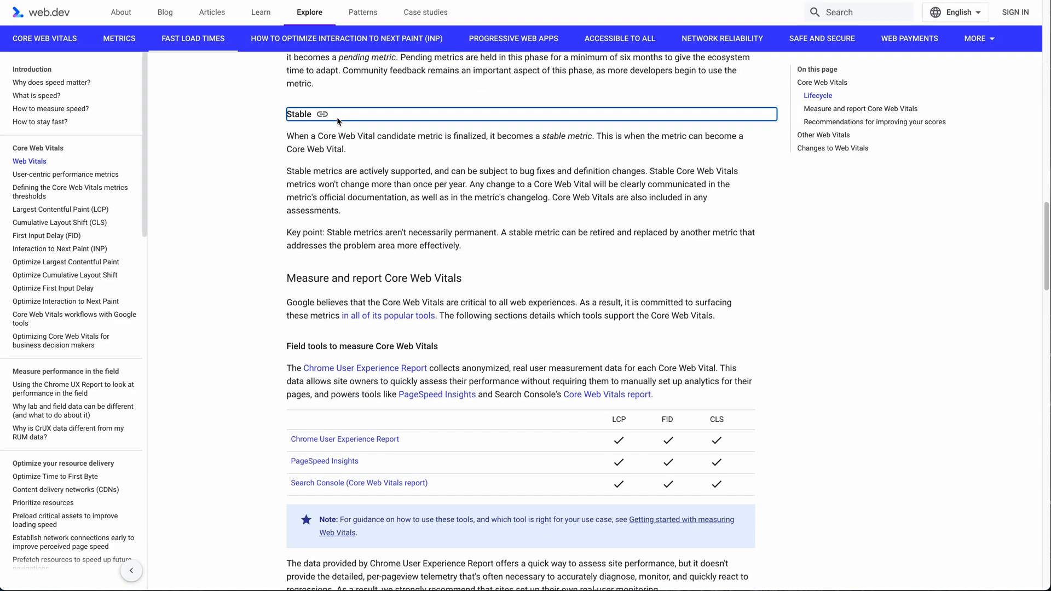
Step: Review web.dev's metric thresholds, then toggle PageSpeed Insights between Desktop and Mobile field data
scroll("up", 3)
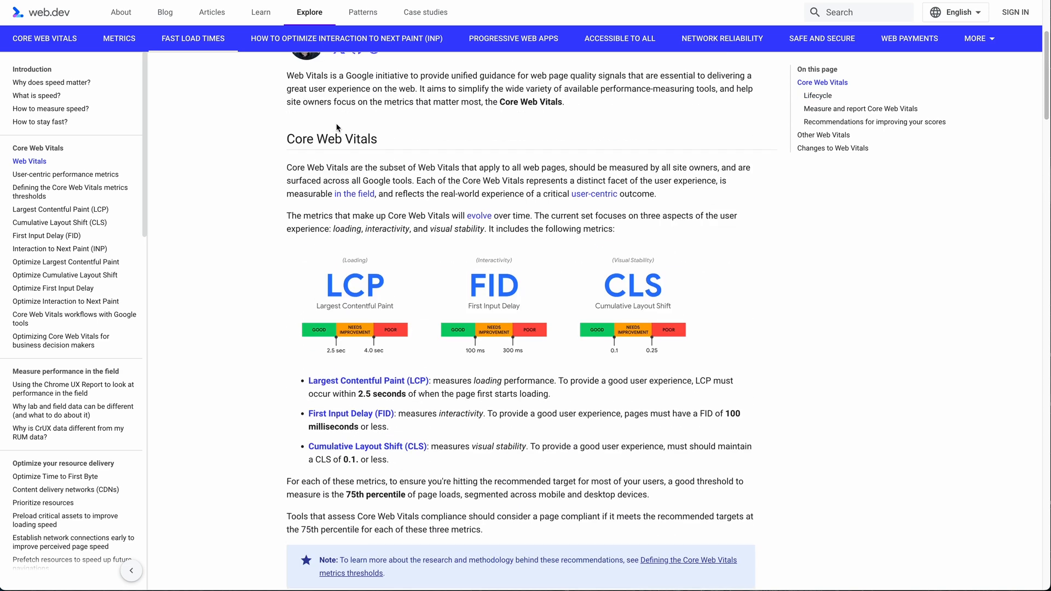
mouse_move(306, 291)
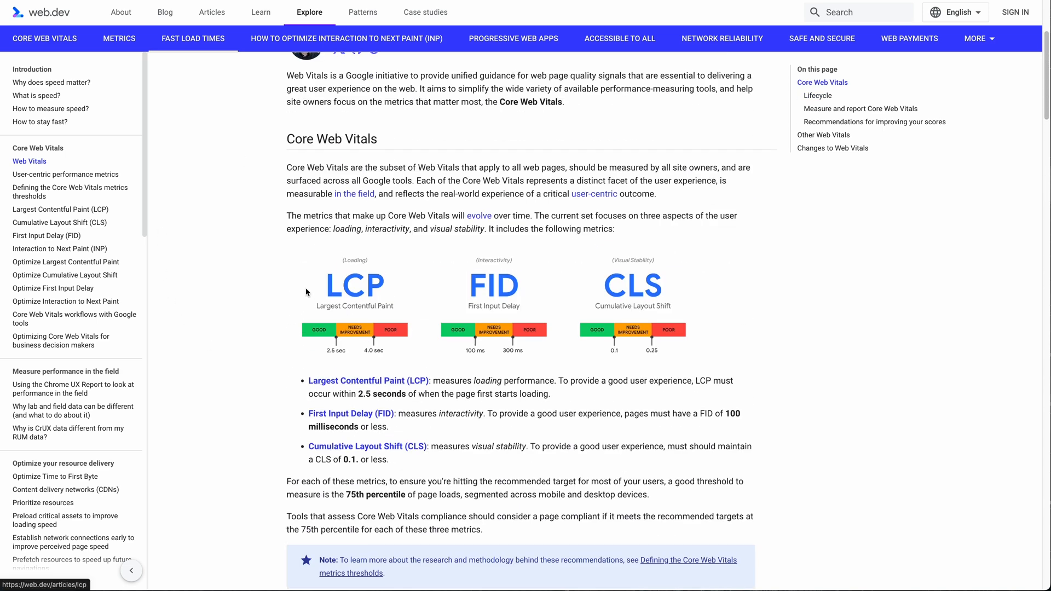
mouse_move(483, 278)
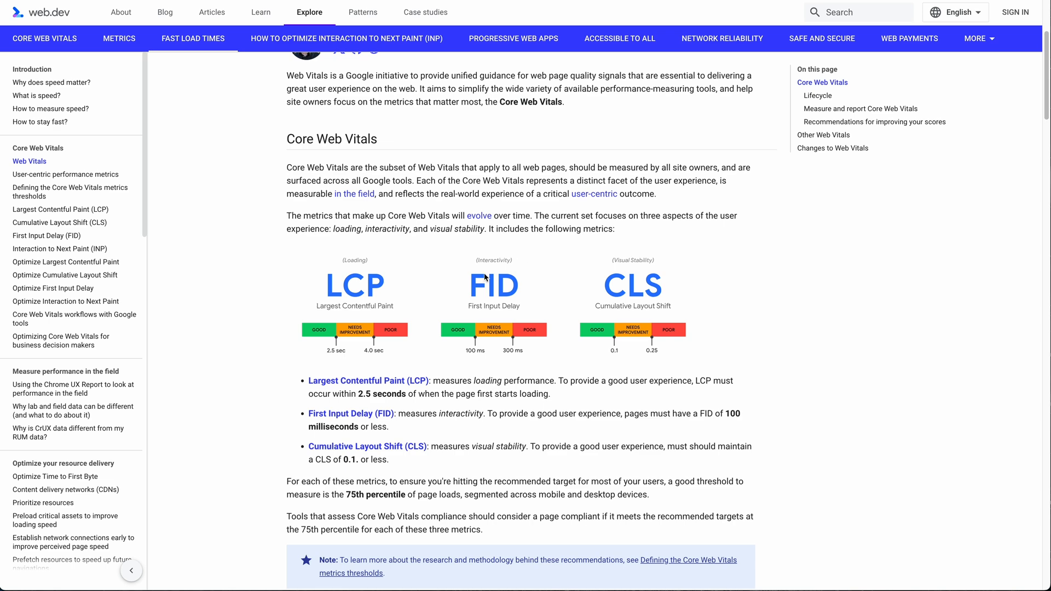
mouse_move(634, 268)
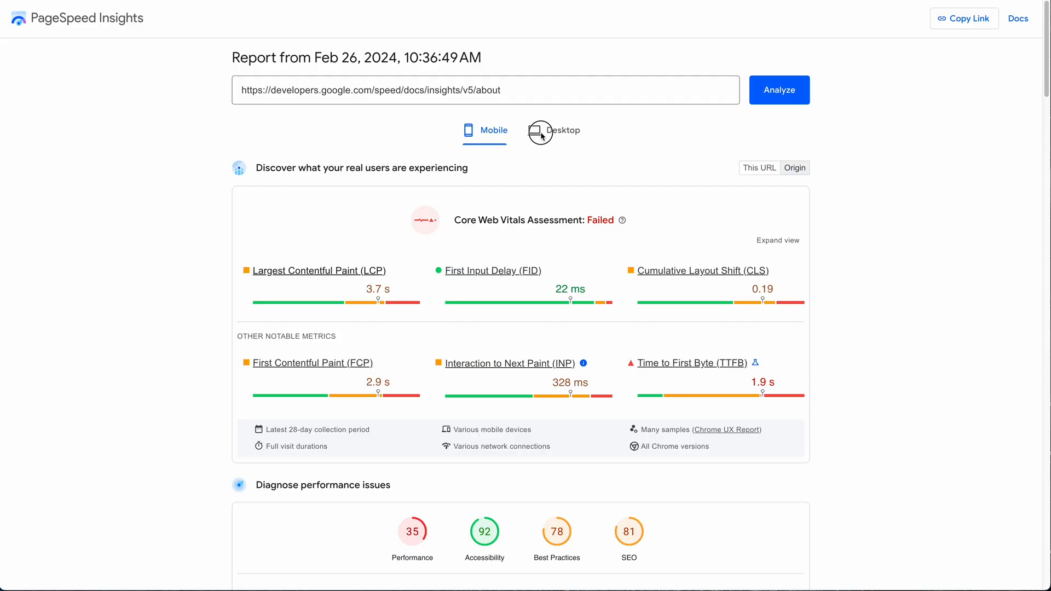
left_click(484, 130)
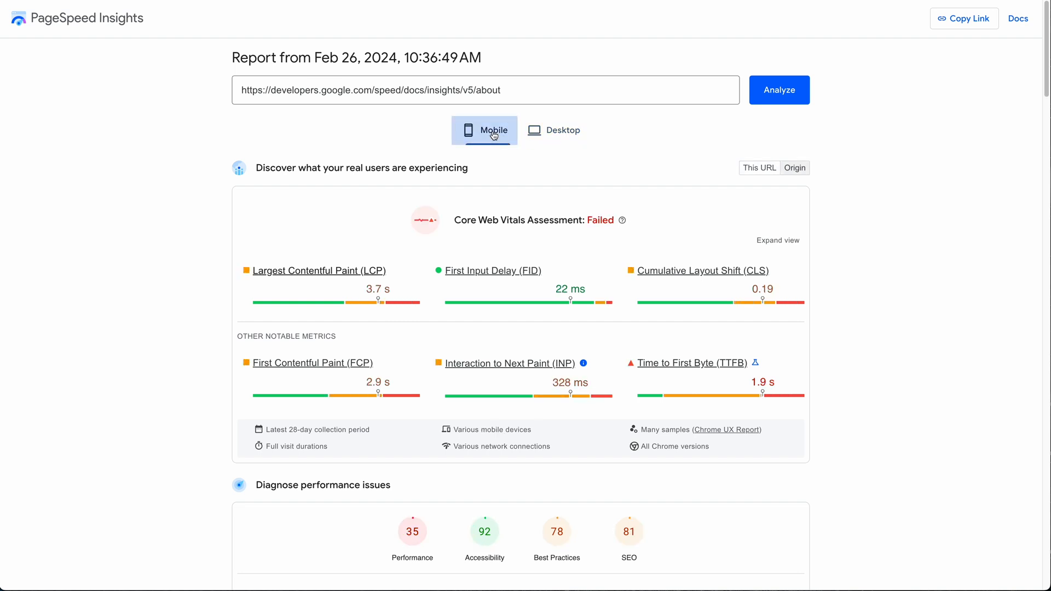
left_click(553, 131)
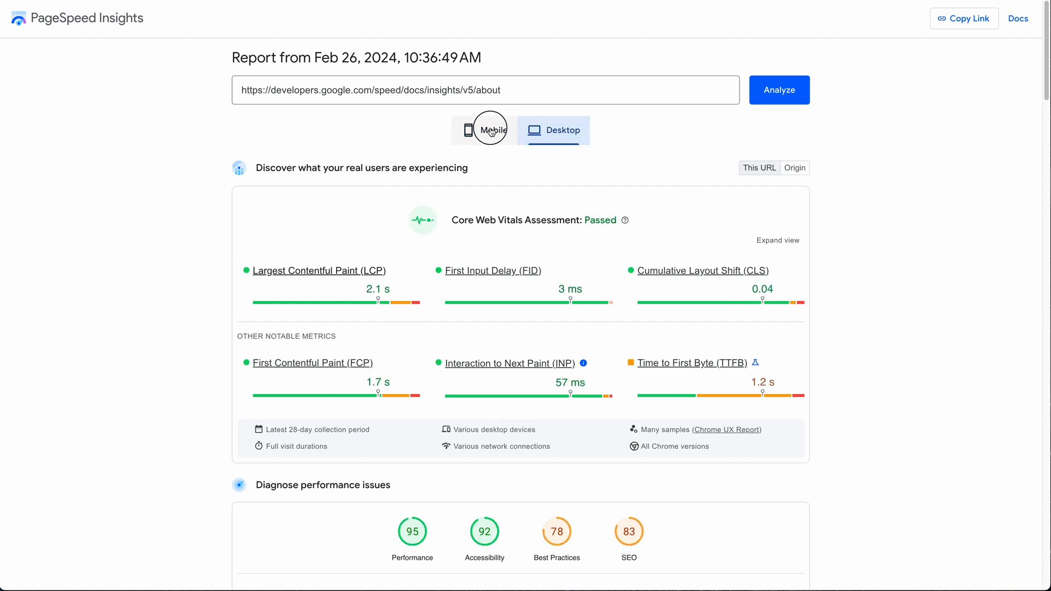
left_click(484, 130)
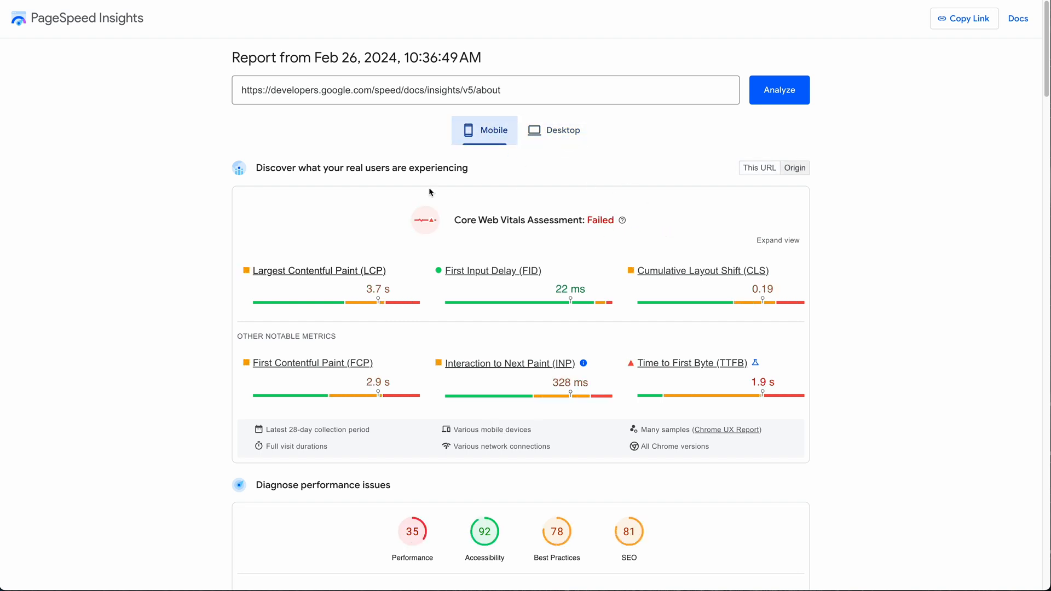
mouse_move(643, 241)
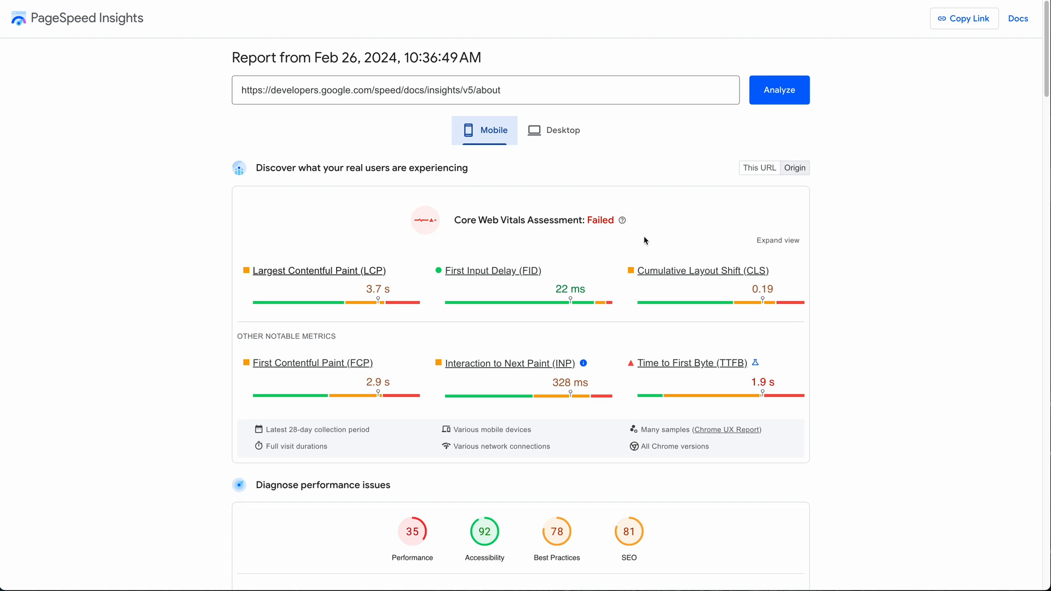
mouse_move(774, 244)
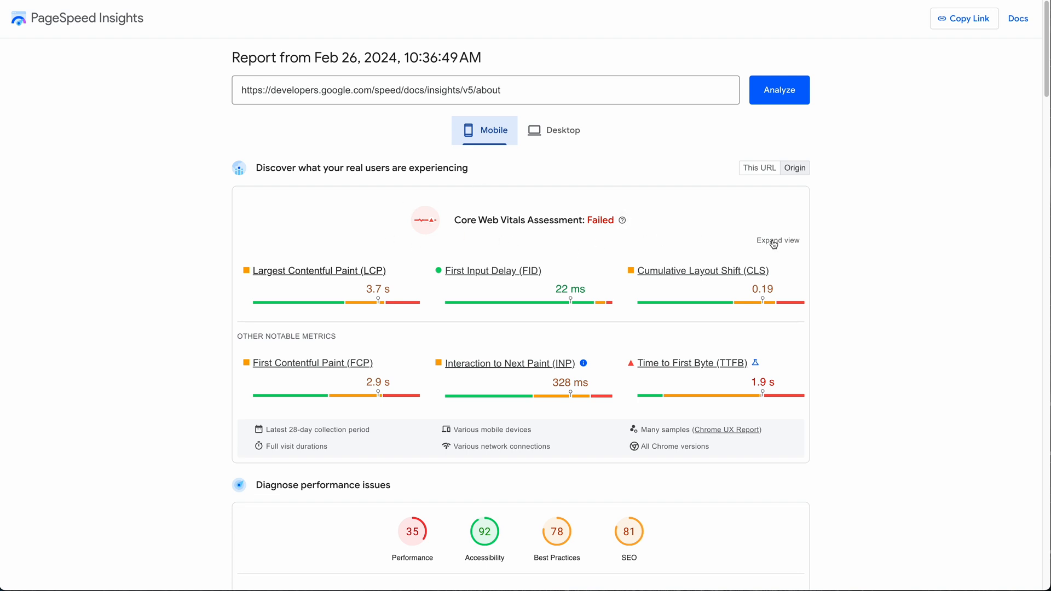
Step: Expand the Core Web Vitals metrics view to show good, needs-improvement and poor percentages
left_click(777, 239)
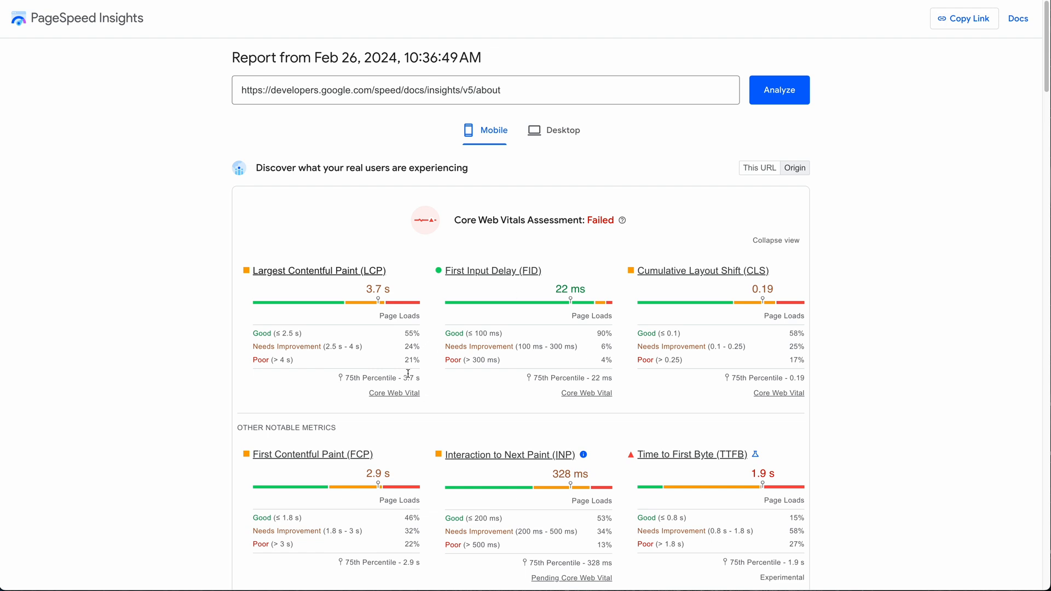
mouse_move(415, 333)
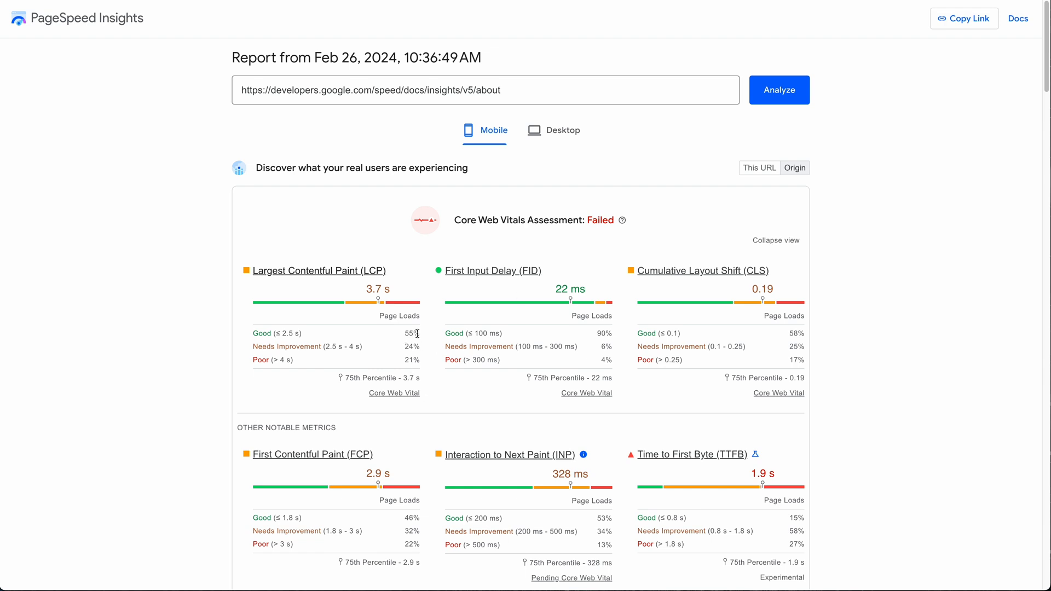
mouse_move(416, 374)
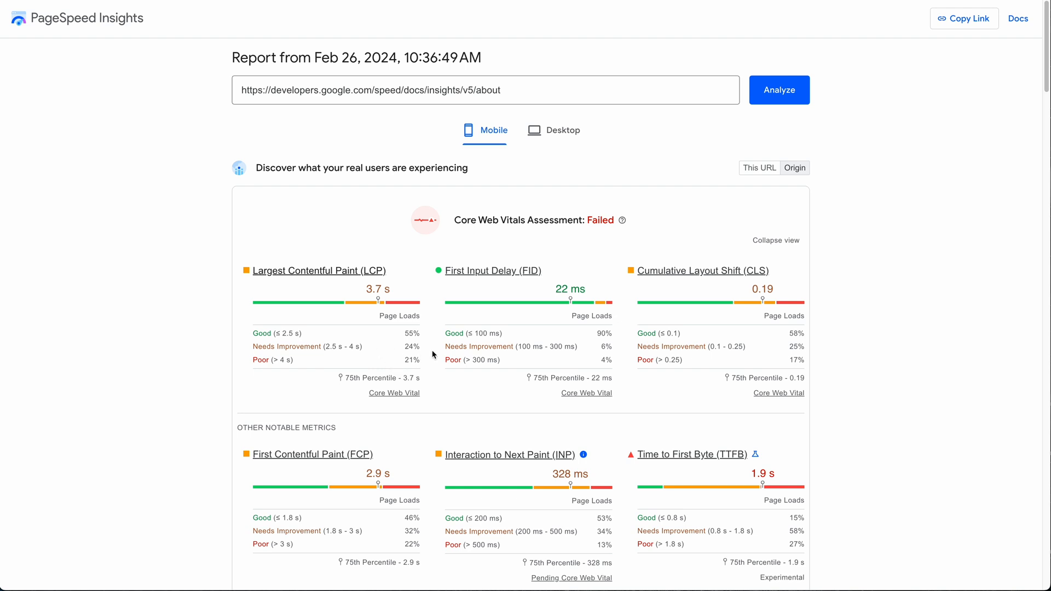
mouse_move(878, 356)
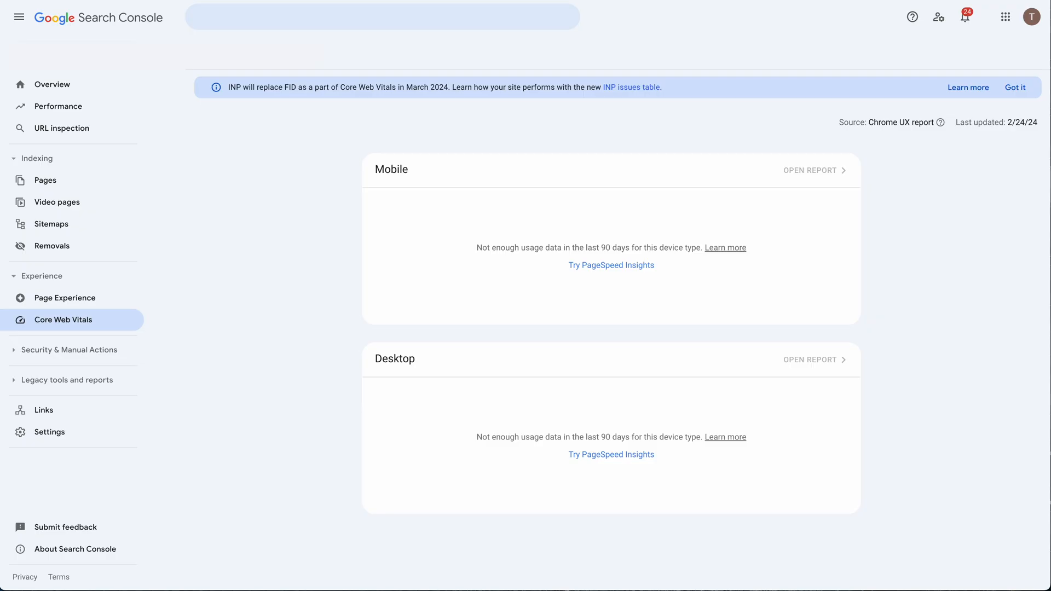
mouse_move(75, 351)
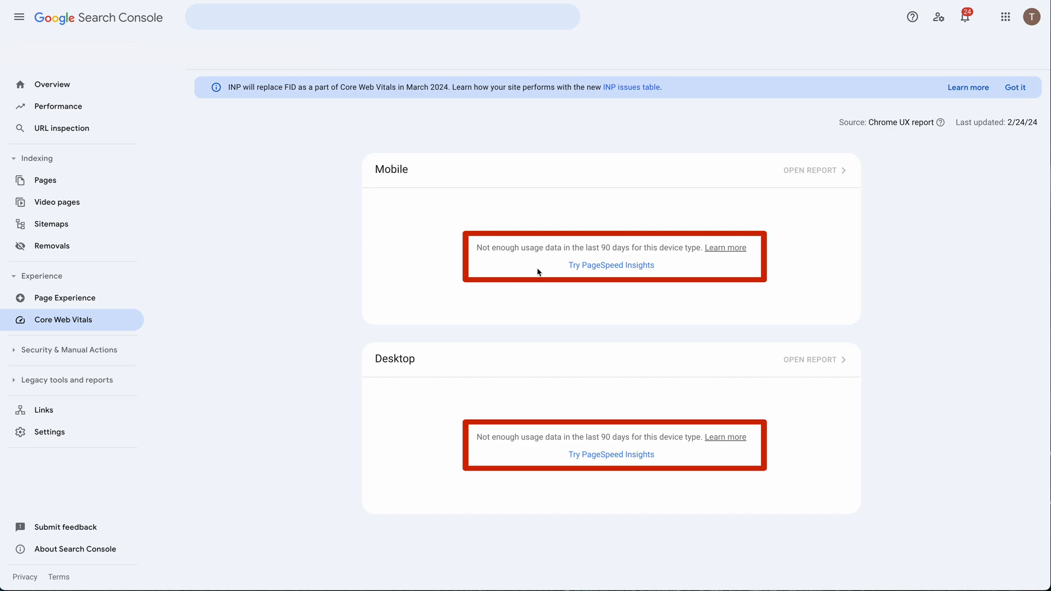
mouse_move(307, 410)
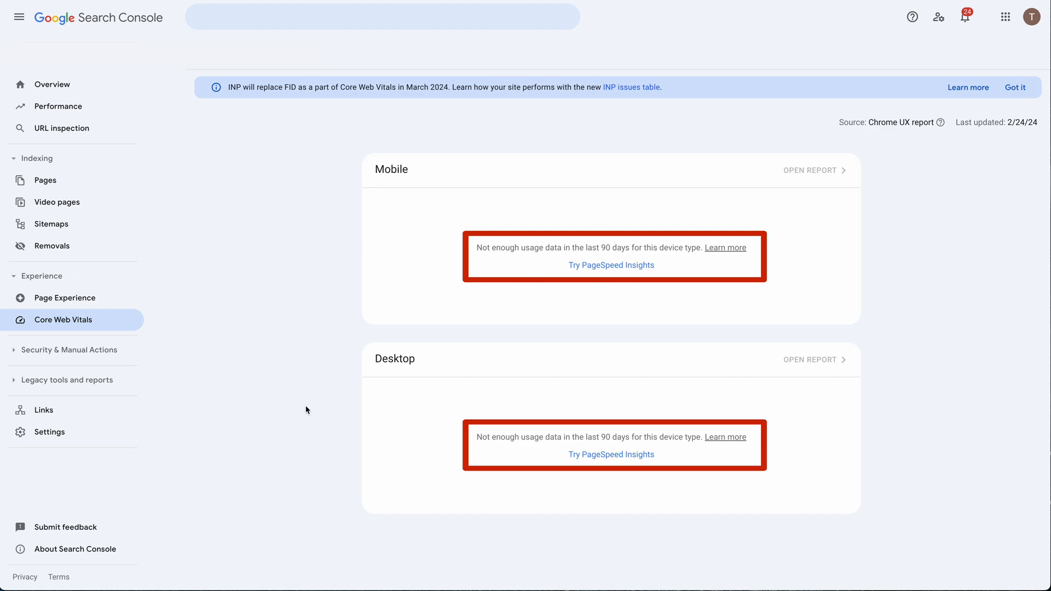
Step: Return from Search Console to the Feb 22 mobile PageSpeed Insights report
left_click(611, 265)
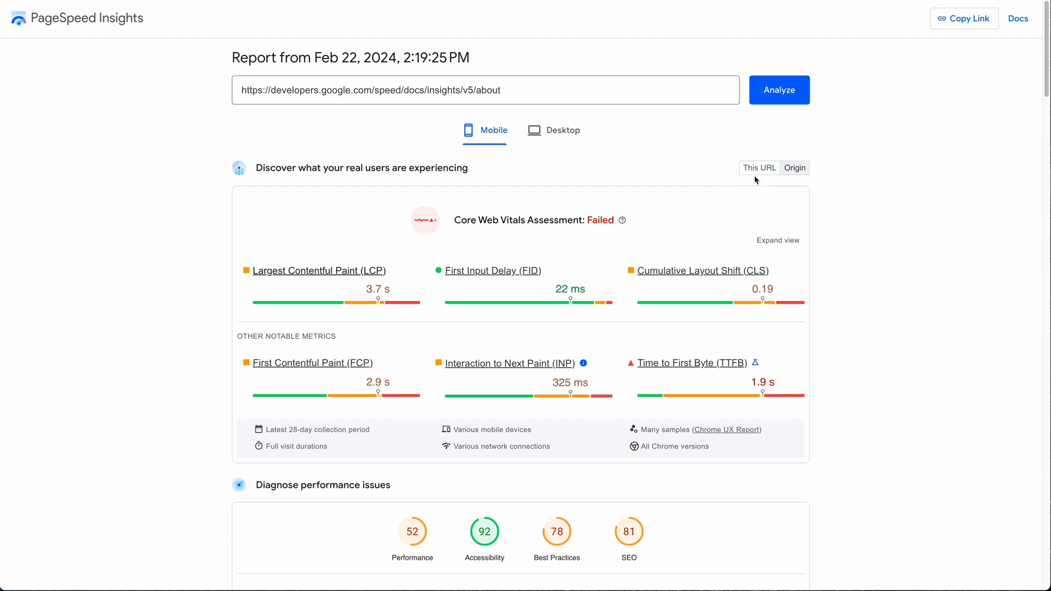
left_click(794, 167)
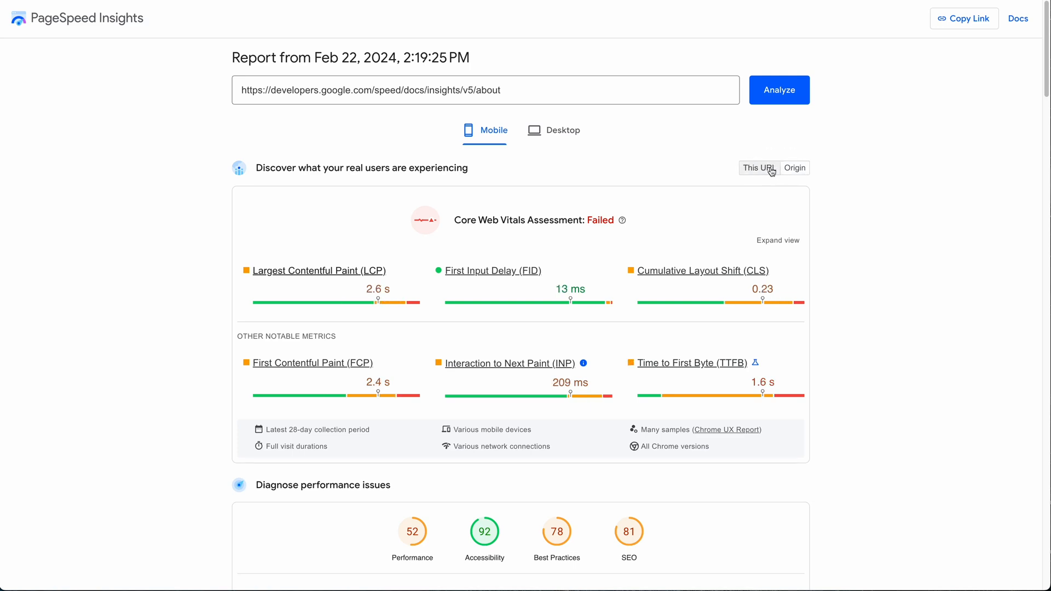
left_click(794, 167)
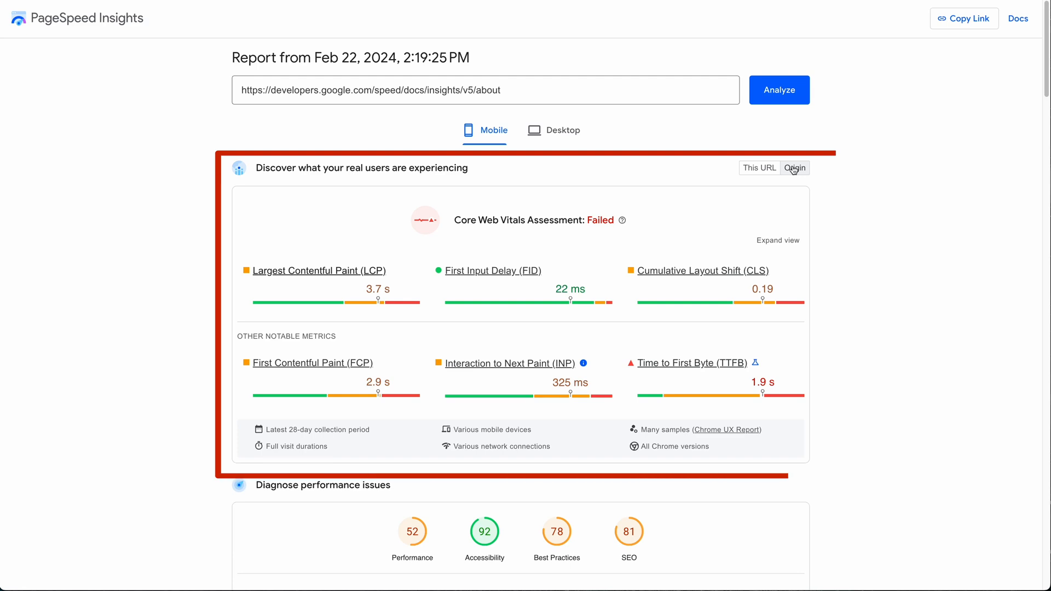
left_click(759, 168)
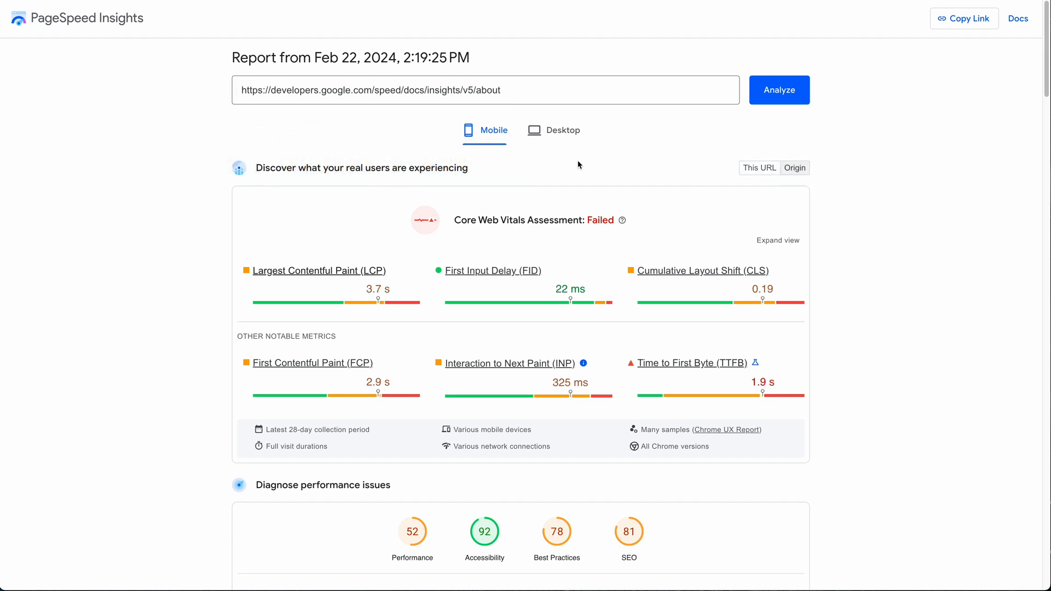
left_click(355, 90)
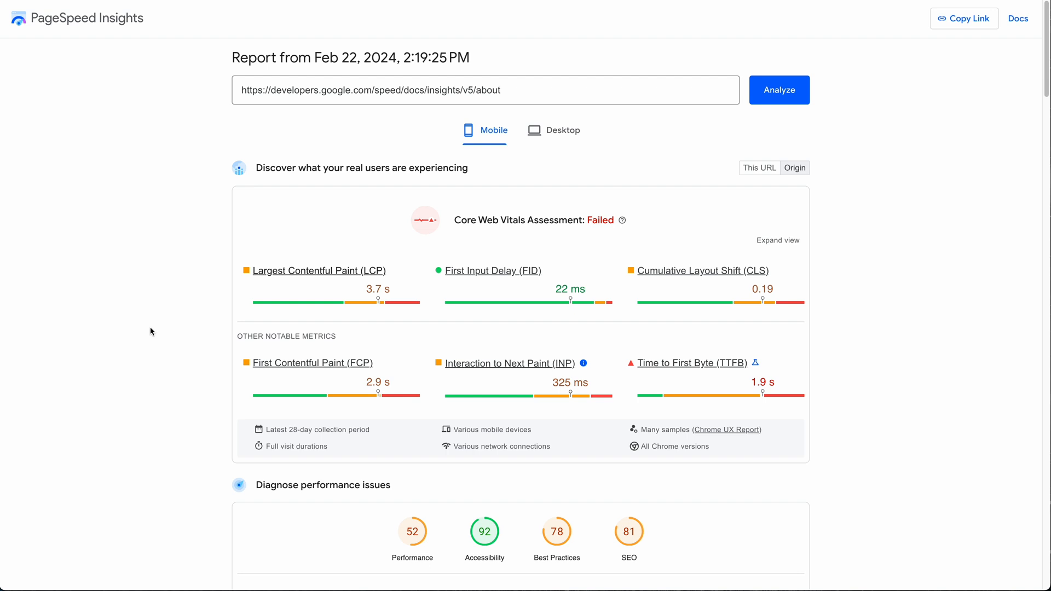
mouse_move(131, 311)
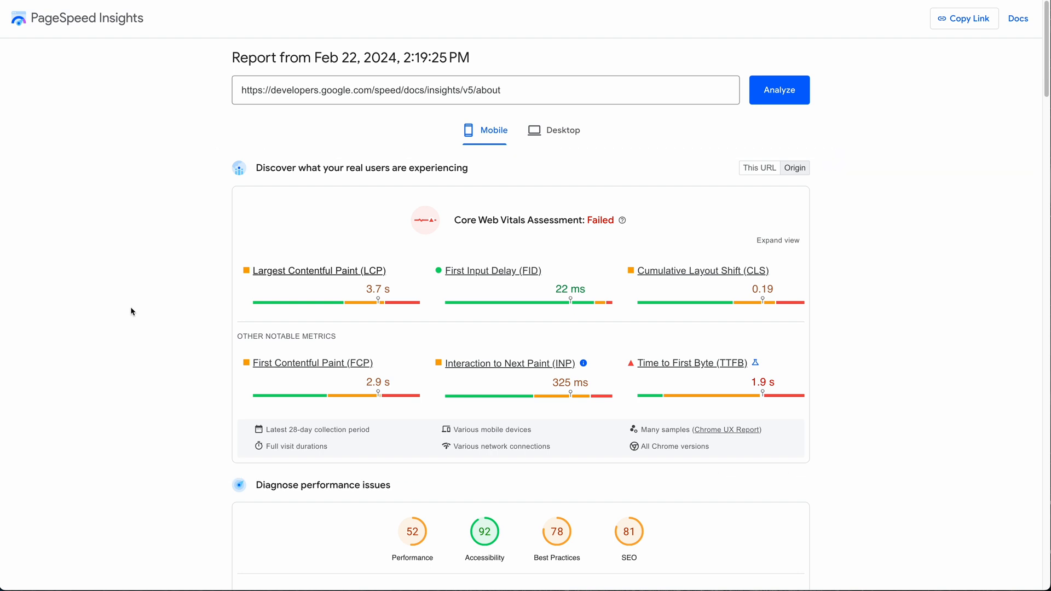
mouse_move(163, 296)
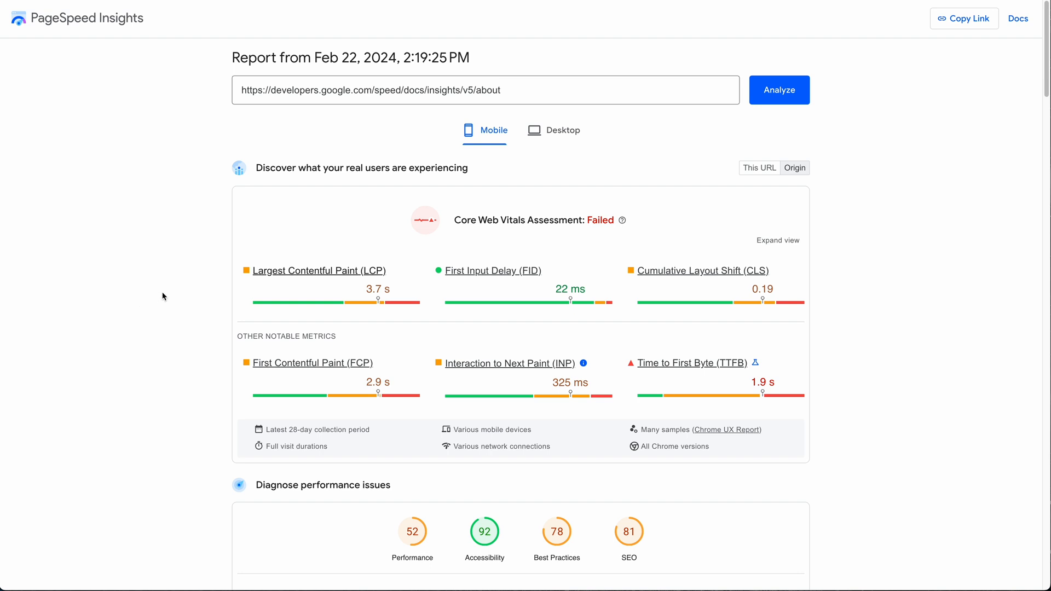
mouse_move(214, 219)
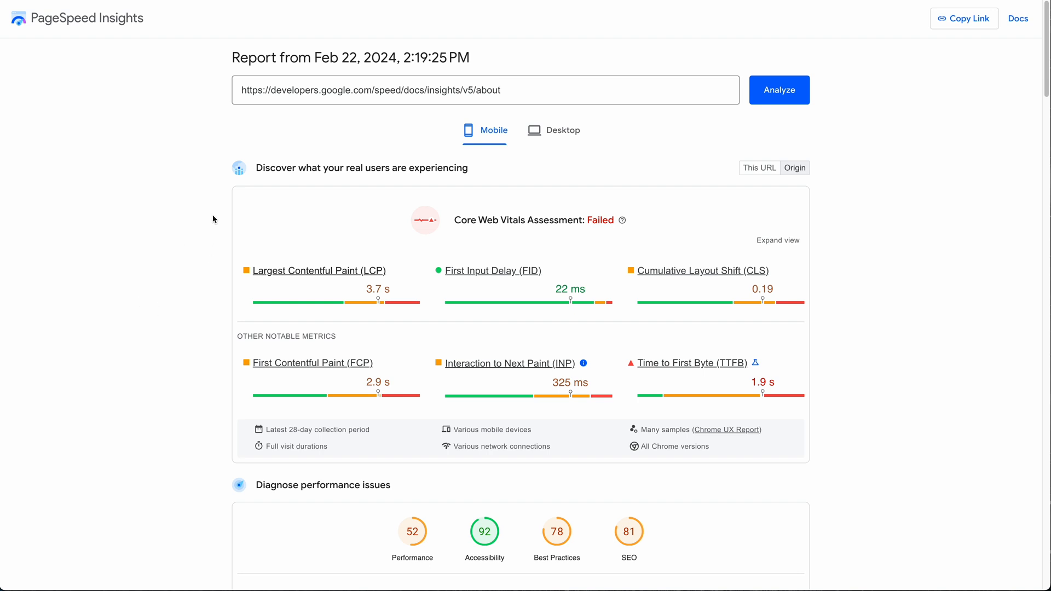
mouse_move(882, 371)
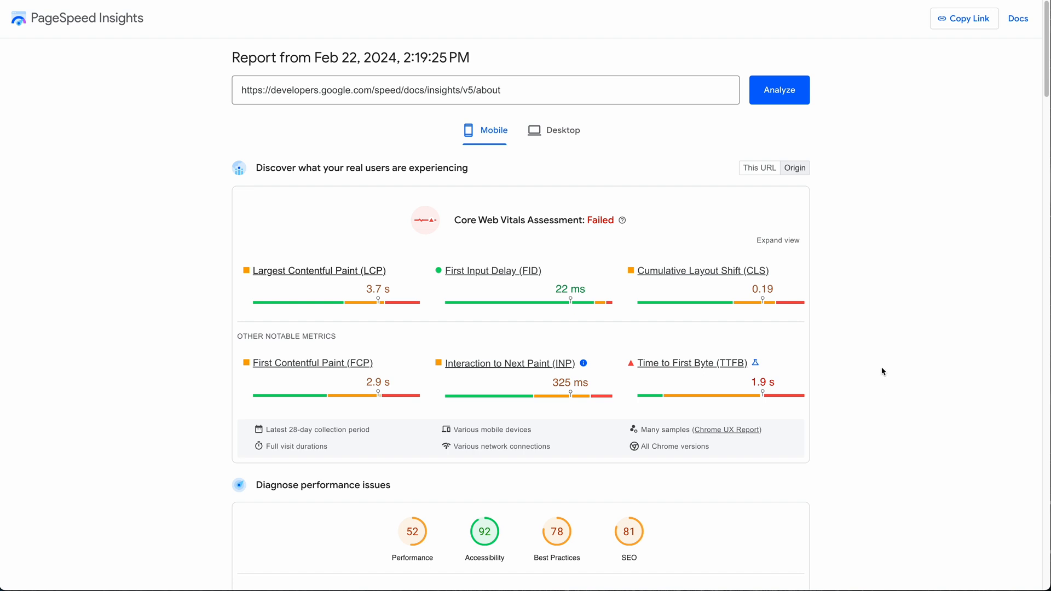
mouse_move(796, 166)
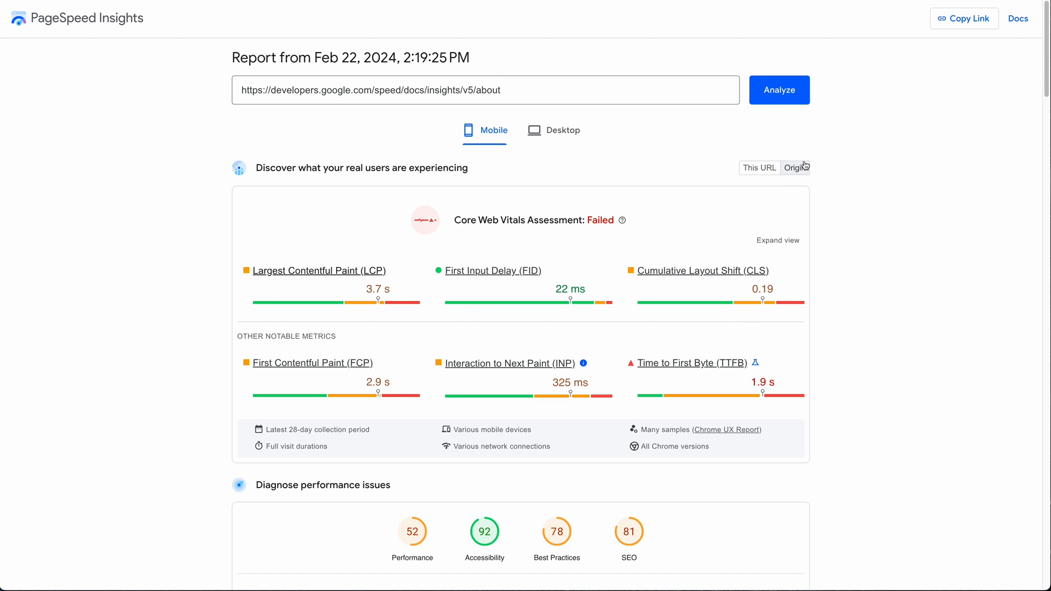
mouse_move(66, 210)
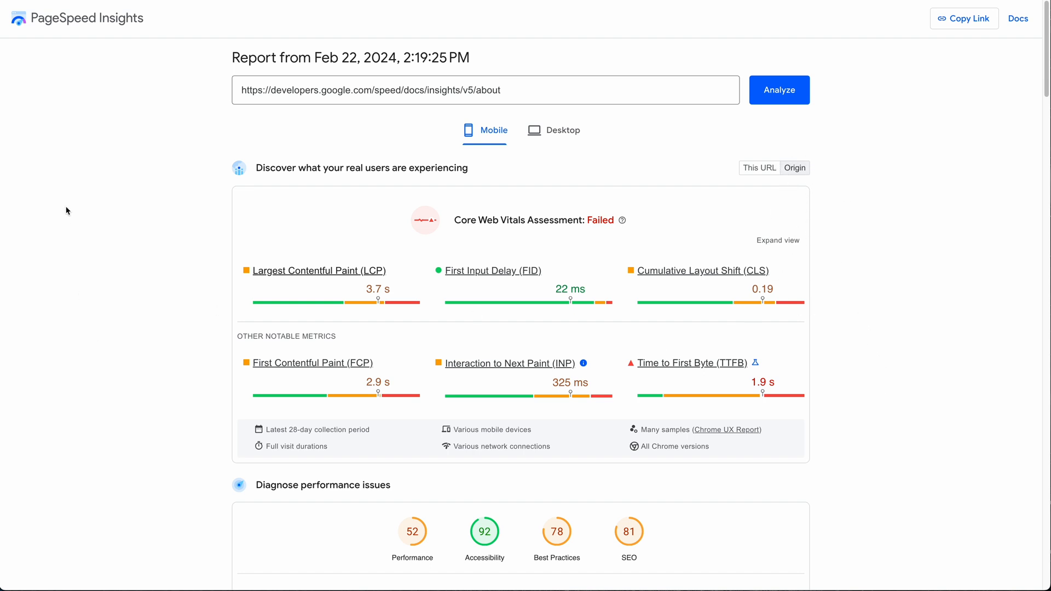
left_click(778, 89)
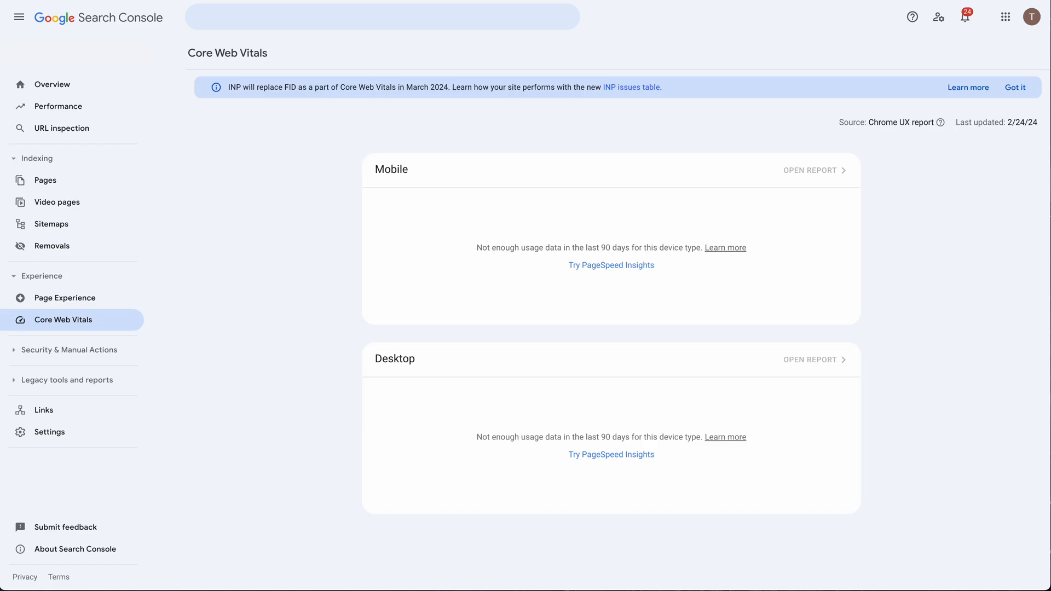
Step: Switch browser tabs toward the Search Console Core Web Vitals report for troycherasaro.com
left_click(382, 16)
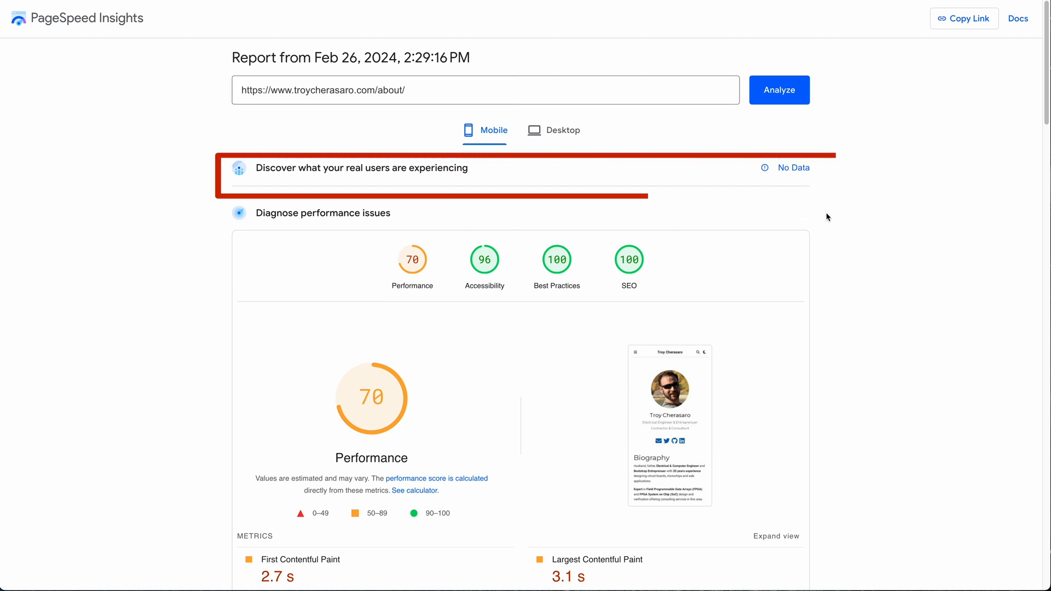
mouse_move(430, 476)
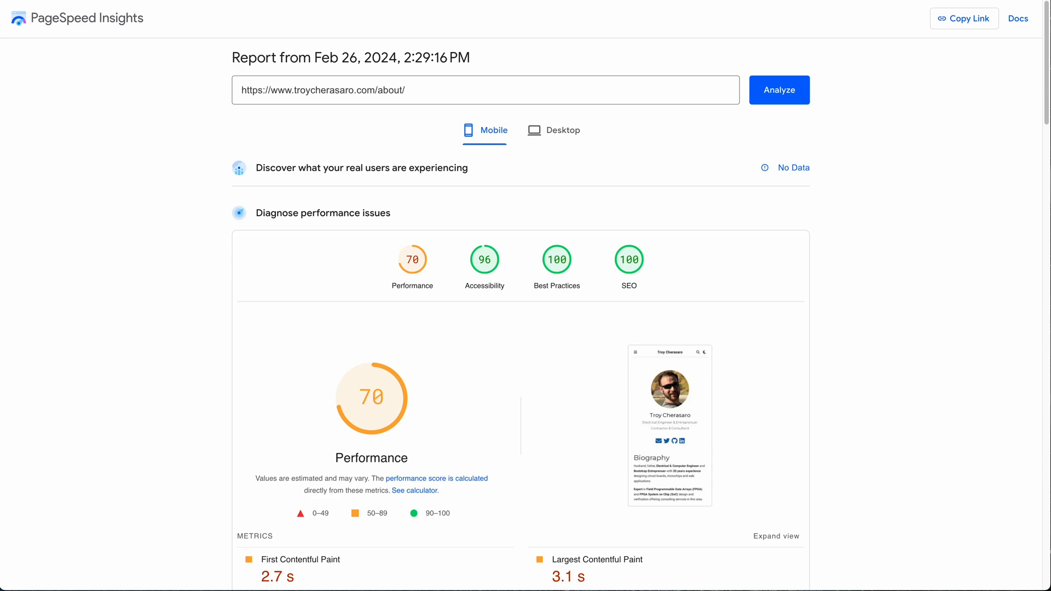
Step: Switch back to the Feb 22 developers.google.com mobile report with Failed Core Web Vitals
left_click(778, 90)
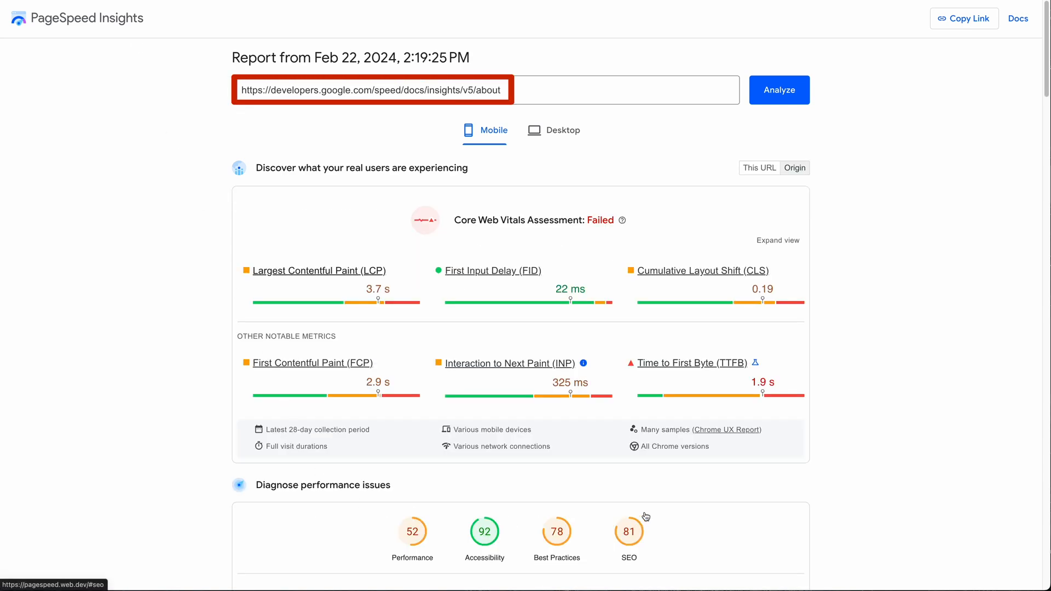
Step: Scroll to the lab results: Performance 52, LCP 4.1 s, TBT 1,410 ms
scroll("down", 3)
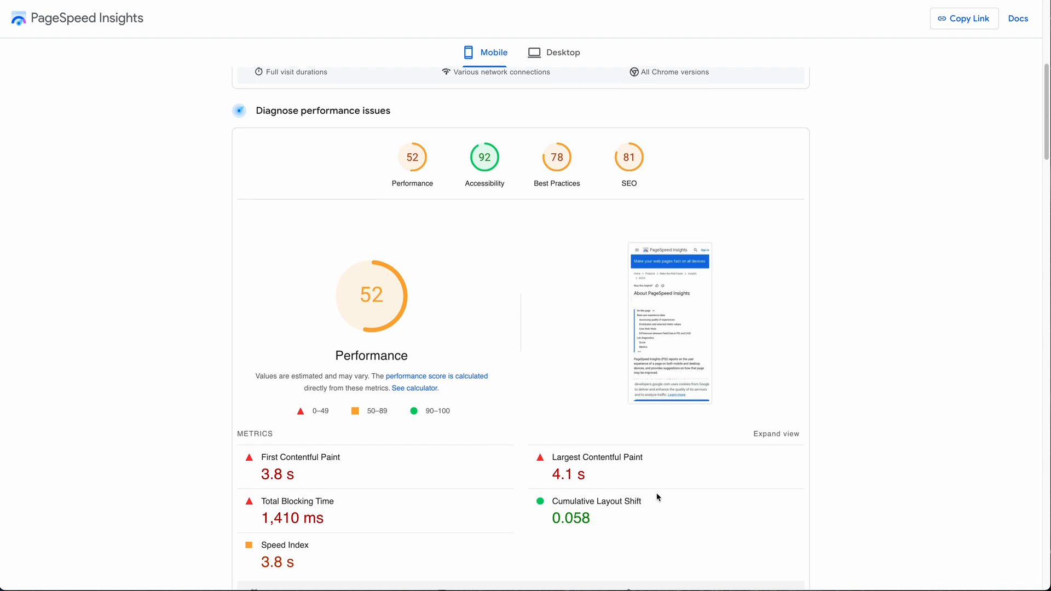
scroll("up", 3)
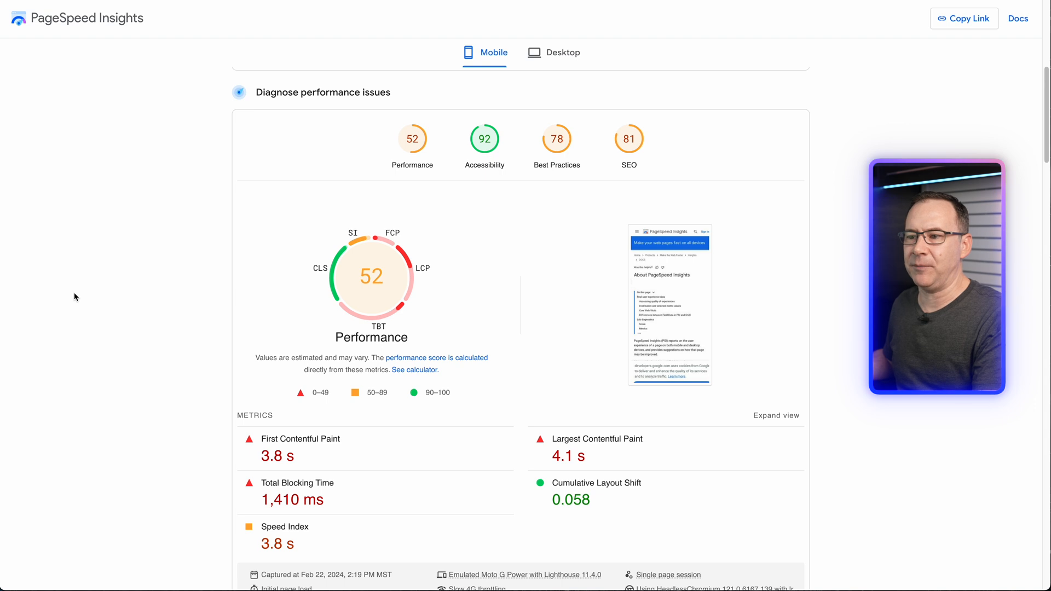
mouse_move(322, 289)
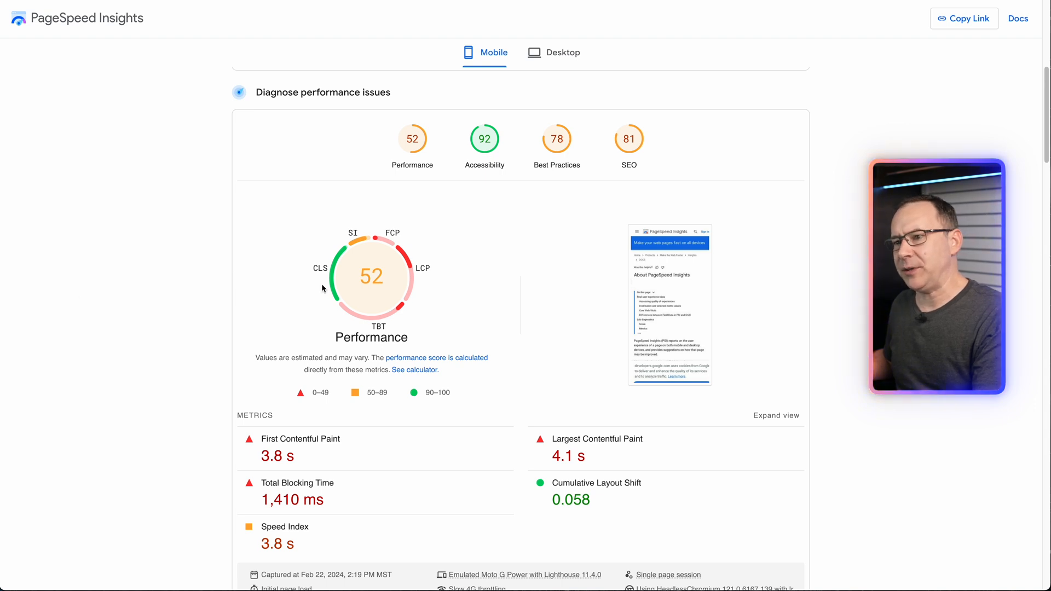
mouse_move(514, 322)
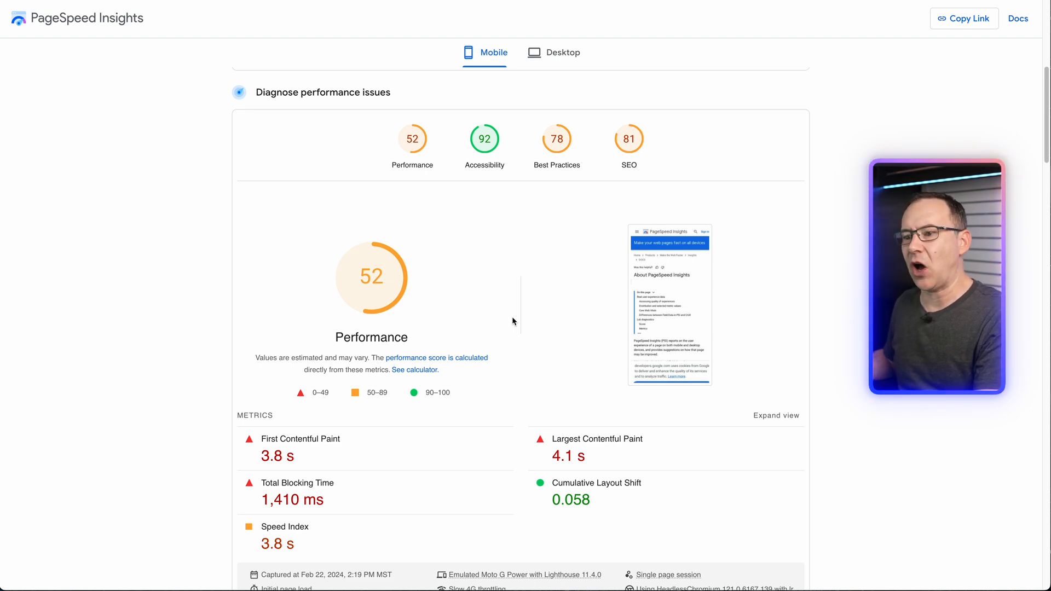
mouse_move(615, 72)
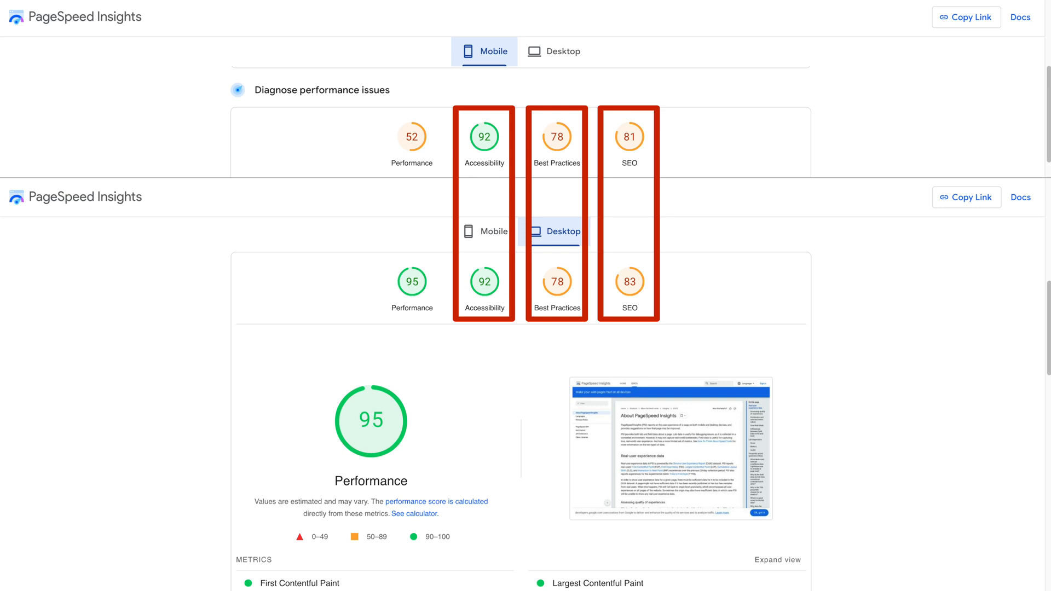
scroll("up", 3)
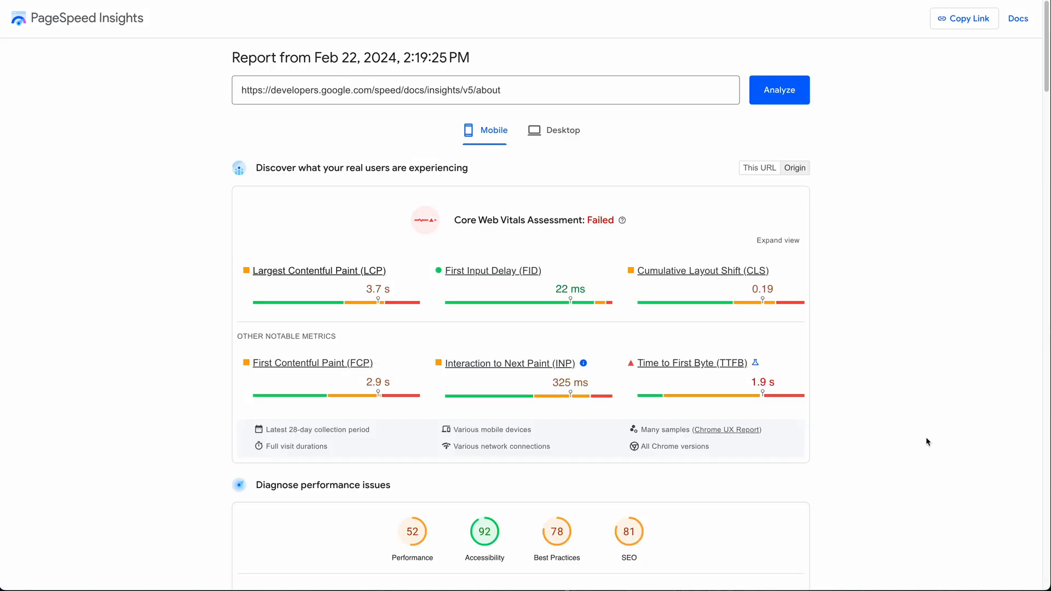
scroll("down", 3)
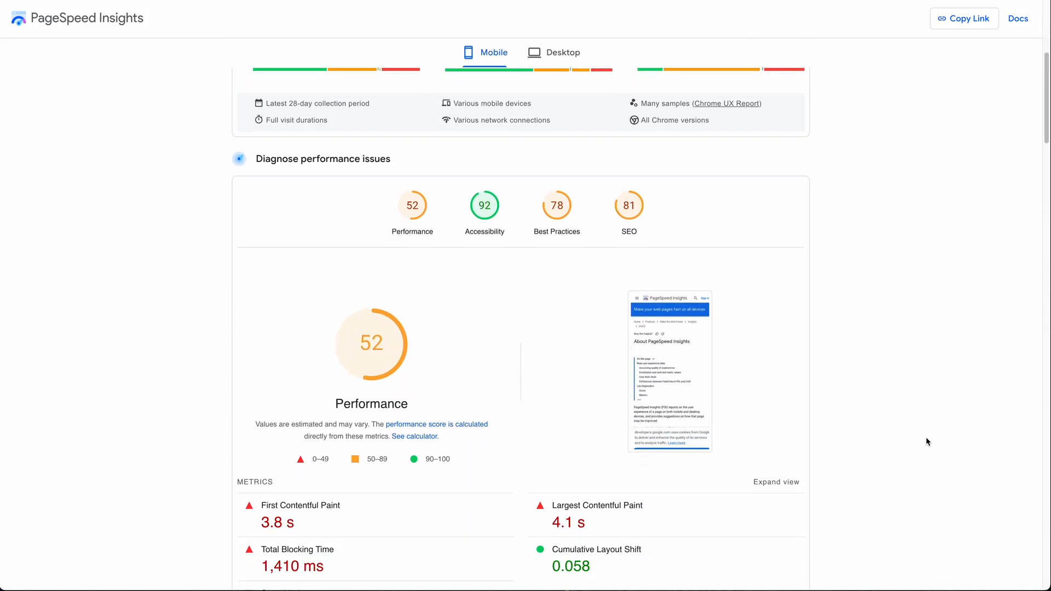
scroll("down", 3)
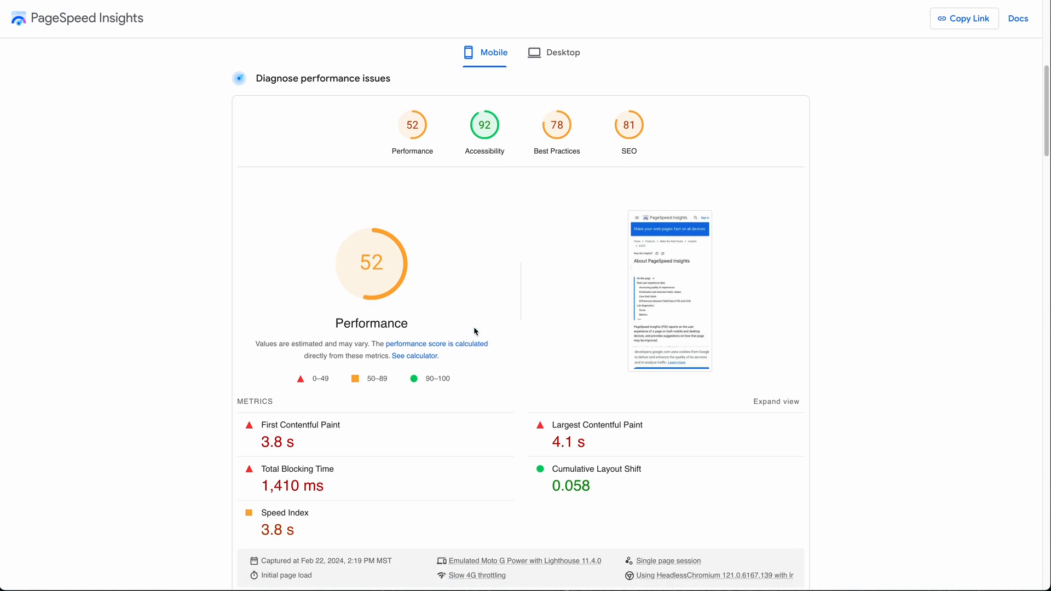
mouse_move(806, 329)
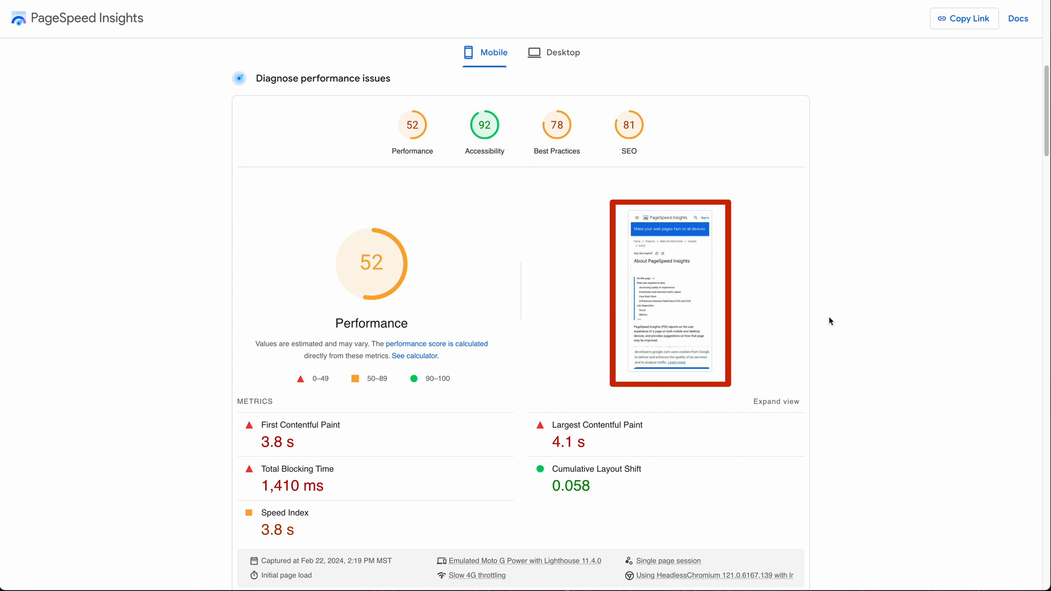
mouse_move(788, 409)
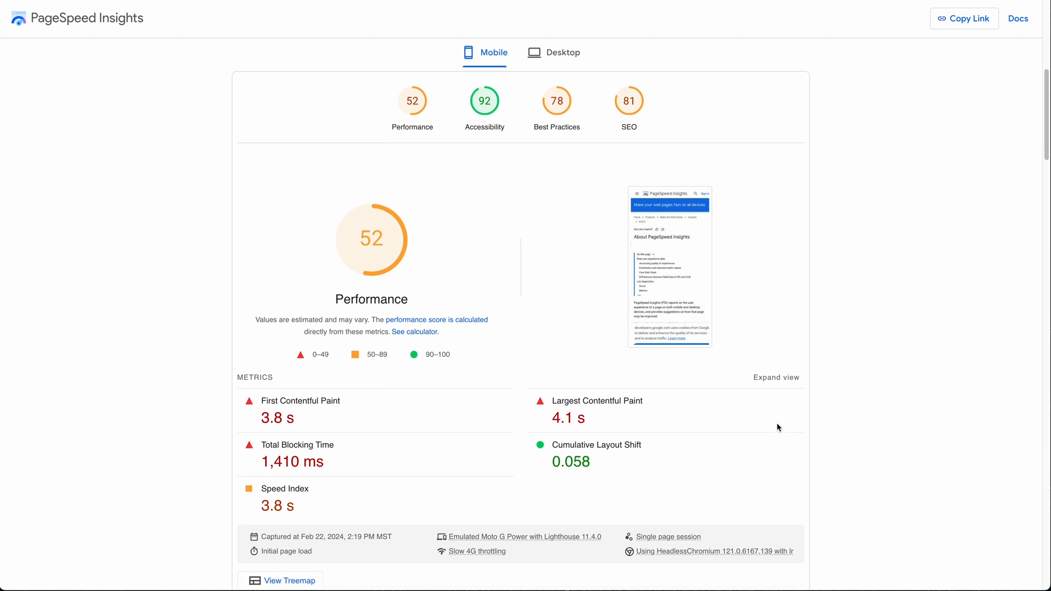
scroll("down", 3)
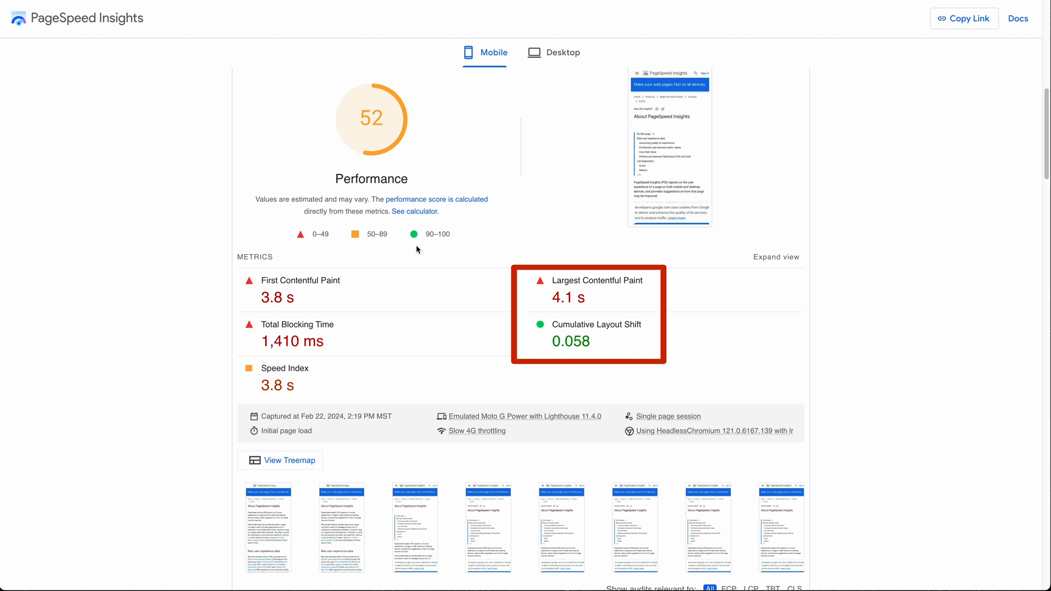
mouse_move(613, 180)
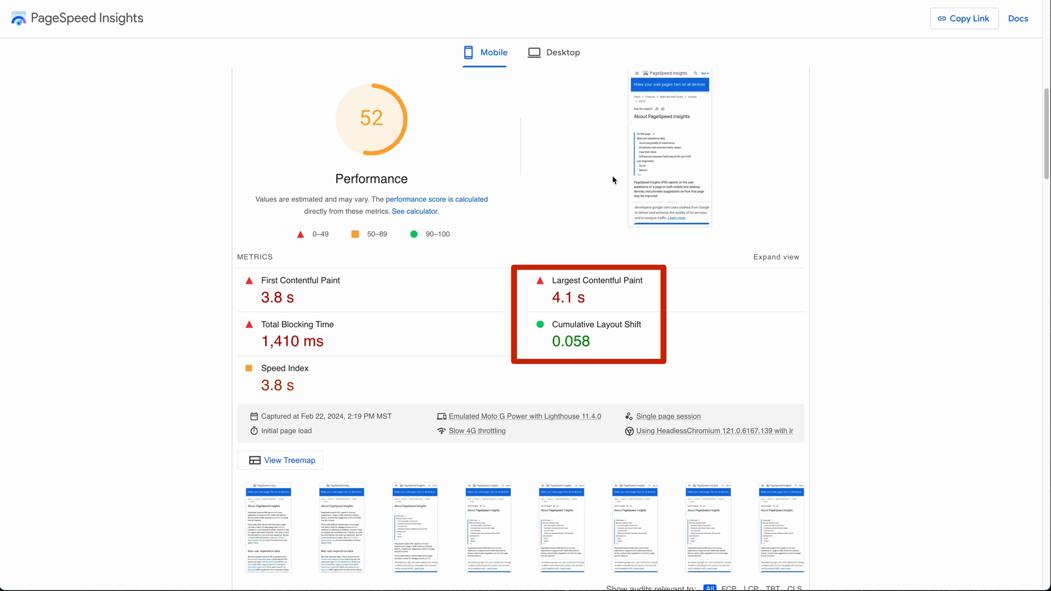
mouse_move(771, 285)
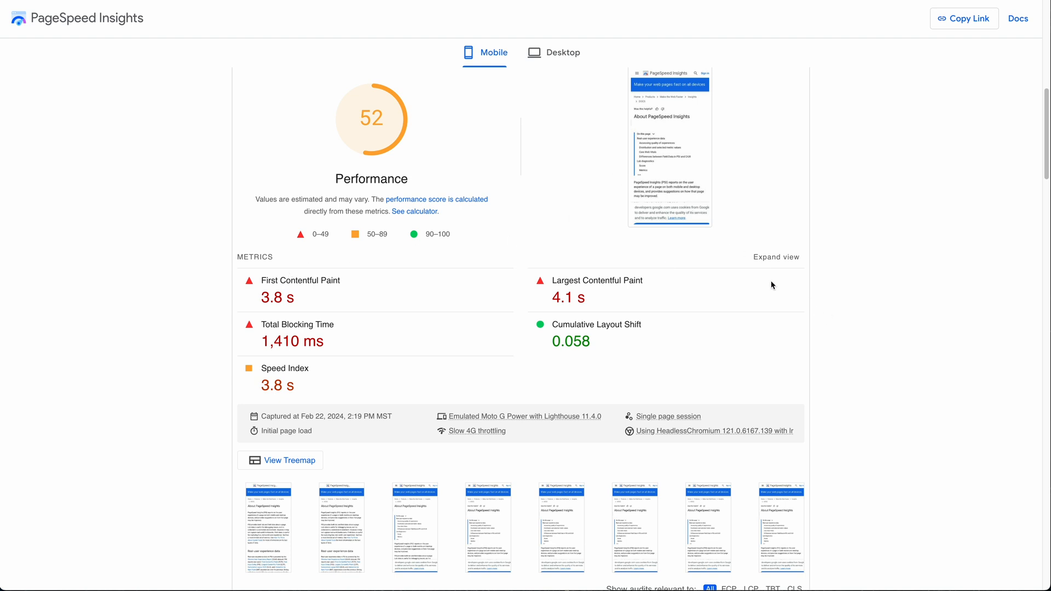
left_click(775, 257)
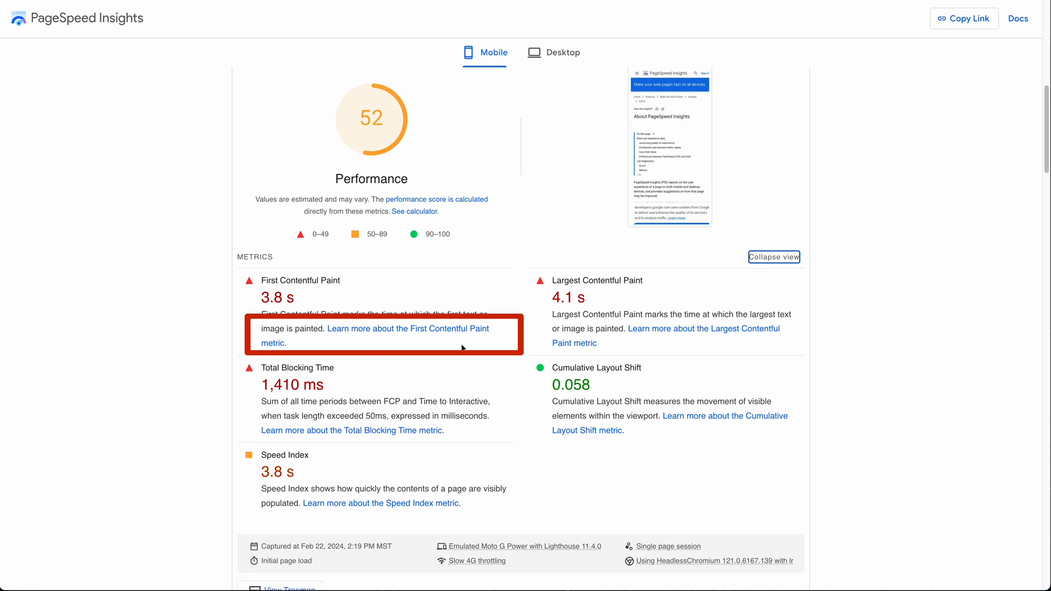
mouse_move(812, 272)
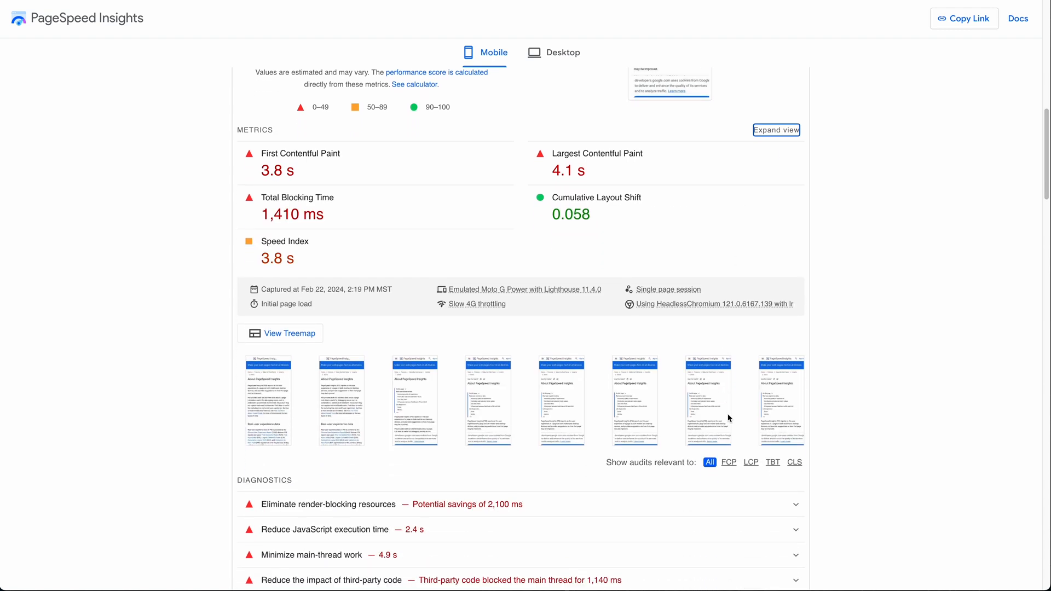
scroll("down", 3)
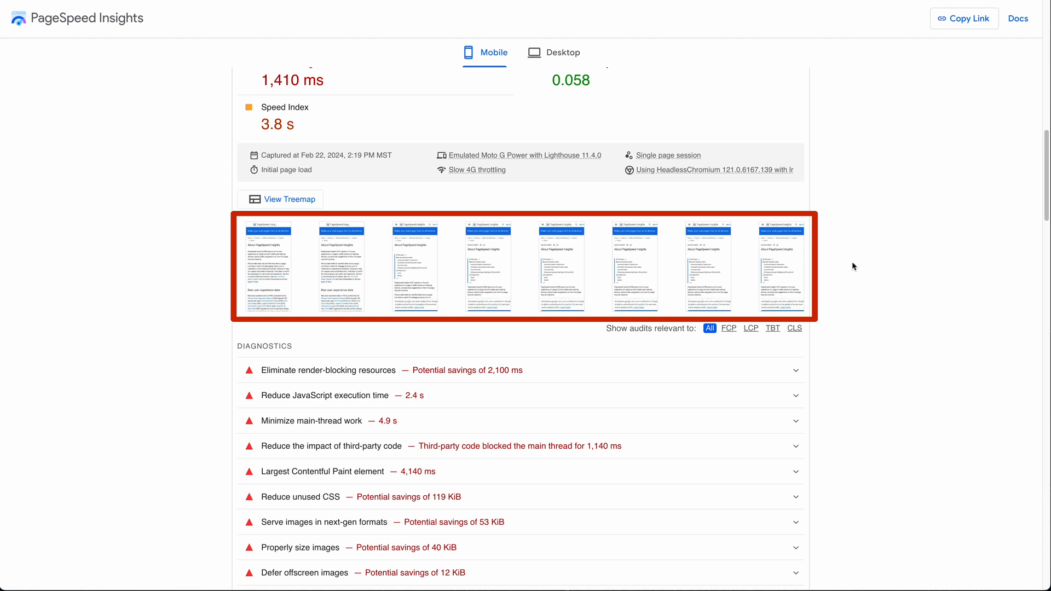
mouse_move(349, 335)
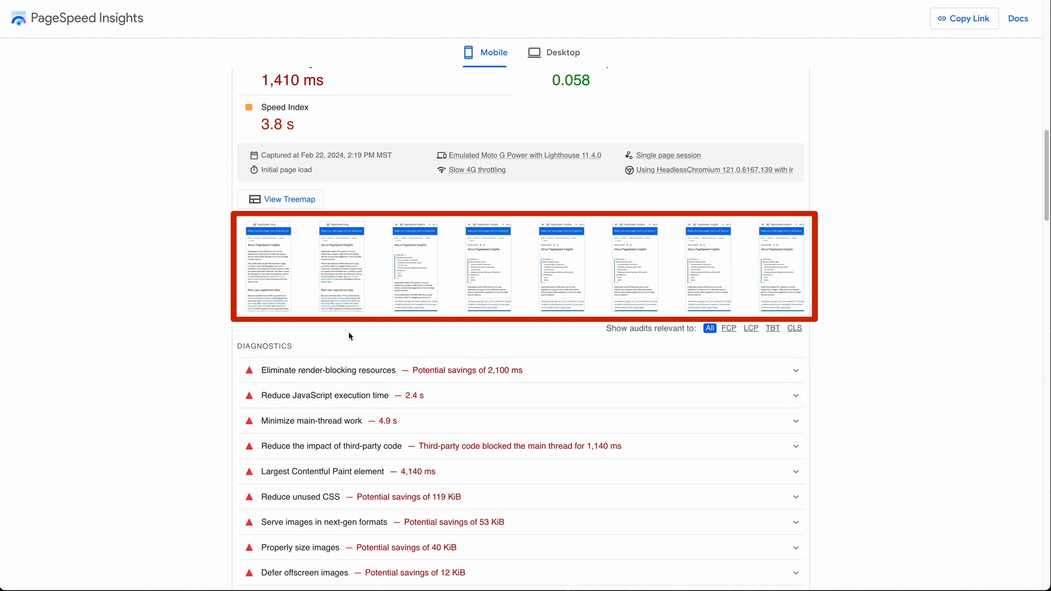
mouse_move(343, 257)
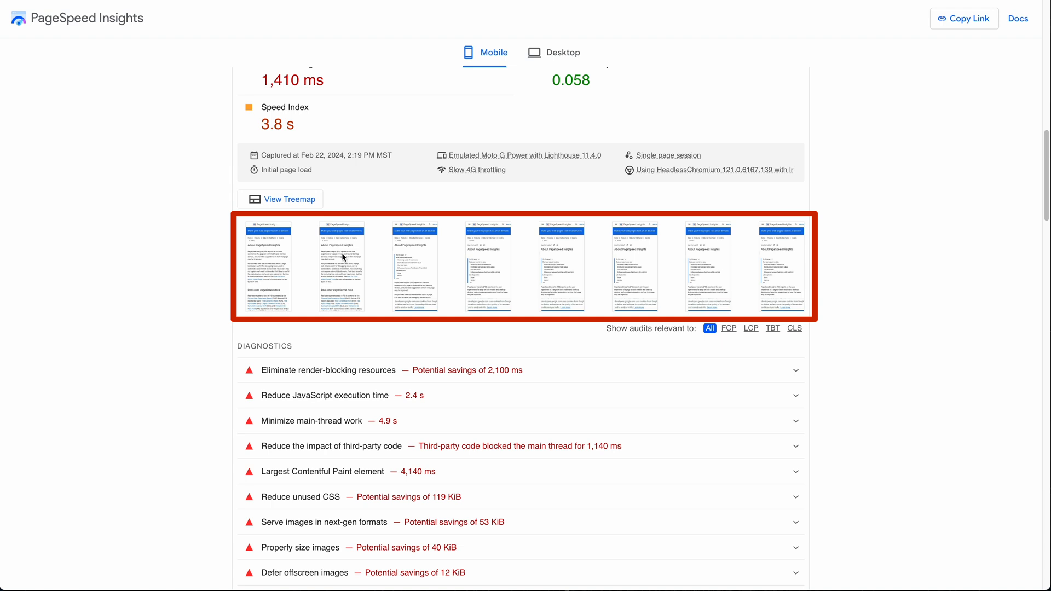
mouse_move(347, 253)
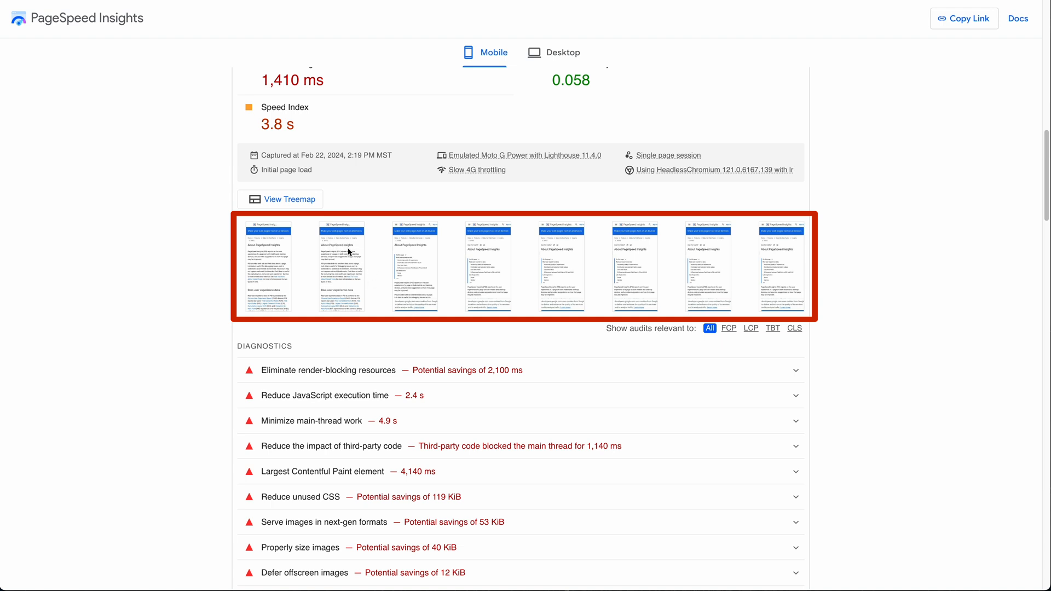
mouse_move(391, 258)
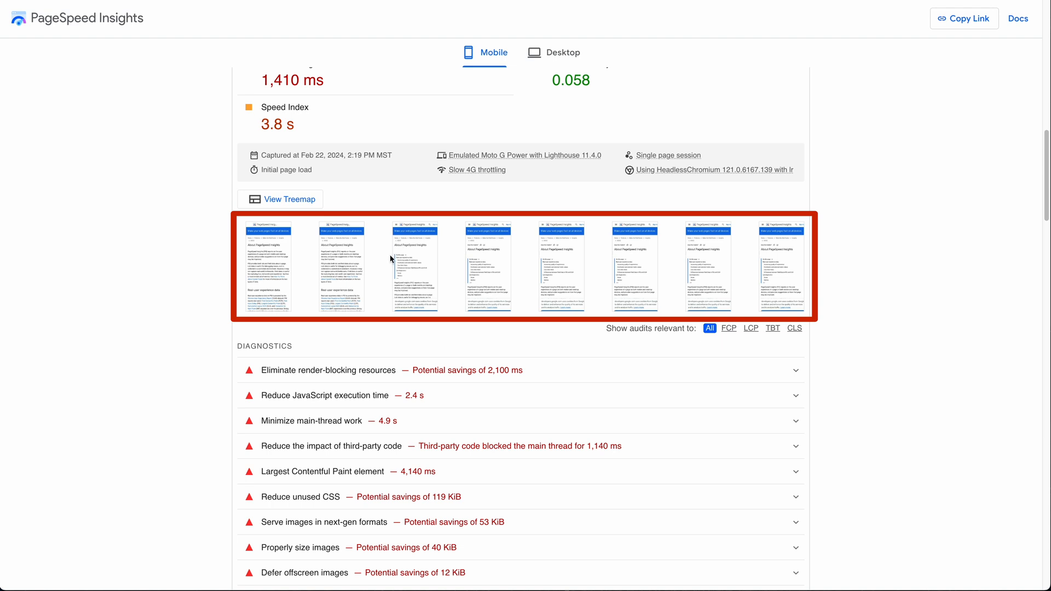
mouse_move(397, 260)
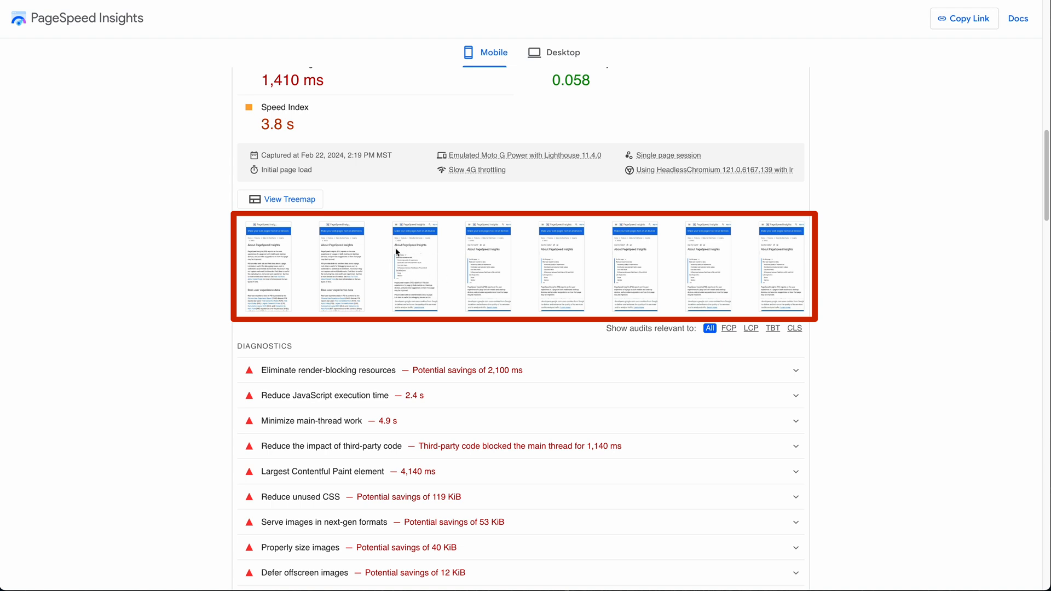
mouse_move(423, 280)
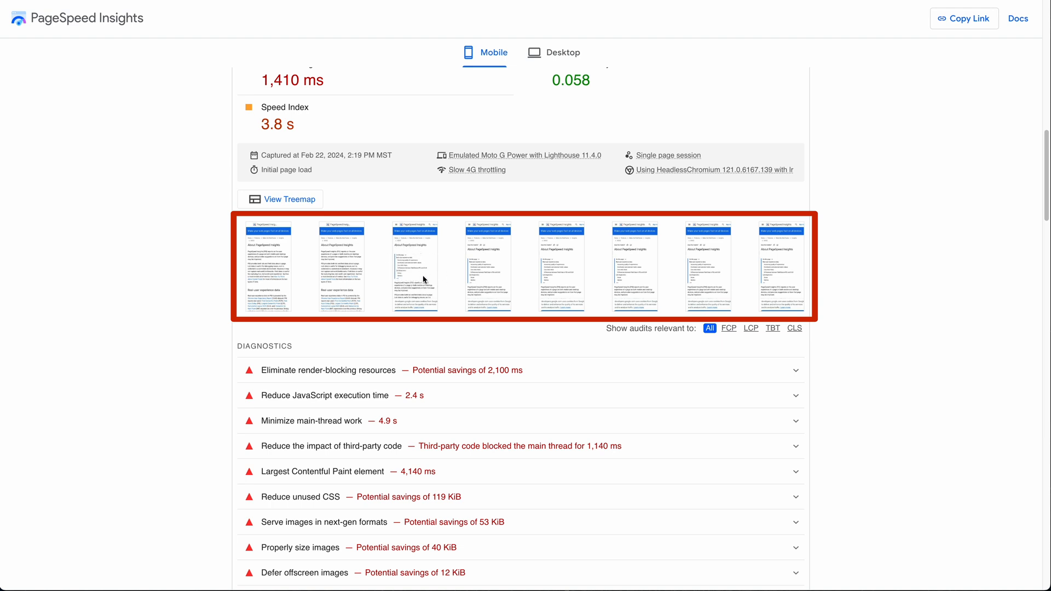
mouse_move(492, 332)
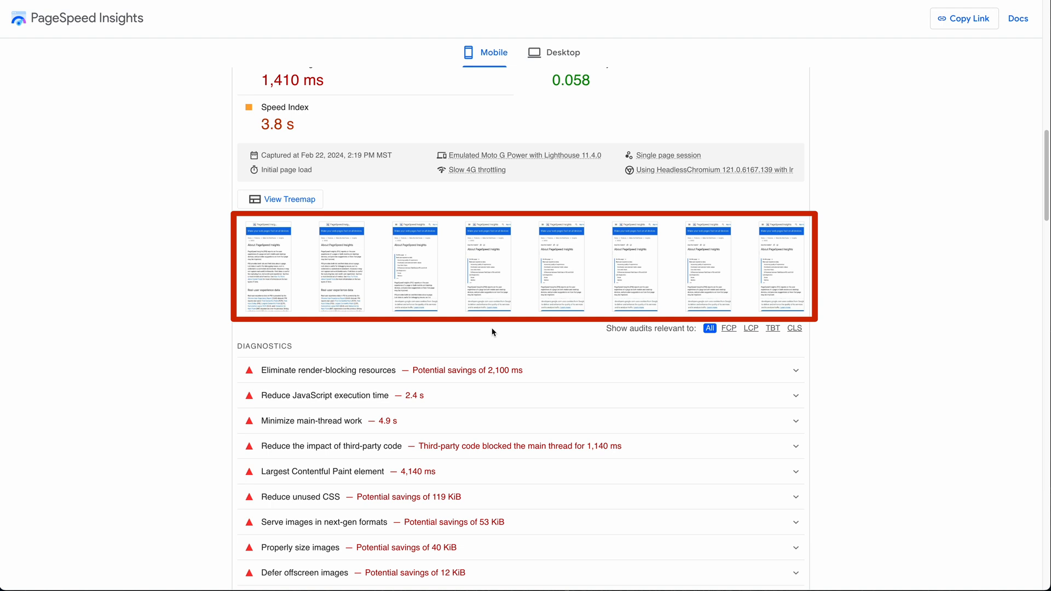
mouse_move(623, 379)
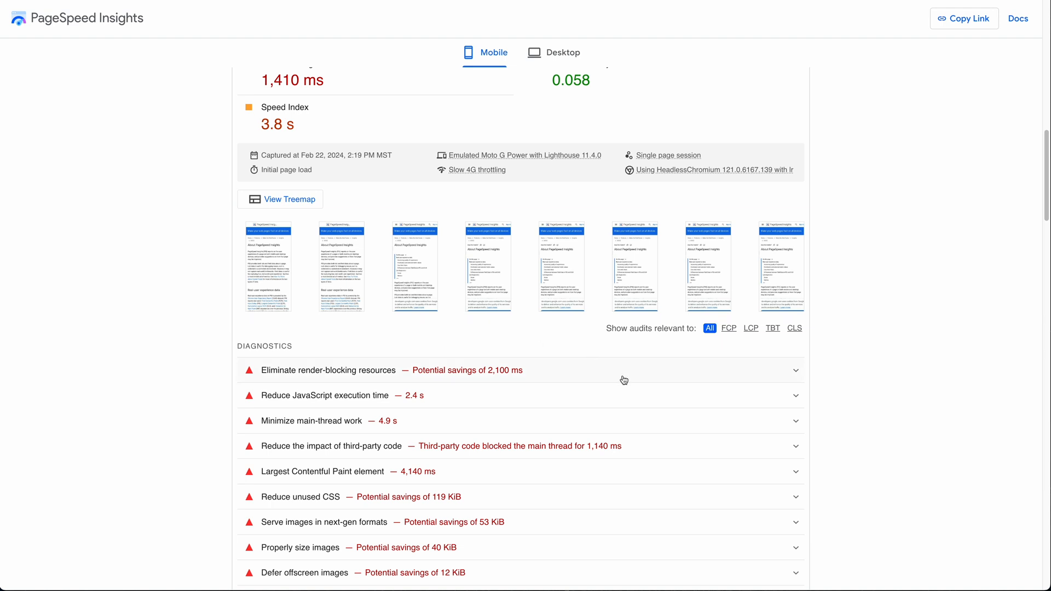
Step: Review the render-blocking audit listing Google Fonts and app.css, then collapse it
scroll("down", 3)
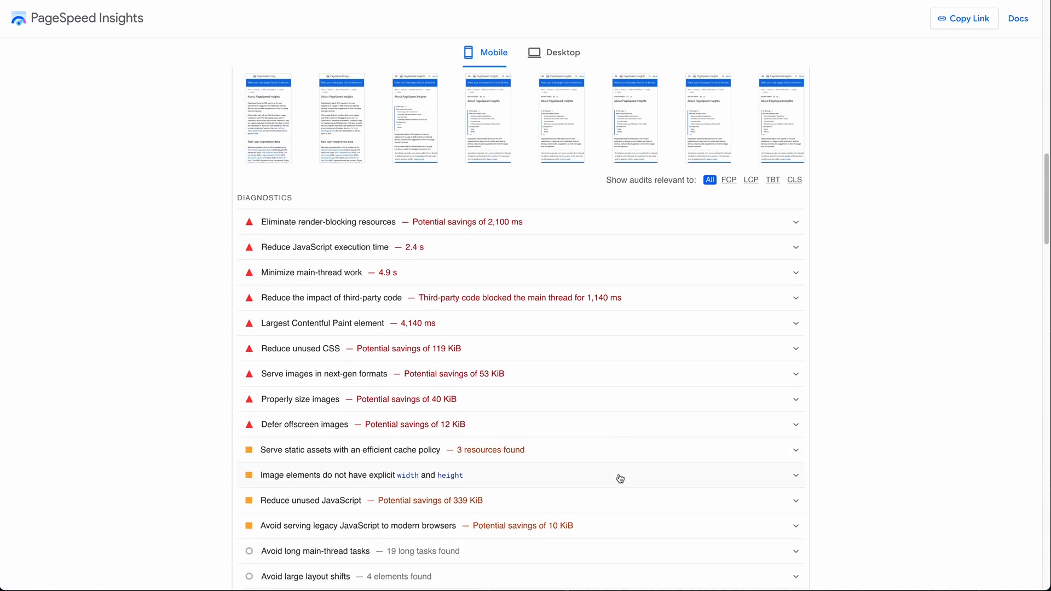
scroll("down", 3)
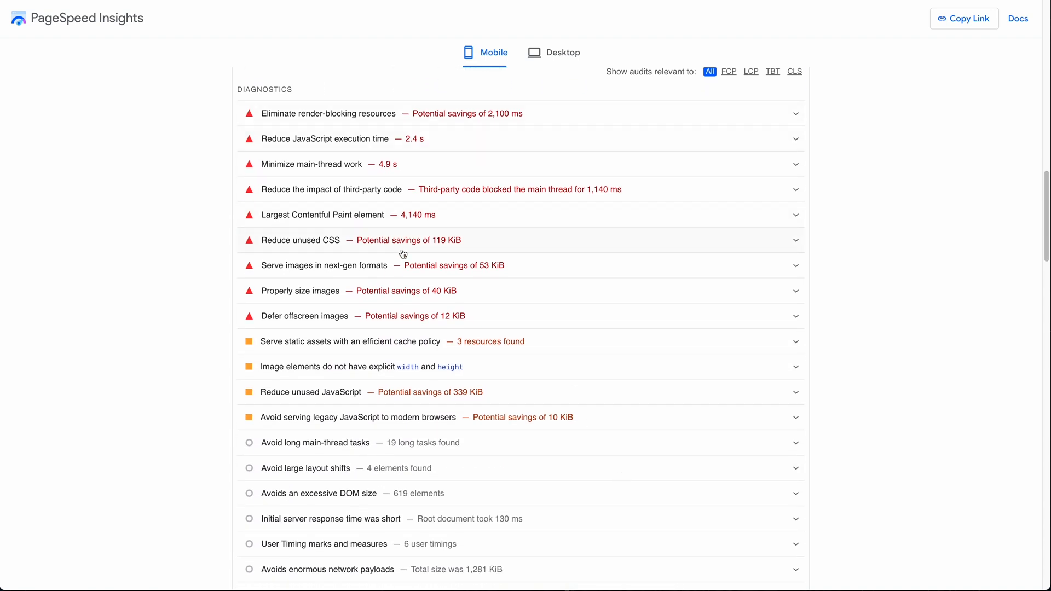
mouse_move(313, 420)
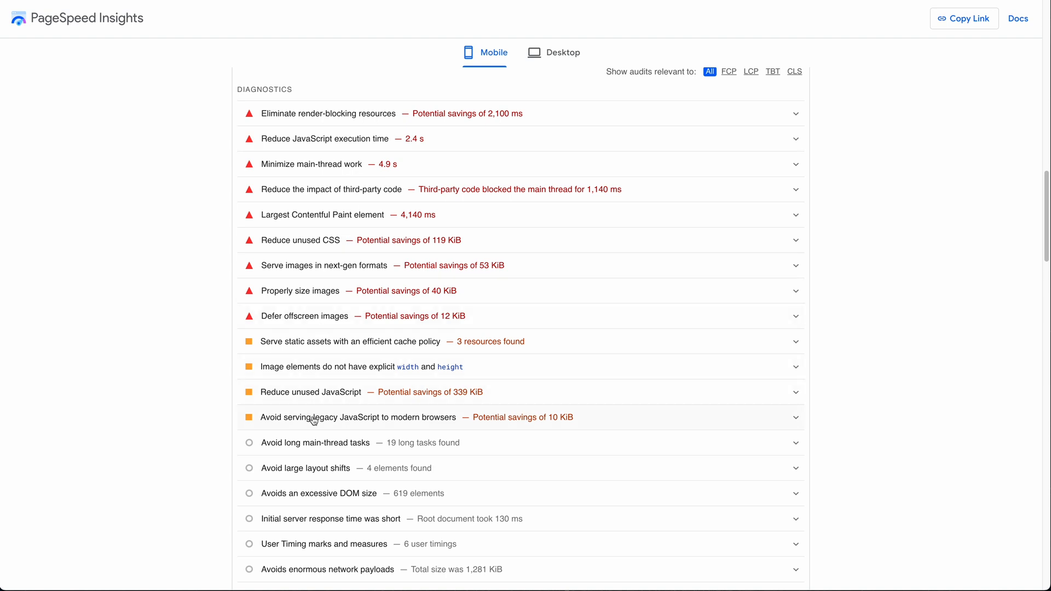
mouse_move(206, 447)
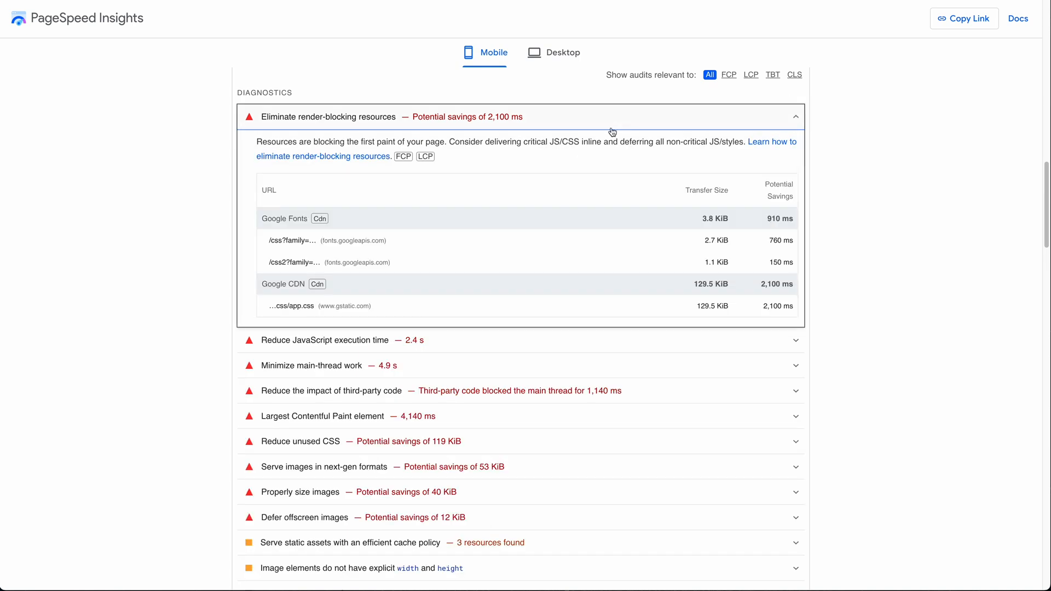
mouse_move(257, 159)
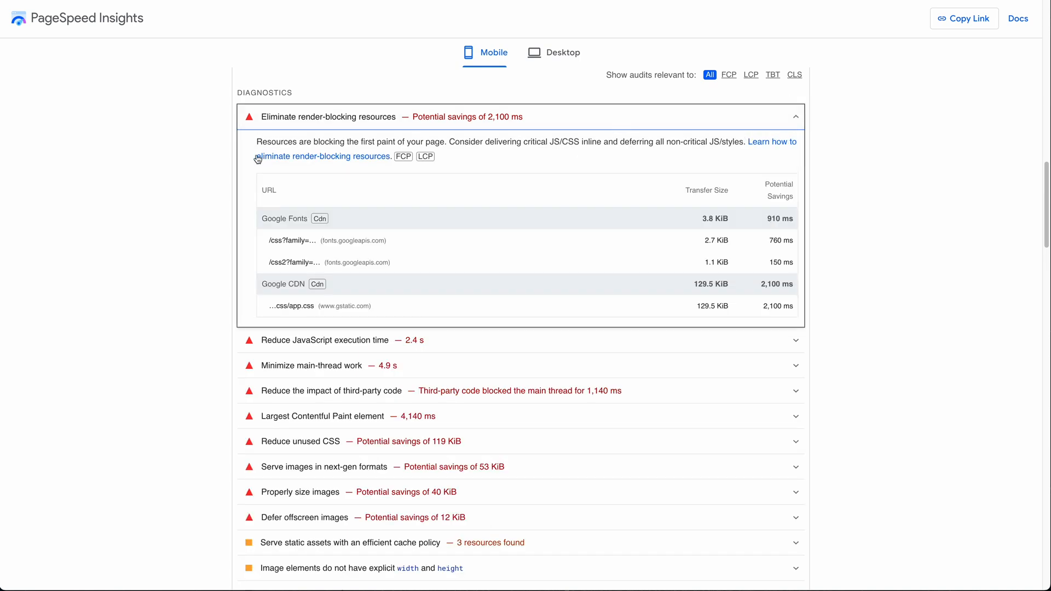
mouse_move(327, 176)
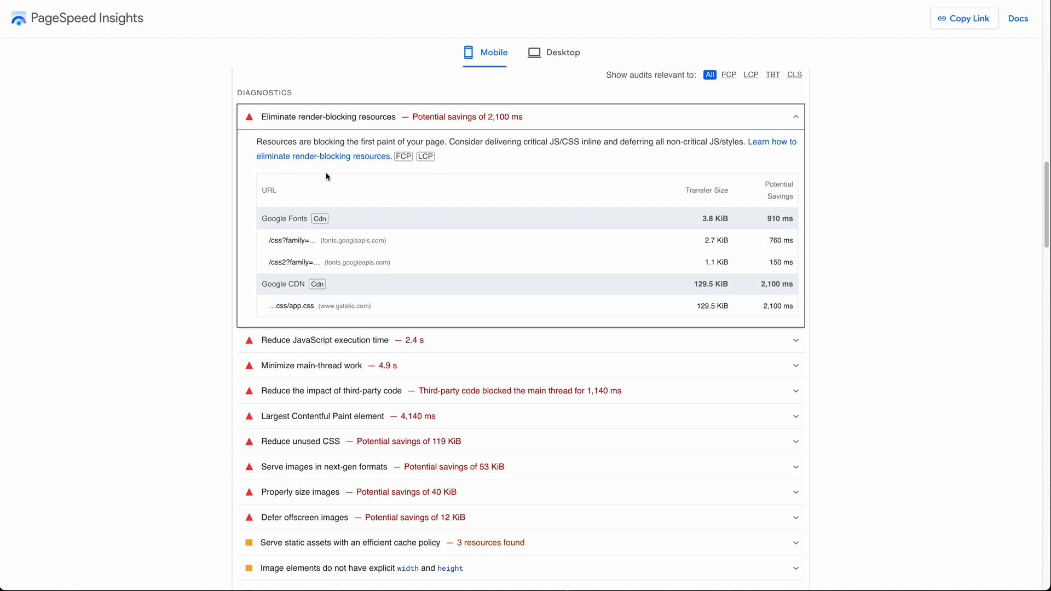
mouse_move(612, 169)
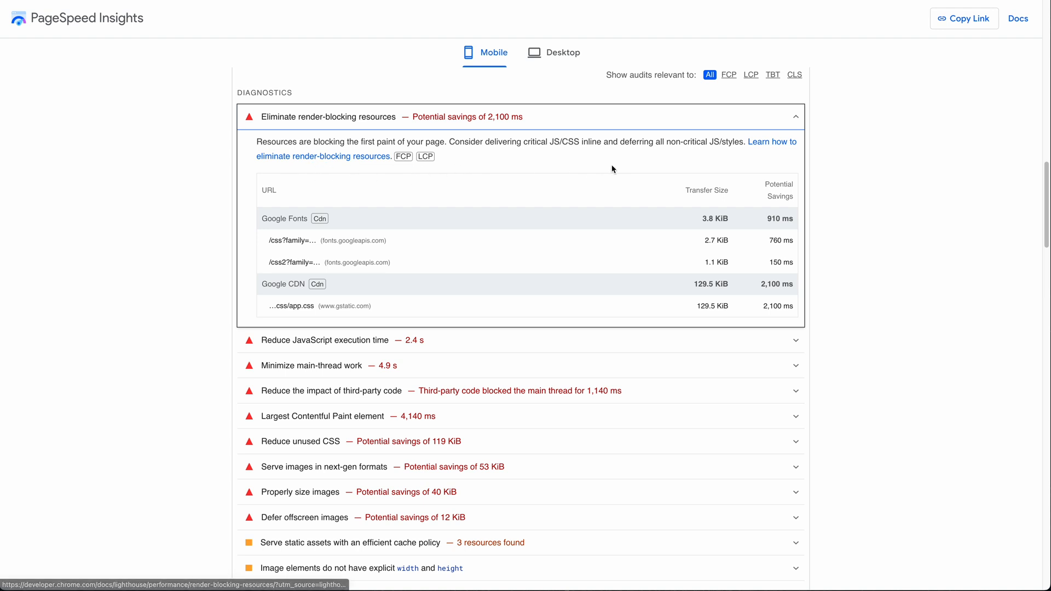
mouse_move(768, 117)
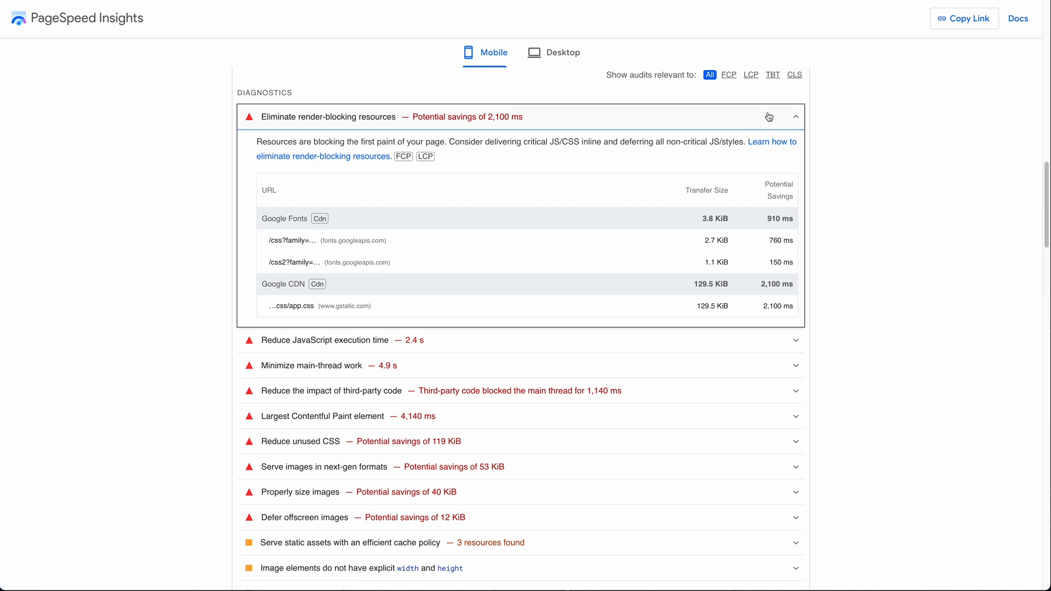
left_click(796, 116)
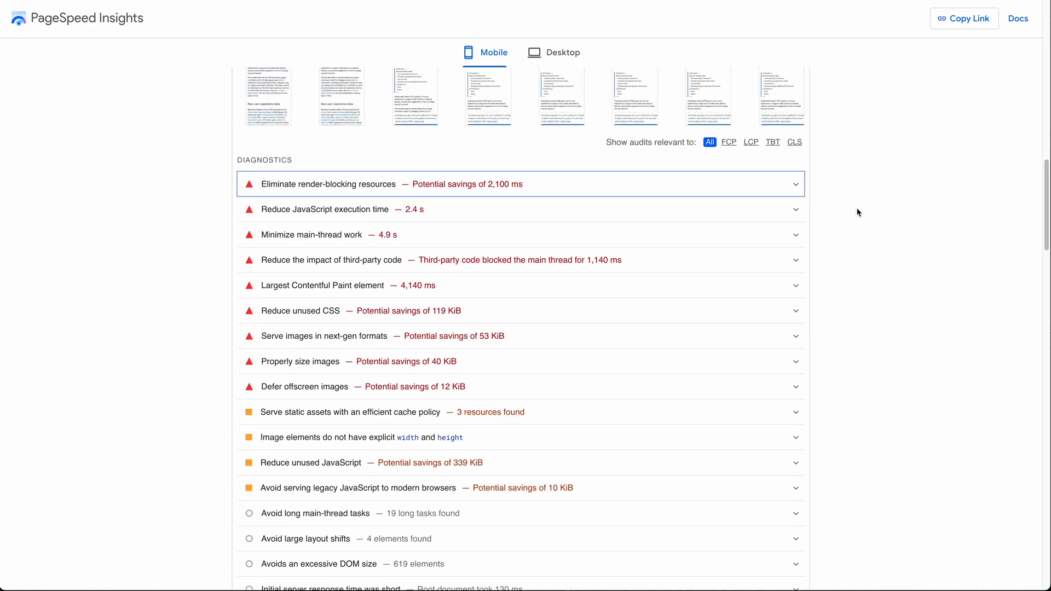
Step: Scroll back up to the mobile Performance 52 gauge and its SI, FCP, LCP, TBT, CLS segments
scroll("up", 3)
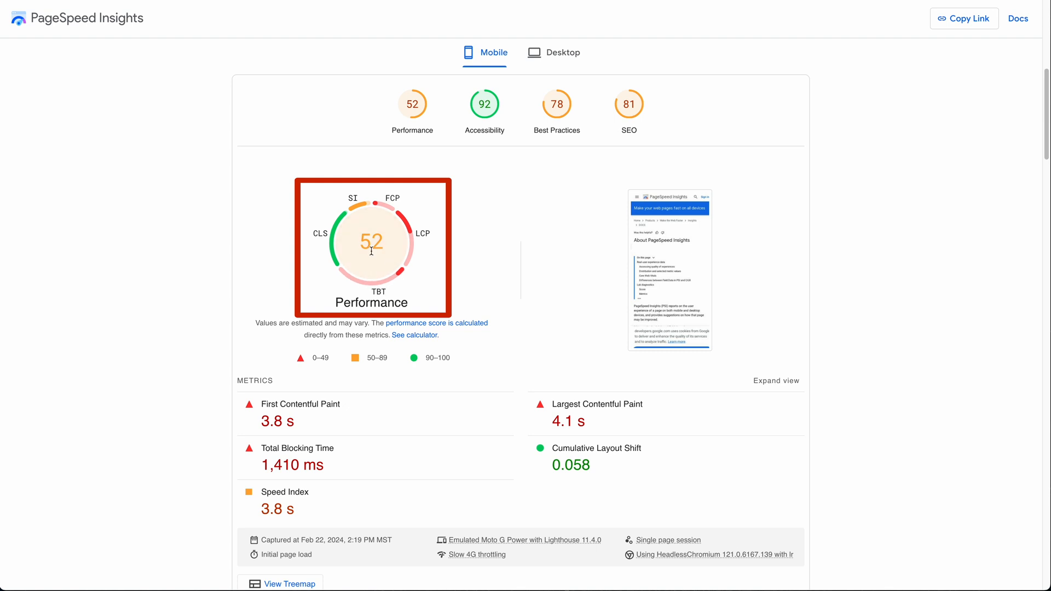
mouse_move(373, 262)
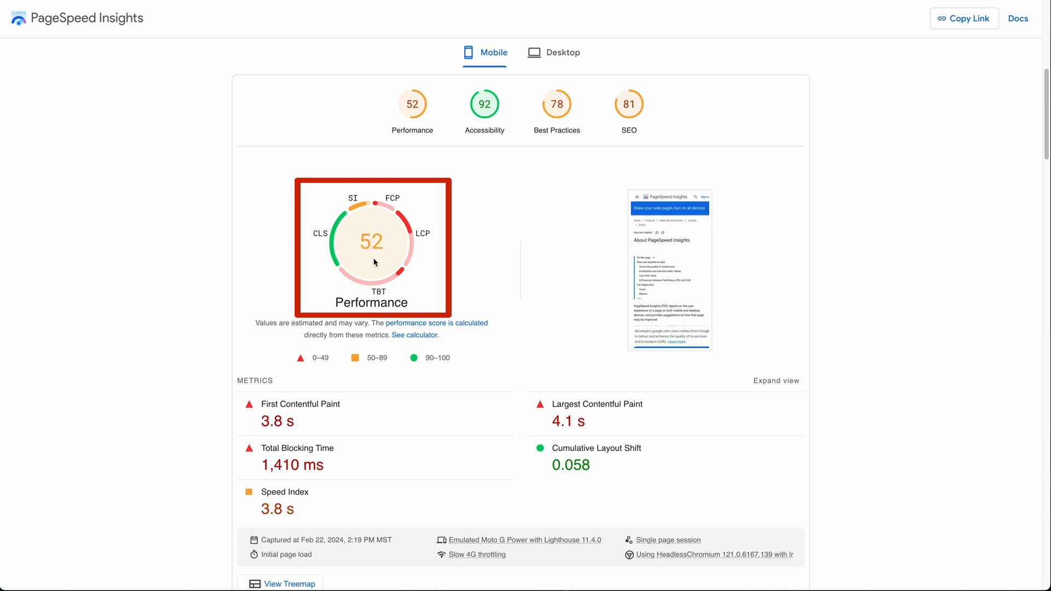
mouse_move(374, 265)
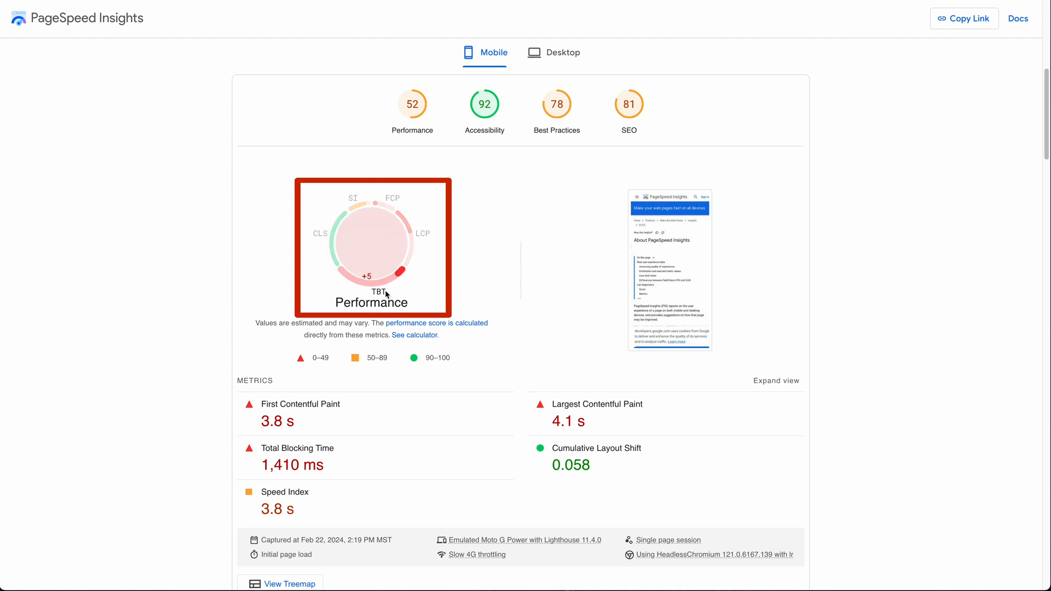
mouse_move(353, 286)
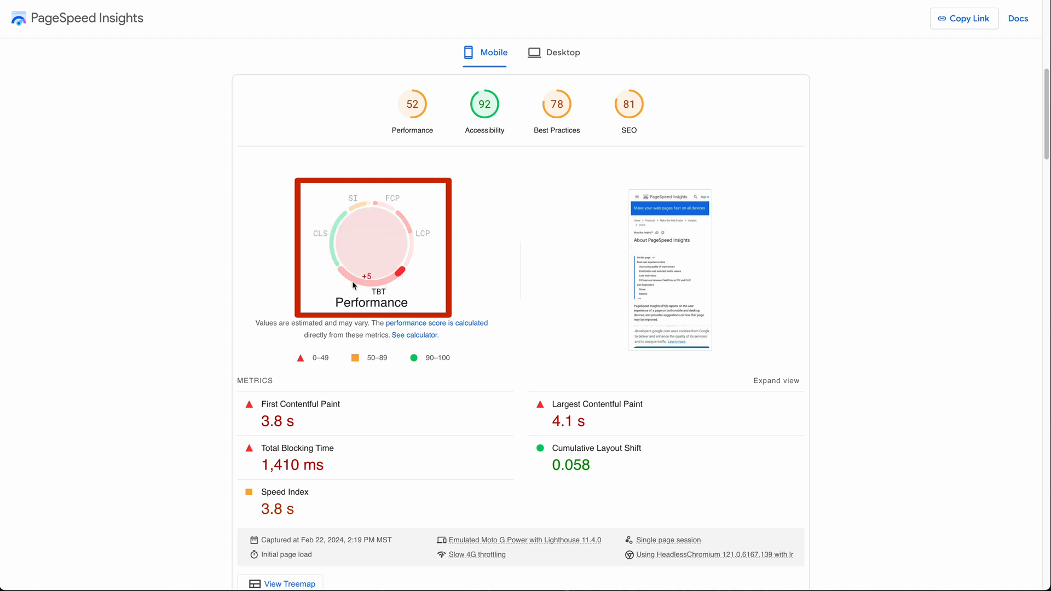
mouse_move(394, 278)
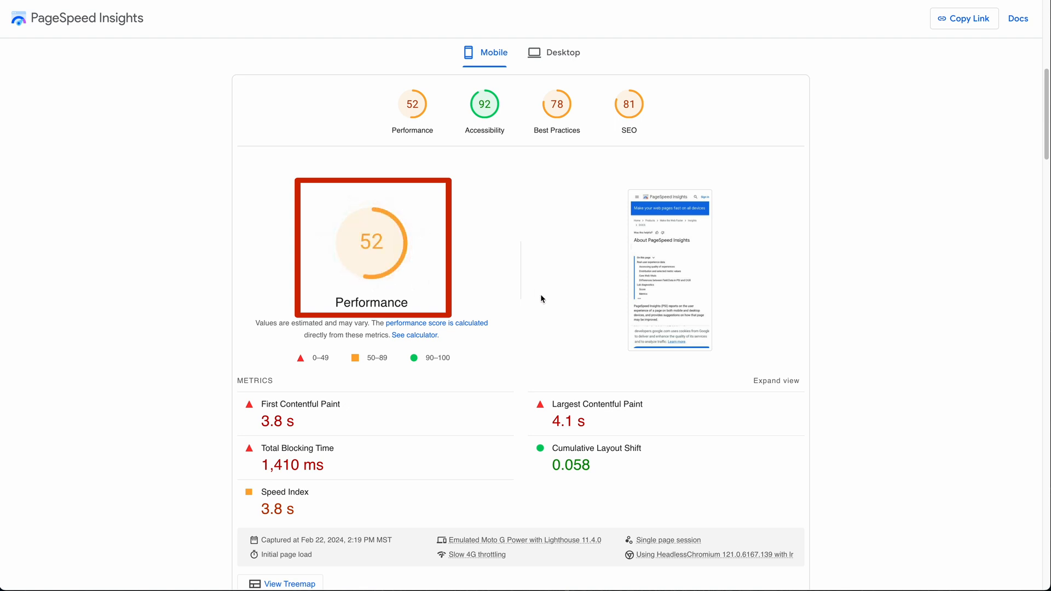
Step: Filter the Diagnostics list to TBT audits, led by JavaScript execution time (2.4 s)
scroll("down", 3)
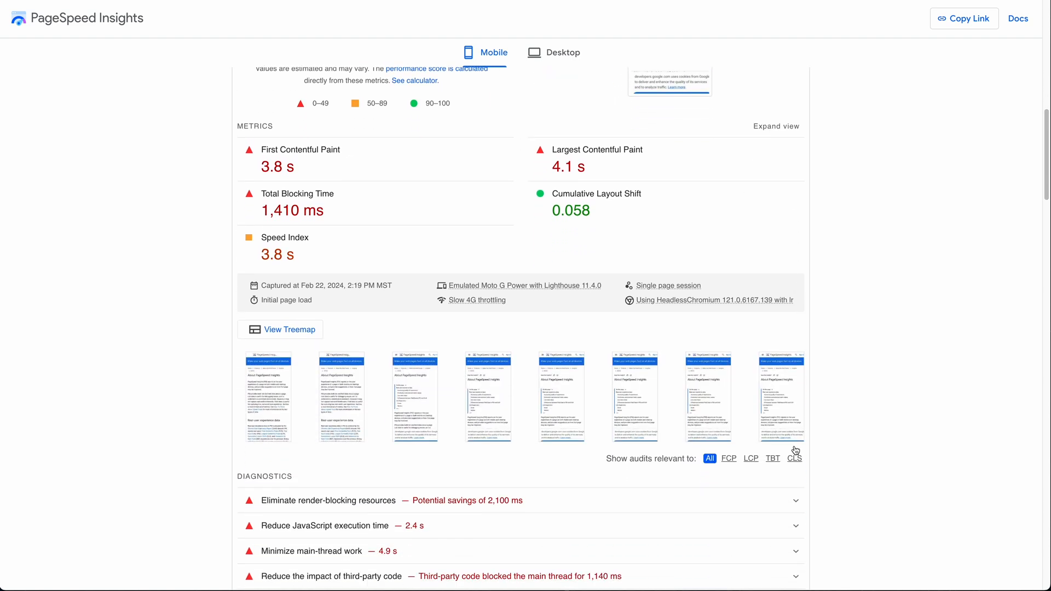
left_click(773, 457)
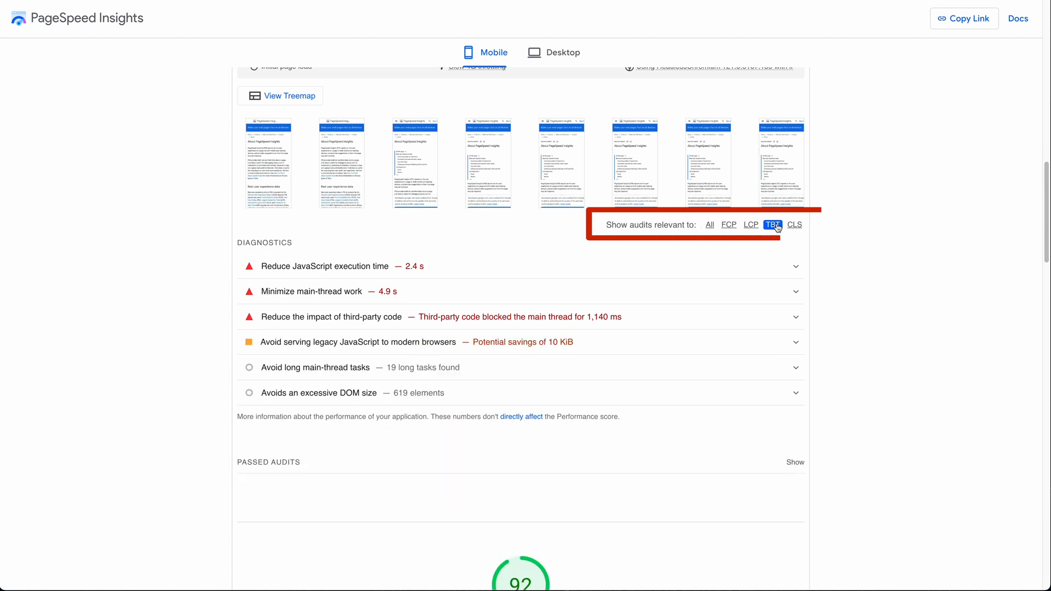
mouse_move(298, 386)
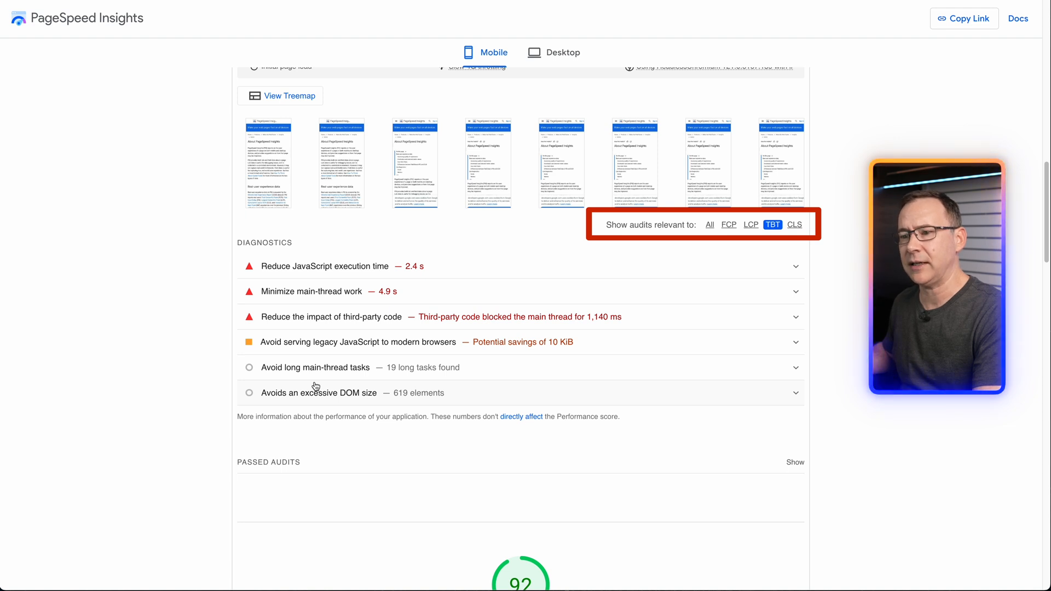
mouse_move(501, 493)
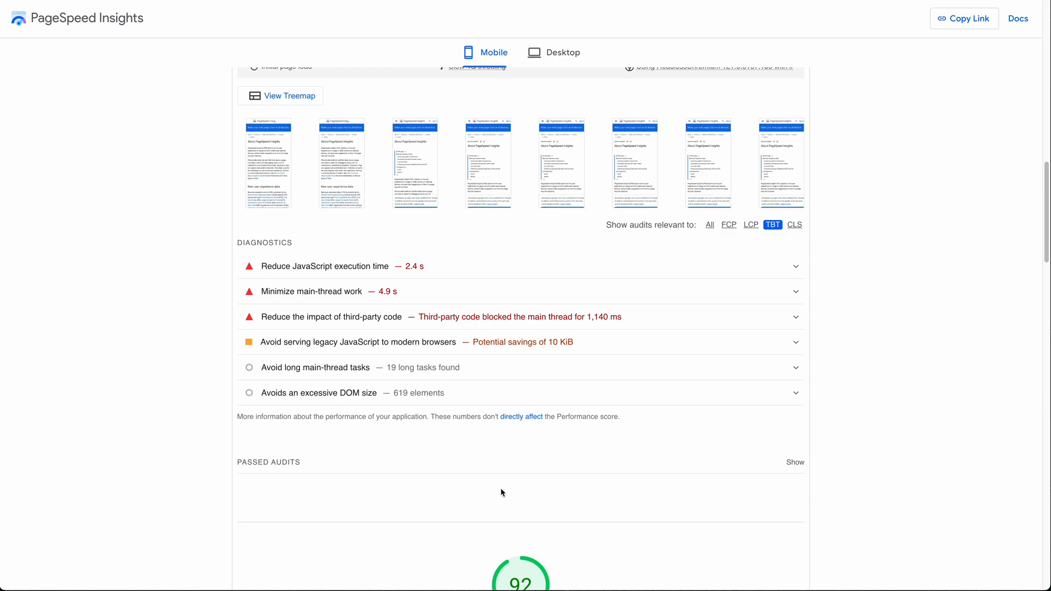
Step: Collapse the low-contrast audit and scroll to the Accessibility section scored 92
scroll("down", 3)
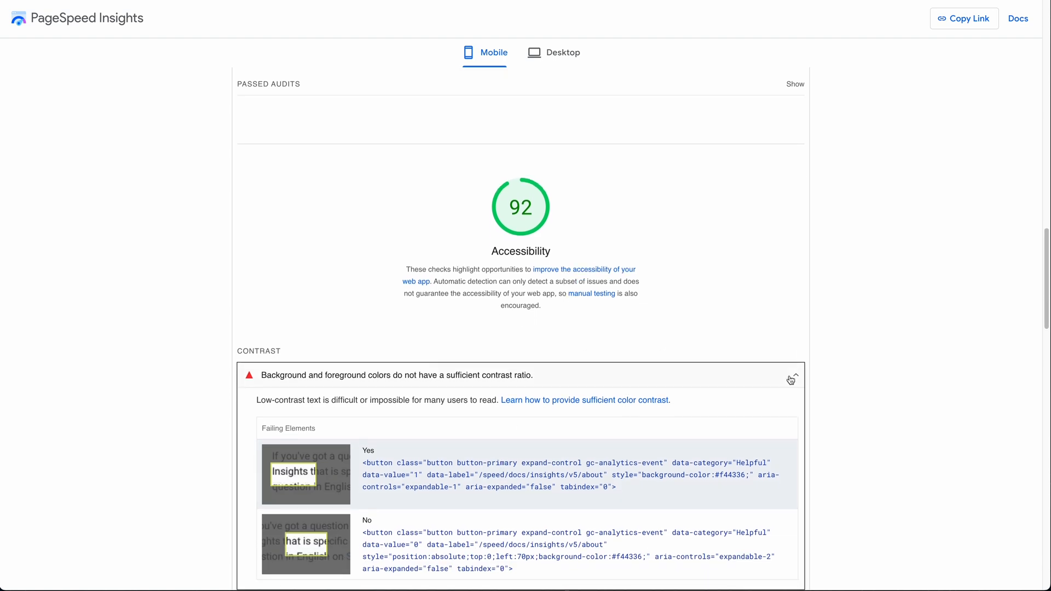
left_click(791, 380)
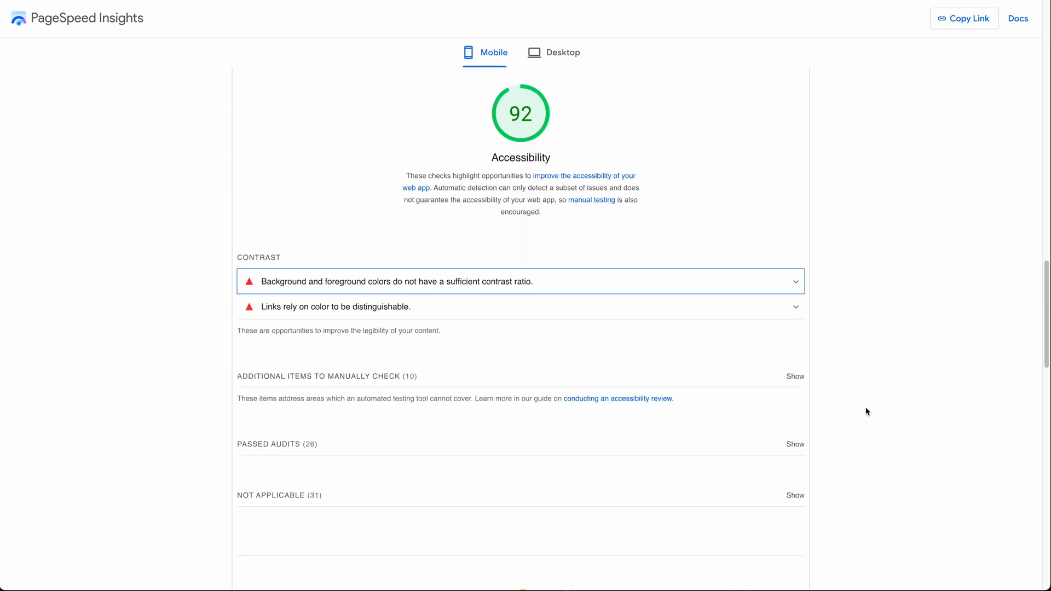
mouse_move(835, 338)
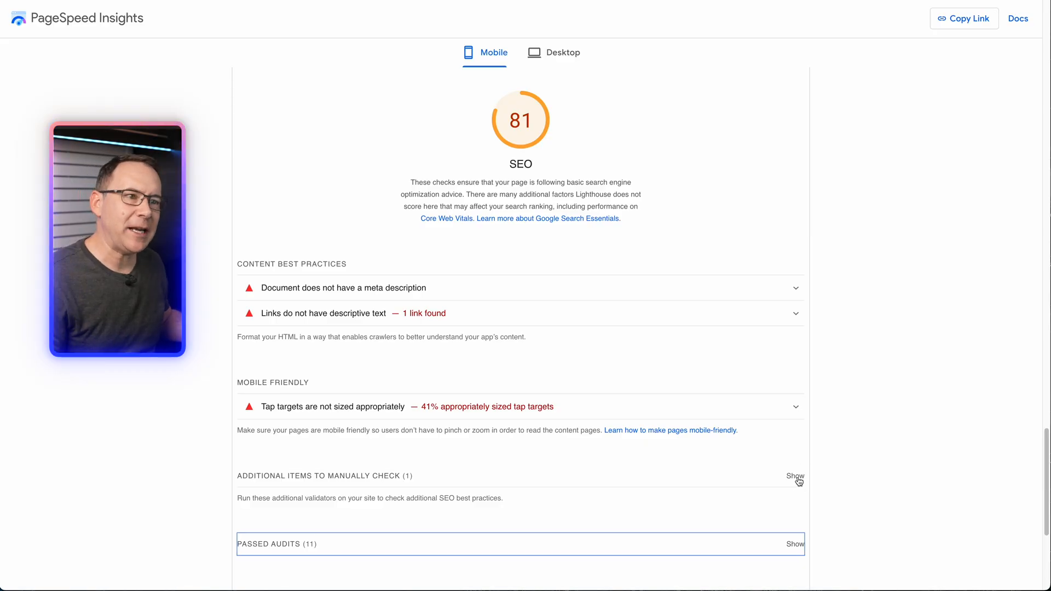
Step: Expand the SEO manual-check items and scroll through the 11 passed SEO audits
left_click(795, 475)
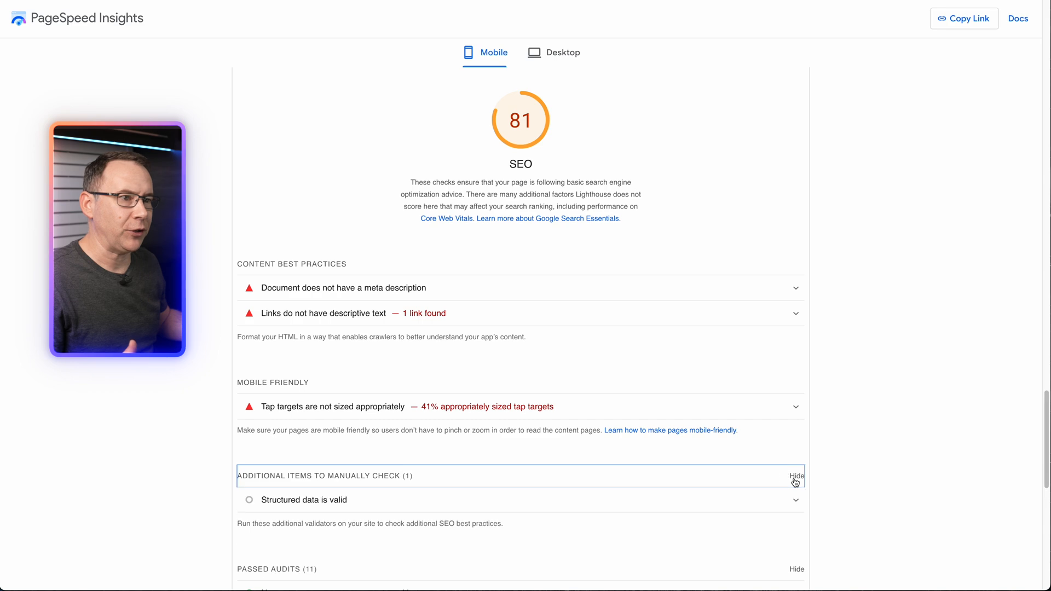
scroll("down", 3)
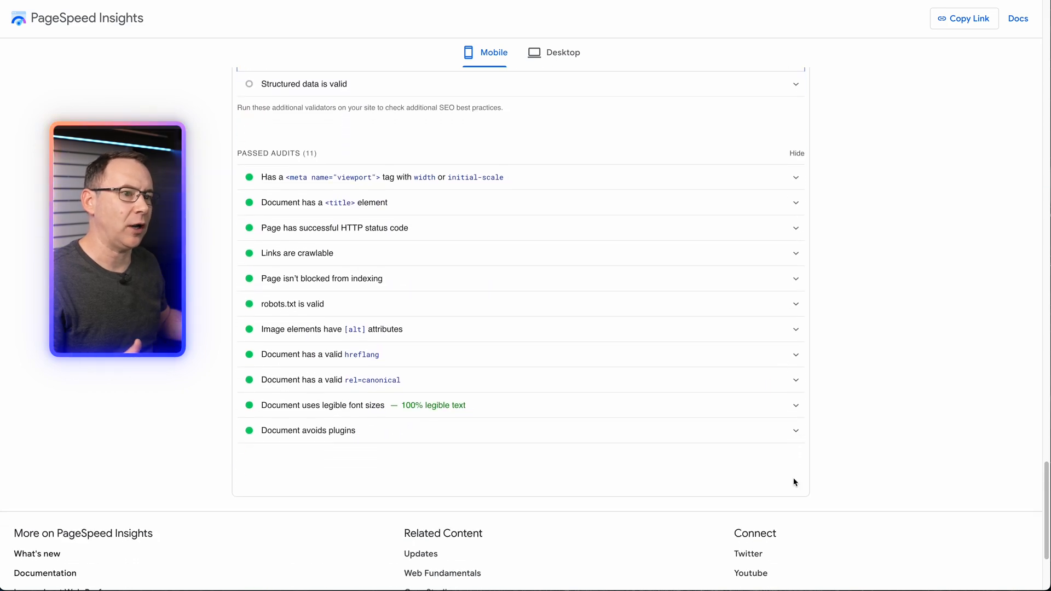
scroll("up", 3)
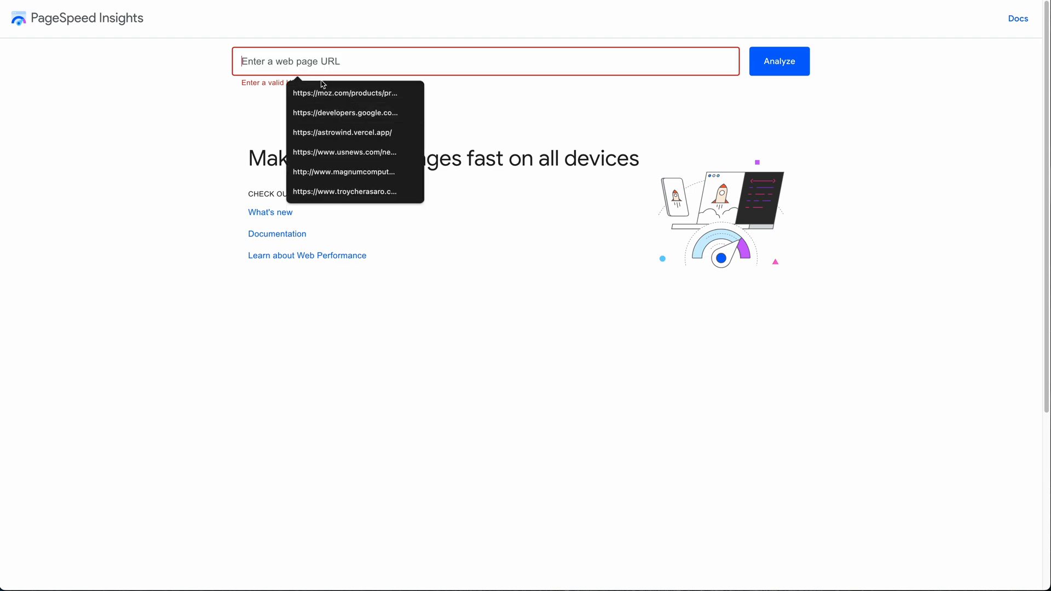
Step: Analyze the blog's About page URL from the suggestions and copy the report link
left_click(344, 192)
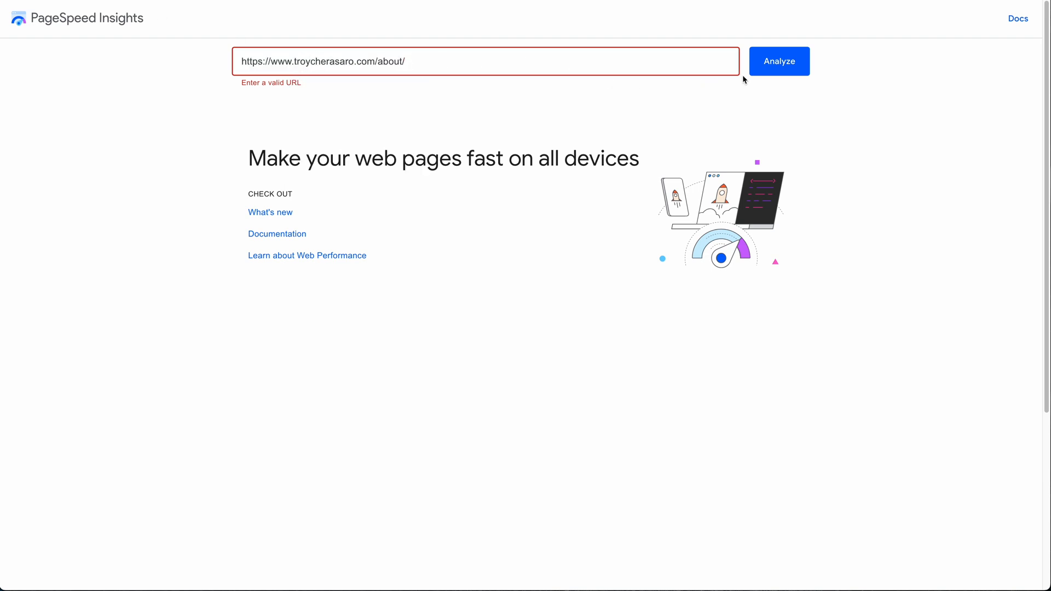
left_click(778, 60)
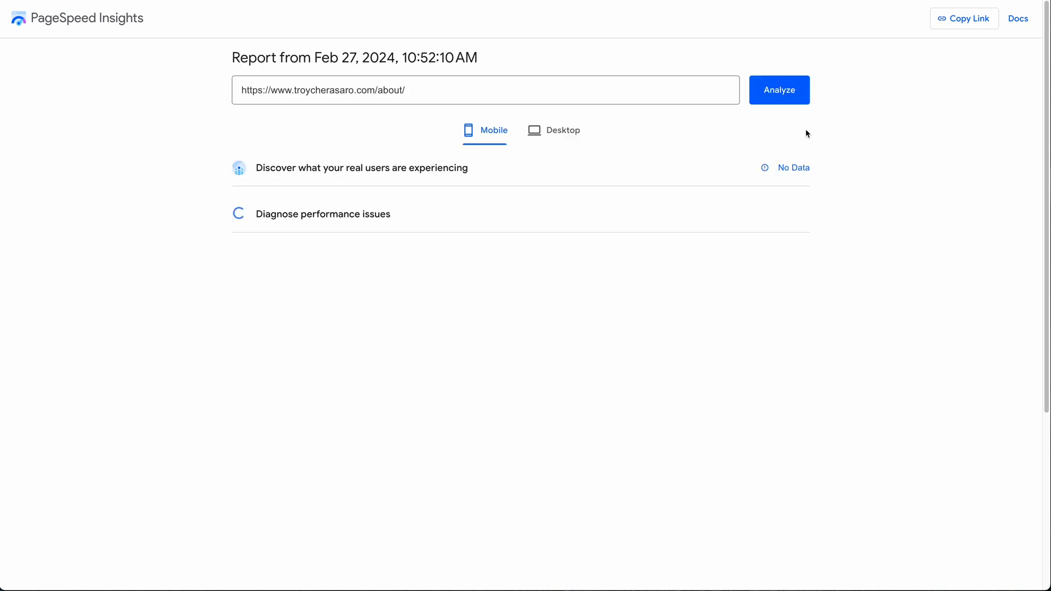
mouse_move(964, 18)
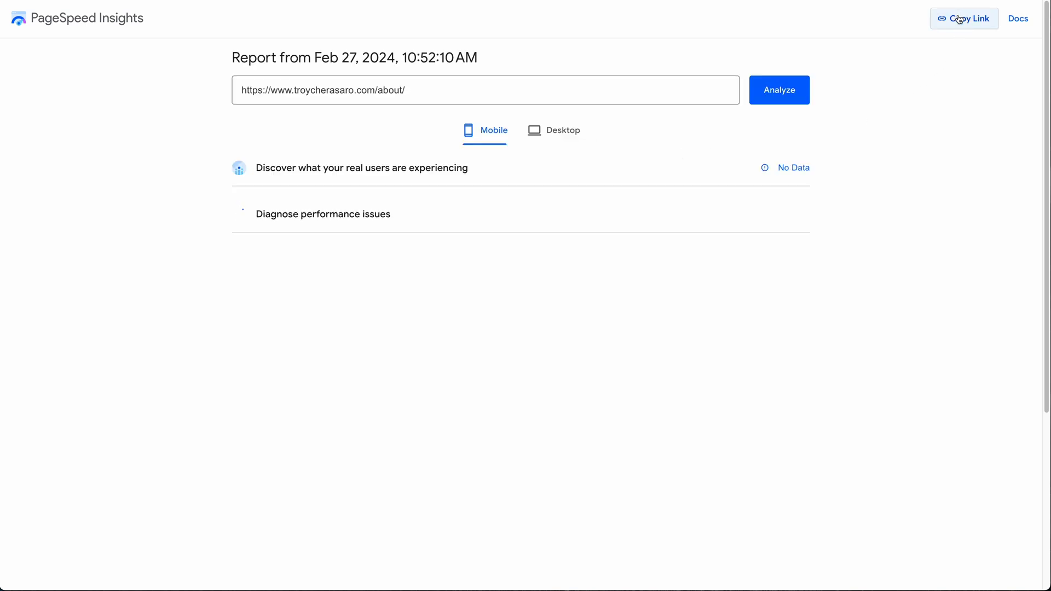
left_click(964, 18)
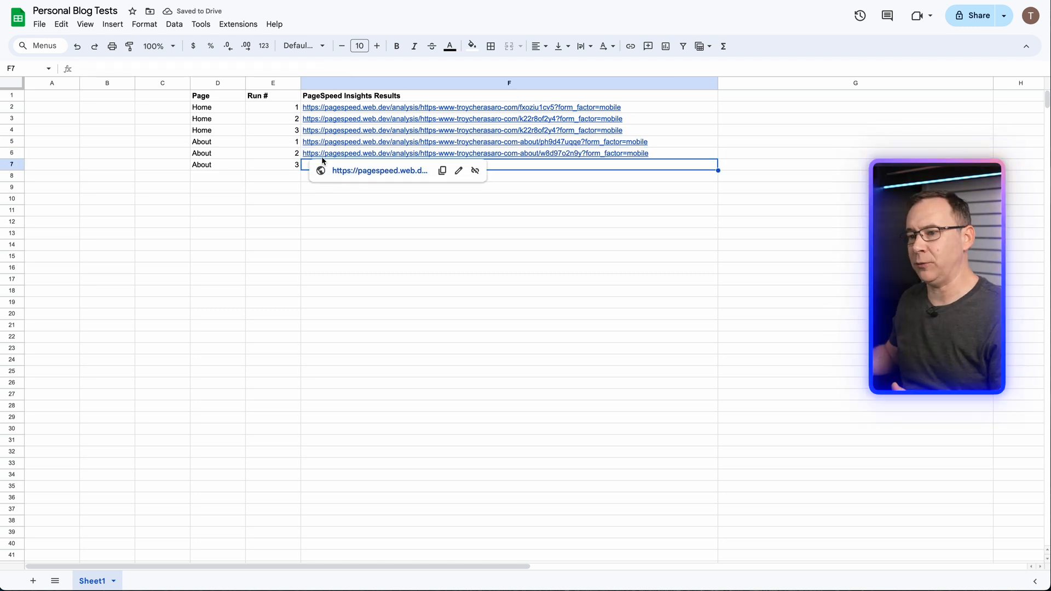
mouse_move(587, 323)
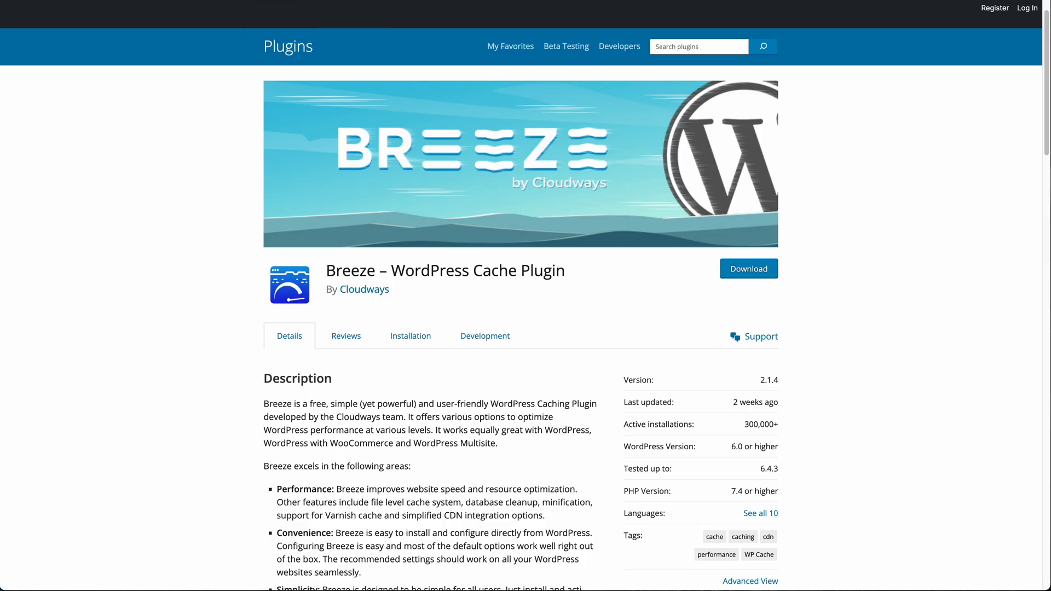
mouse_move(715, 192)
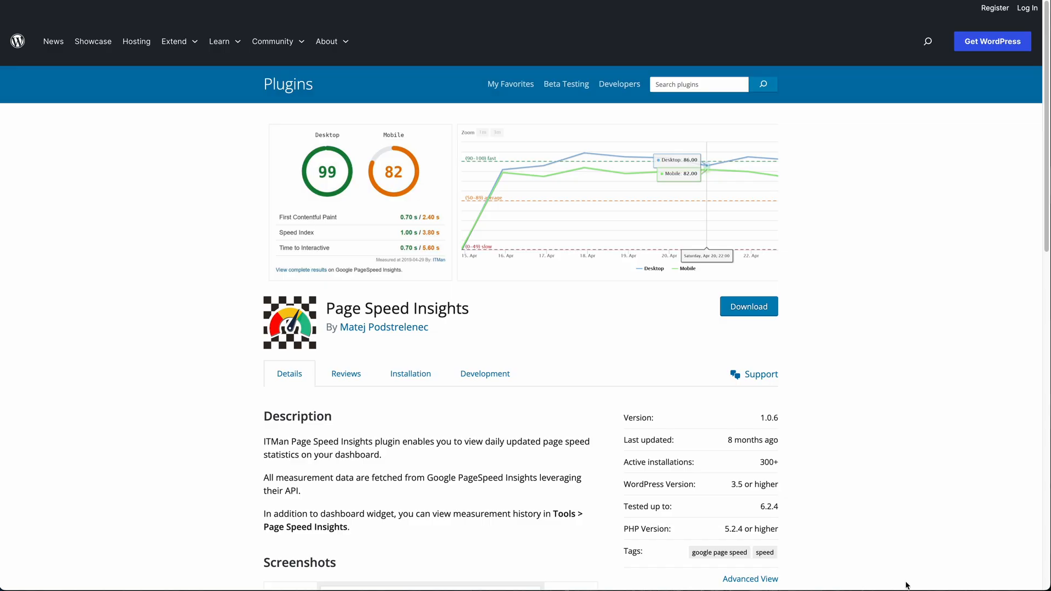
scroll("down", 3)
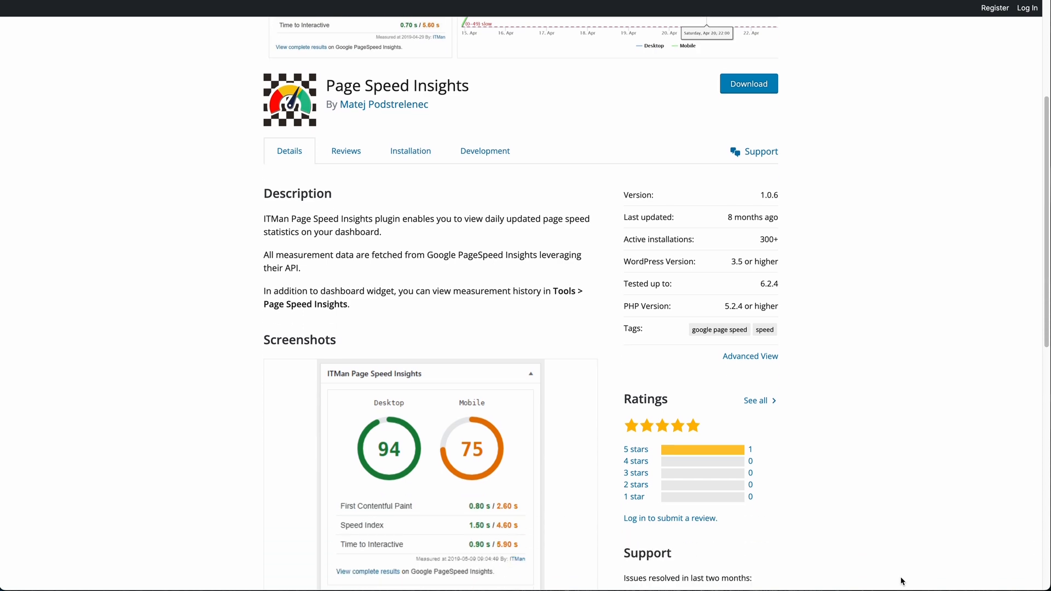
scroll("down", 3)
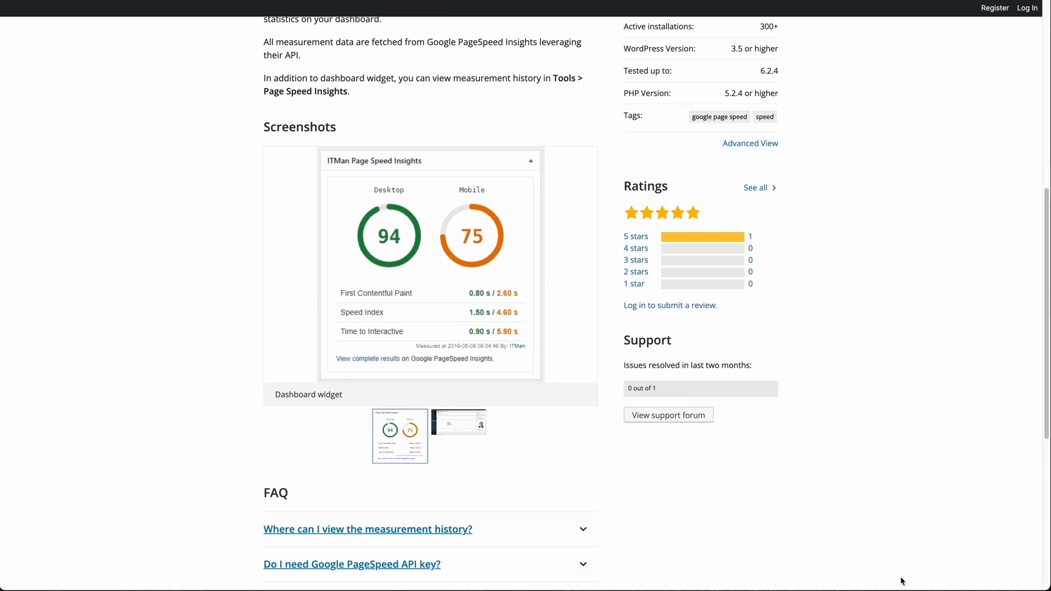
scroll("up", 3)
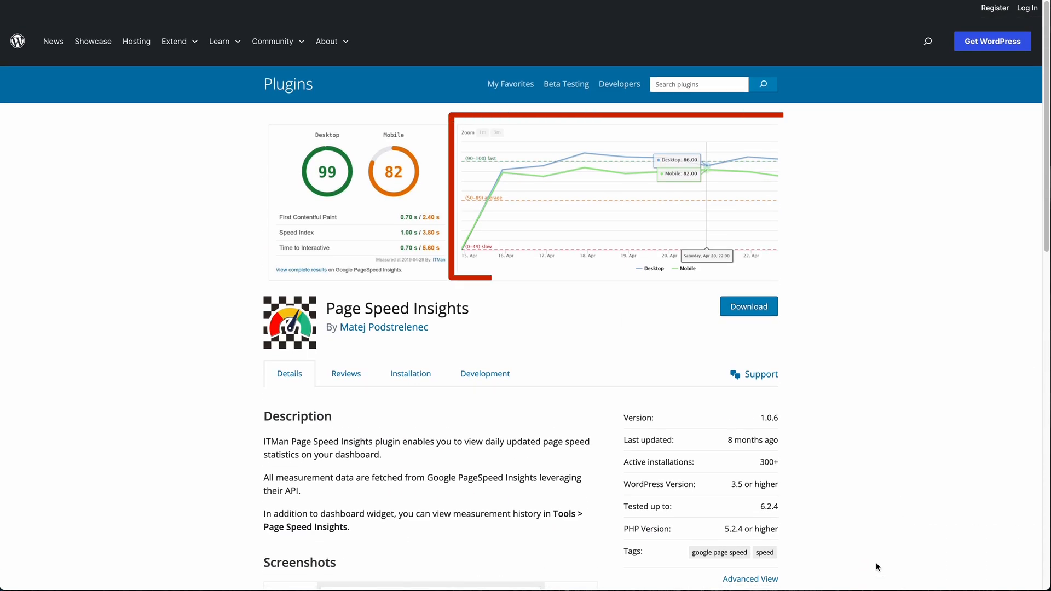